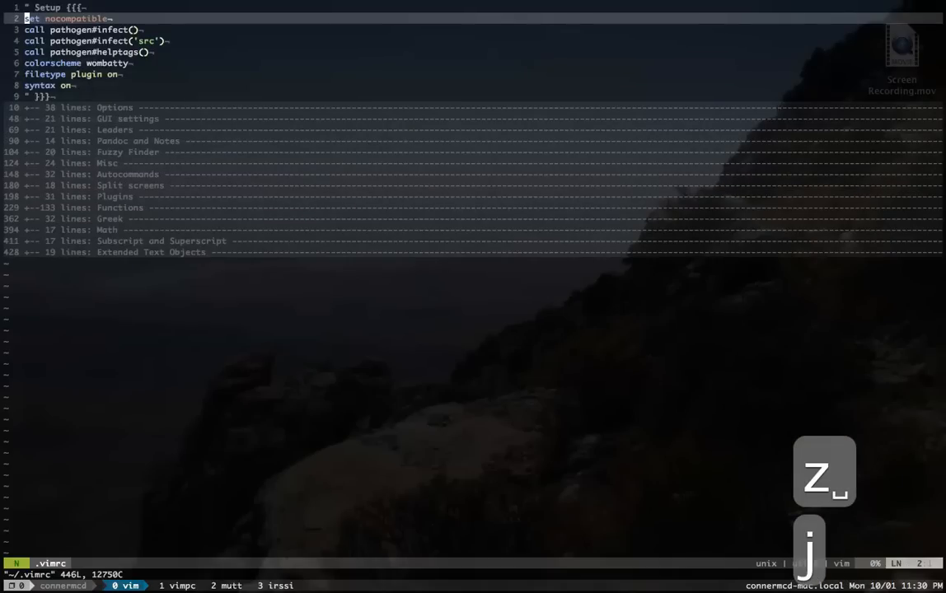
Step down and back up through the pathogen calls and filetype plugin line.
key("j")
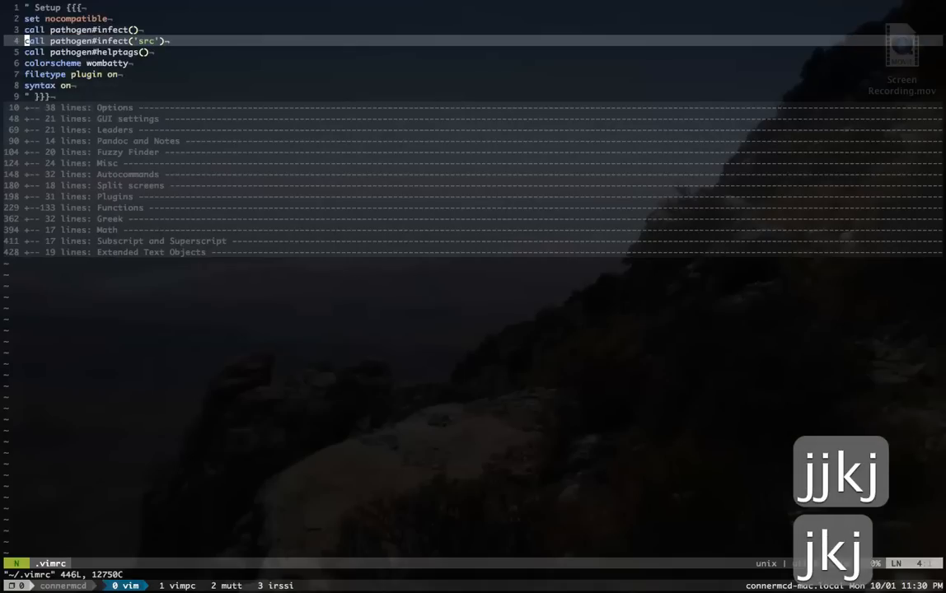
key("j")
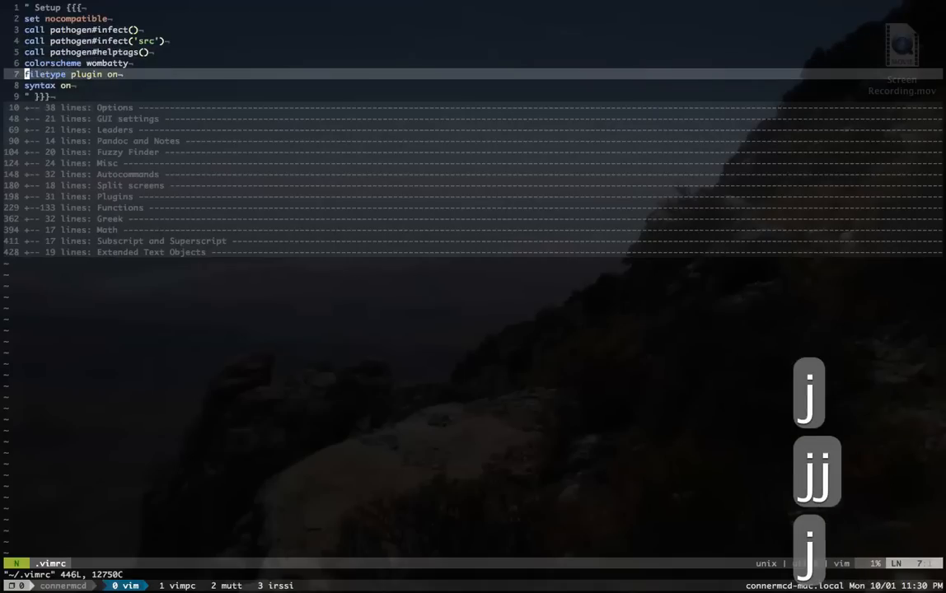
key("k")
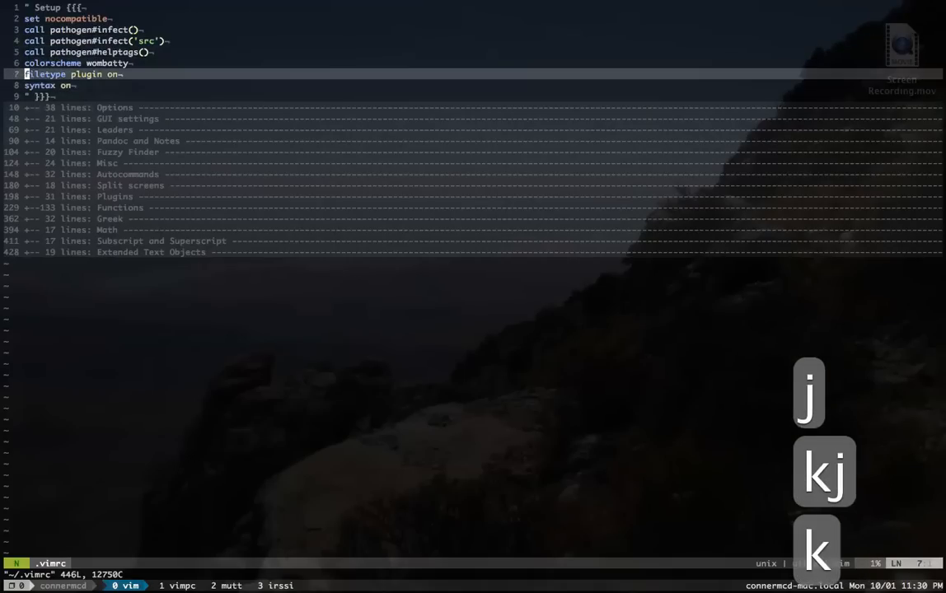
key("k")
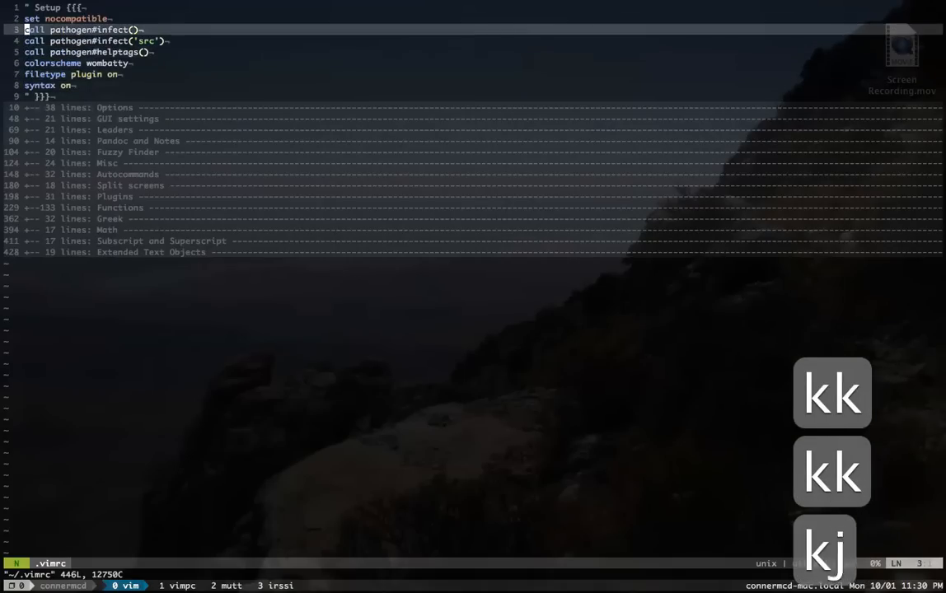
Explore the pathogen src line's end and quoted path, then fold Setup and expand Options.
key("j")
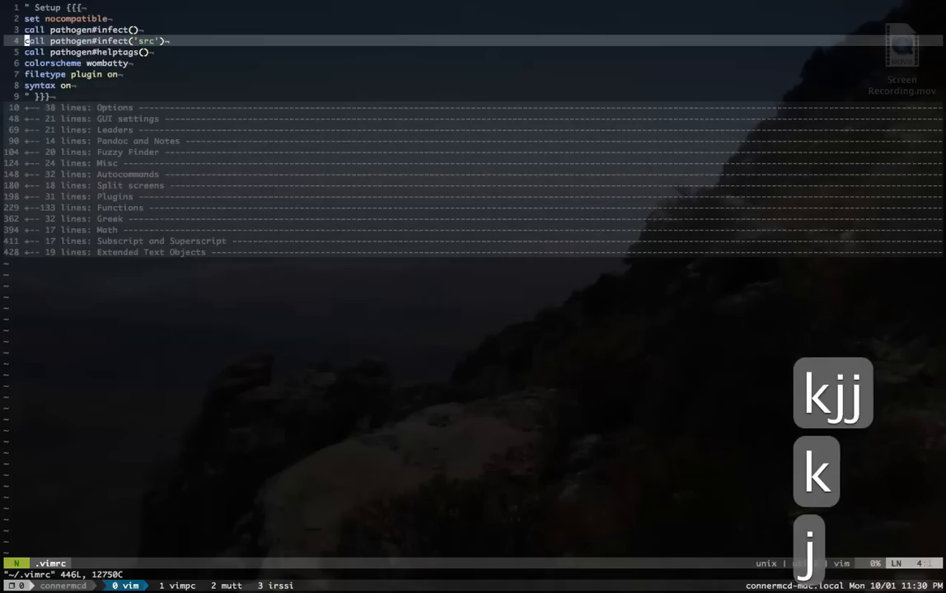
key("$")
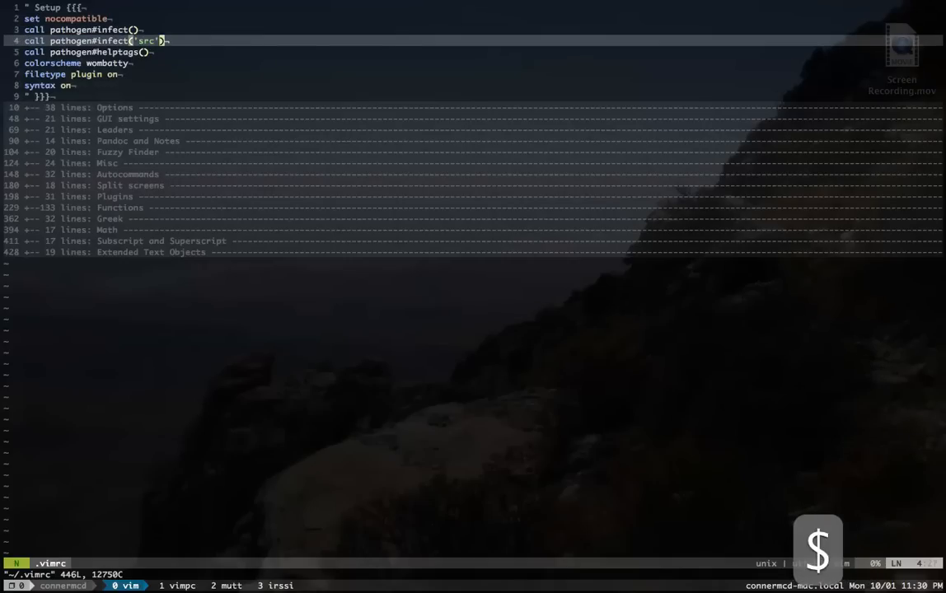
key("h")
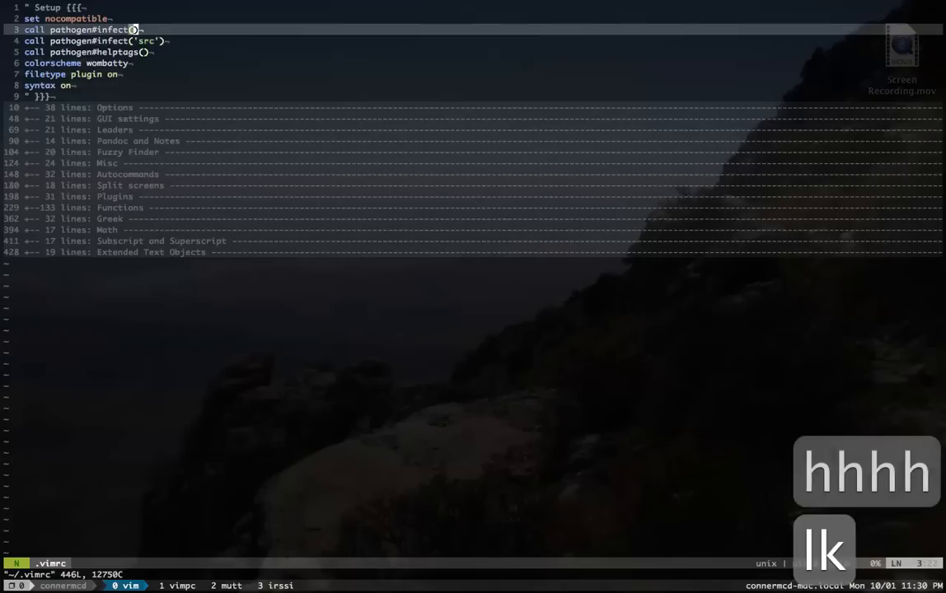
key("j")
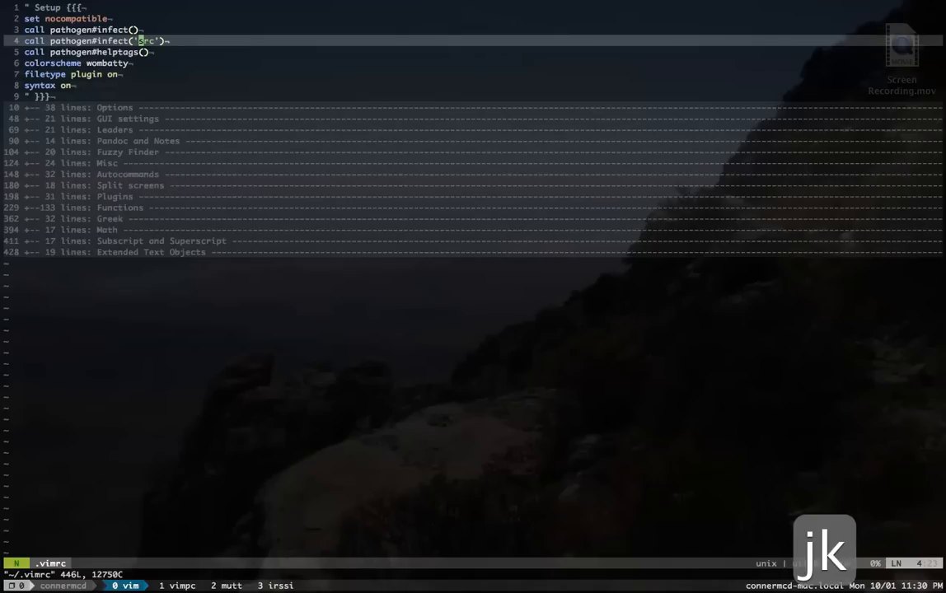
key("j")
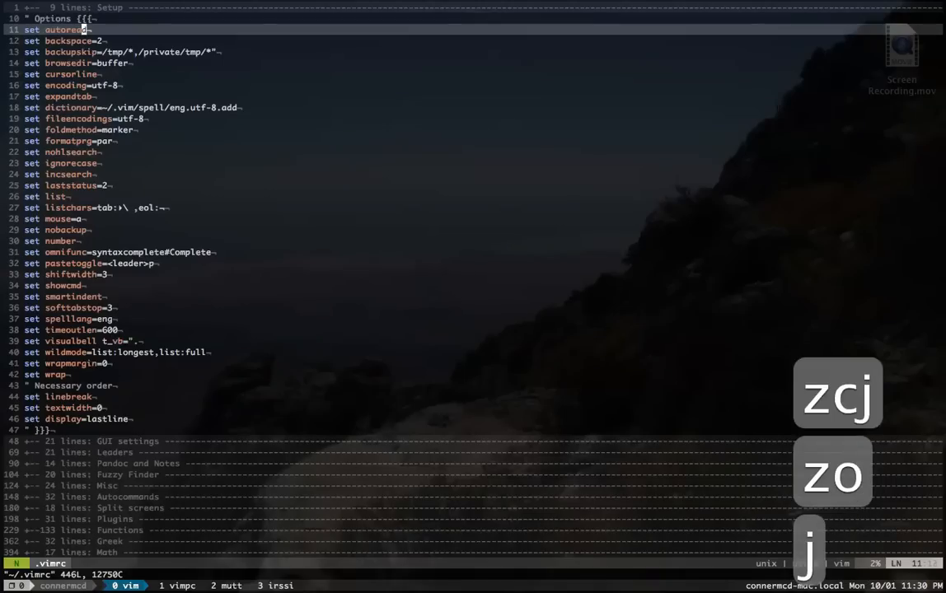
key("j")
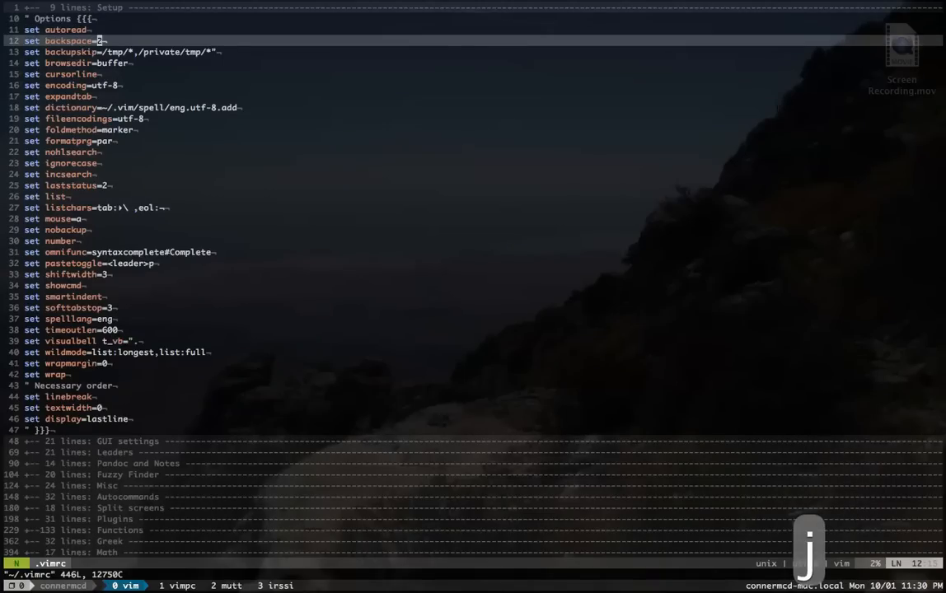
key("j")
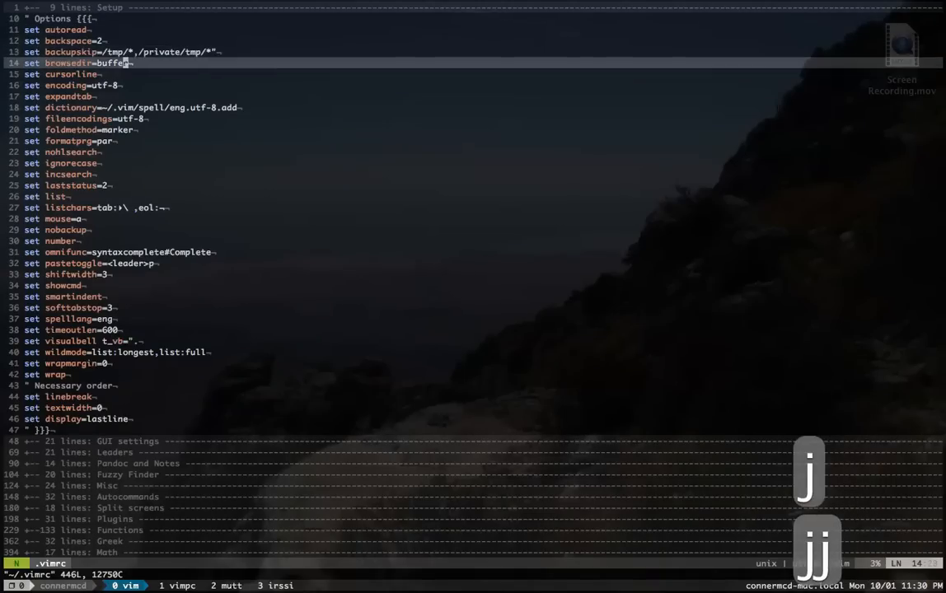
key("j")
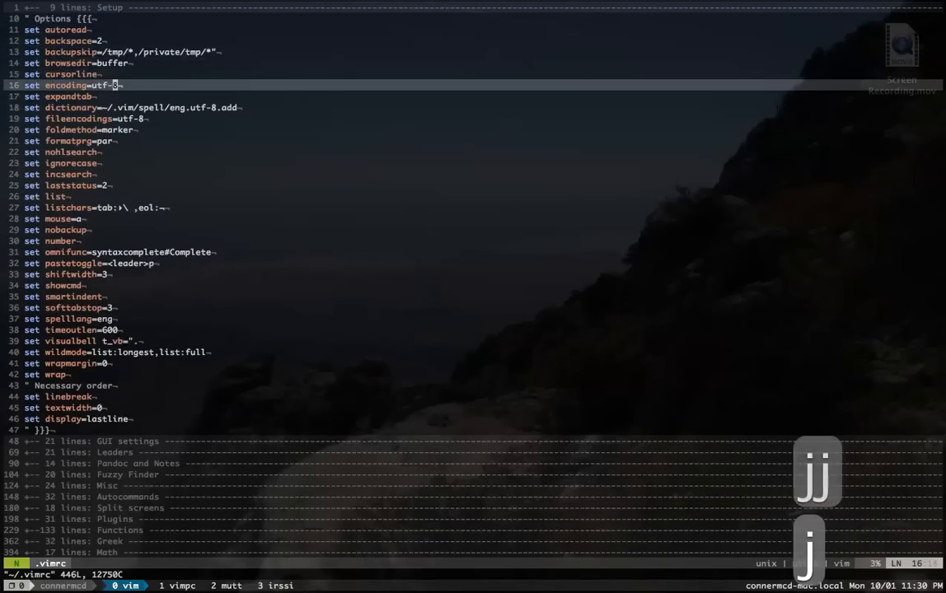
key("j")
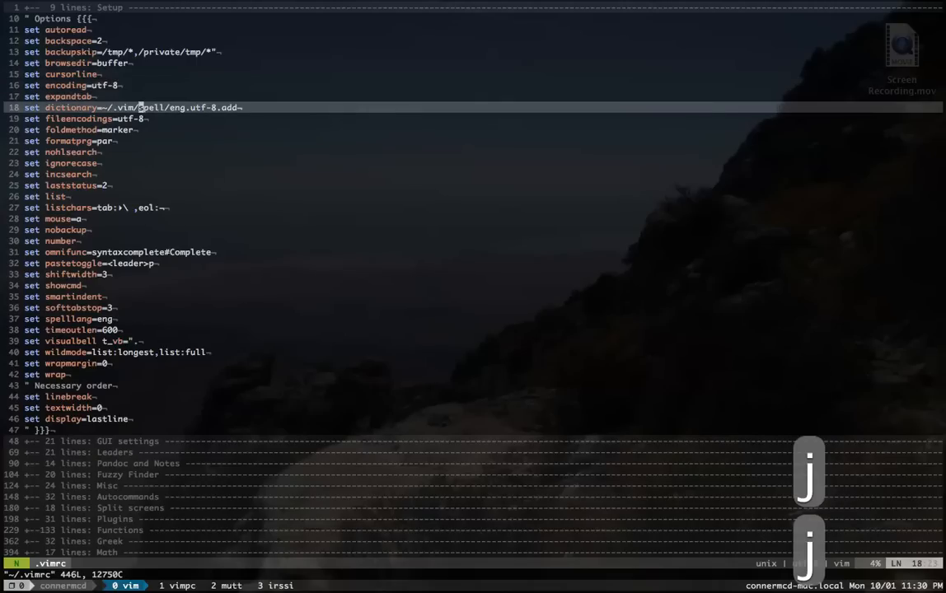
key("j")
type("/ignore")
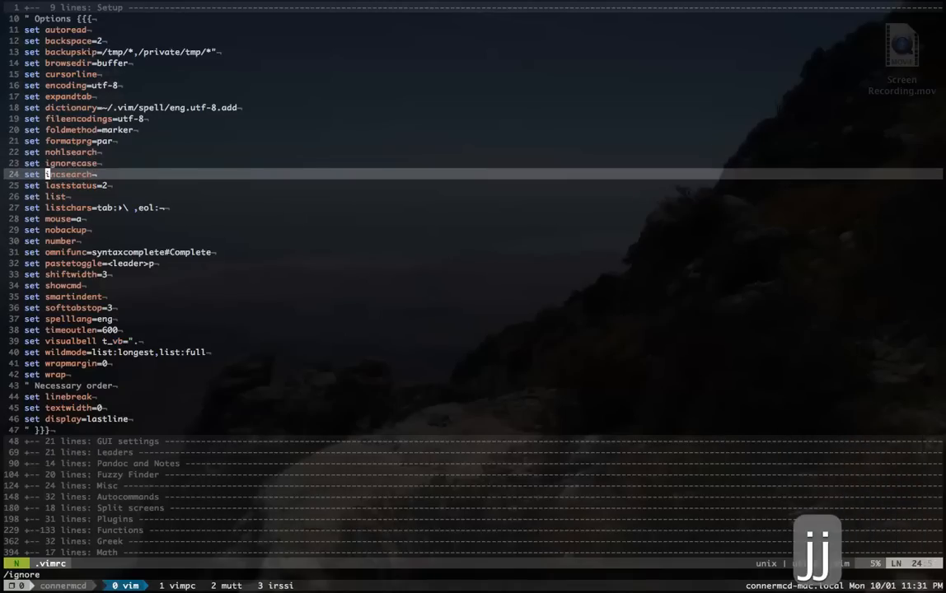
key("j")
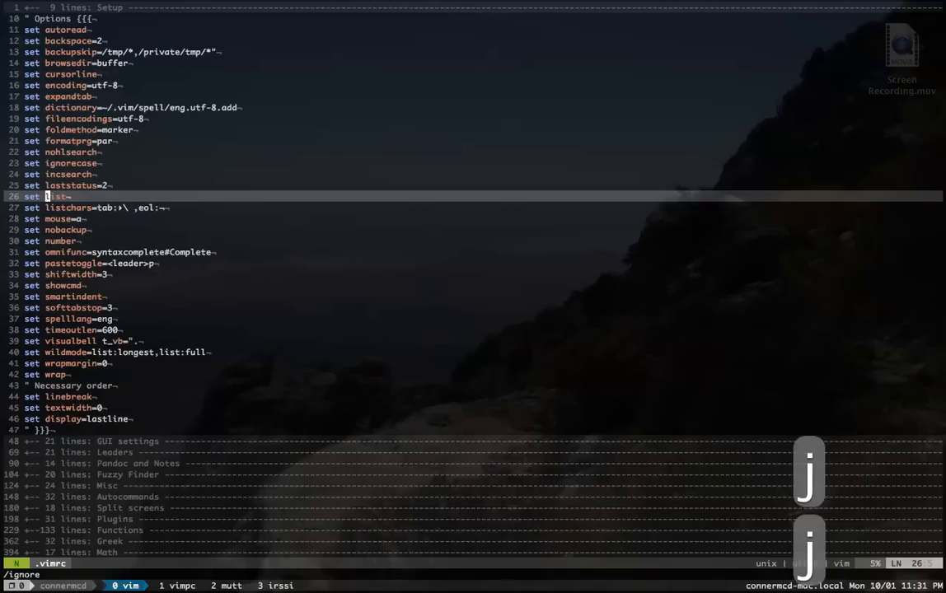
key("j")
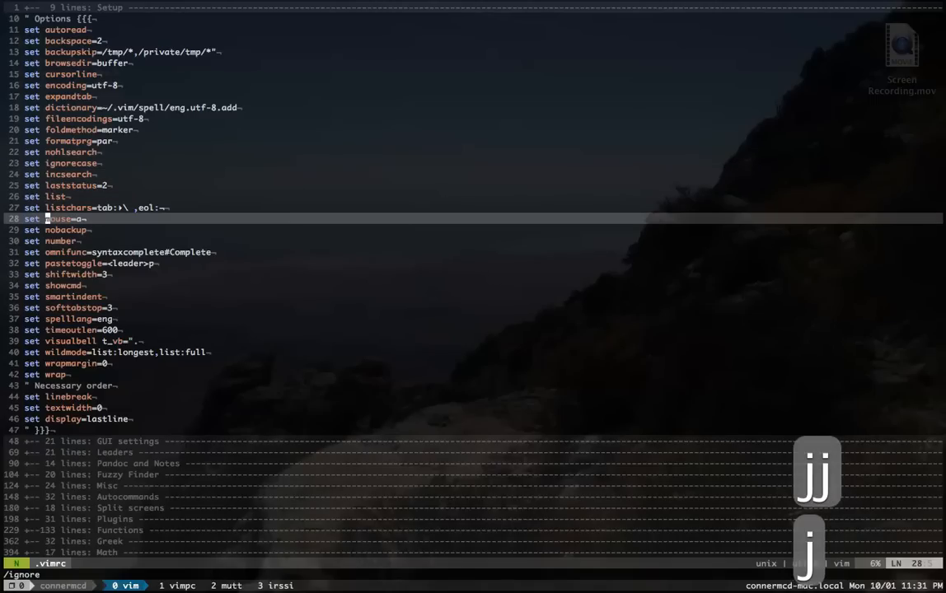
key("k")
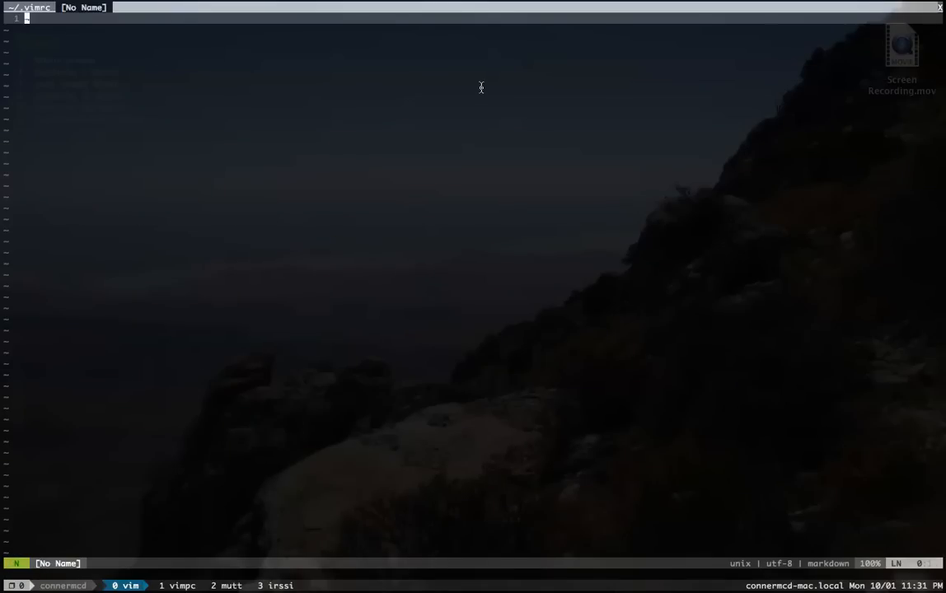
mouse_move(936, 22)
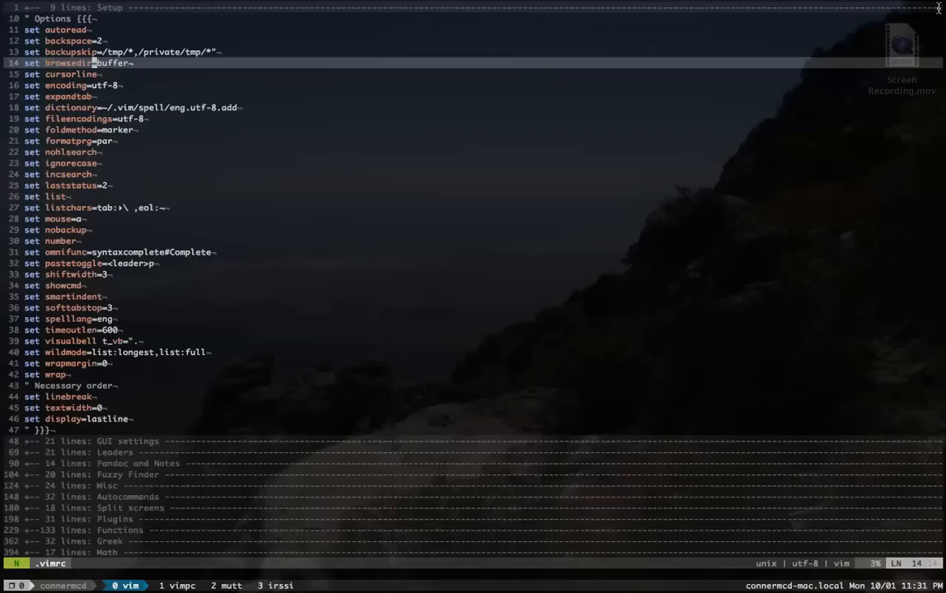
mouse_move(504, 155)
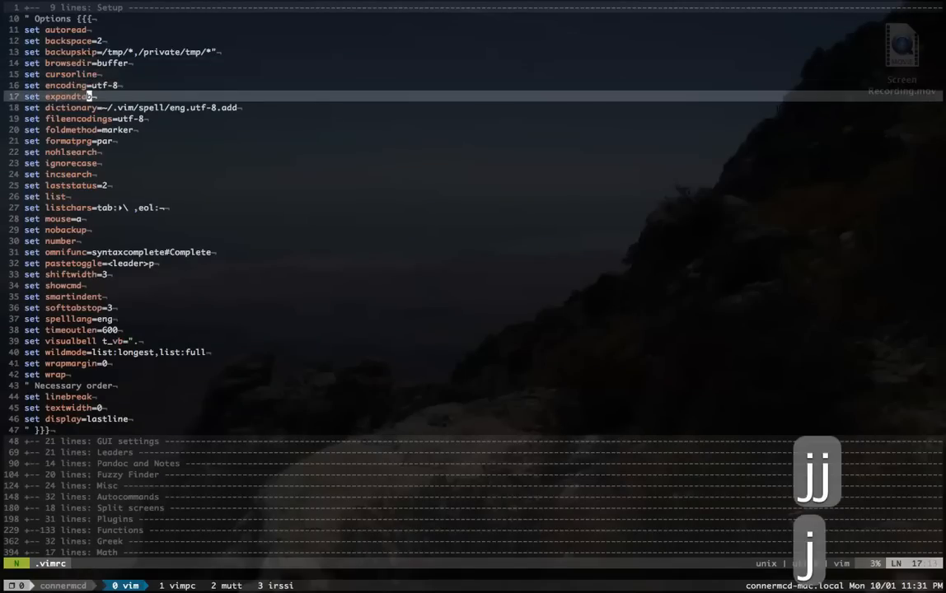
key("j")
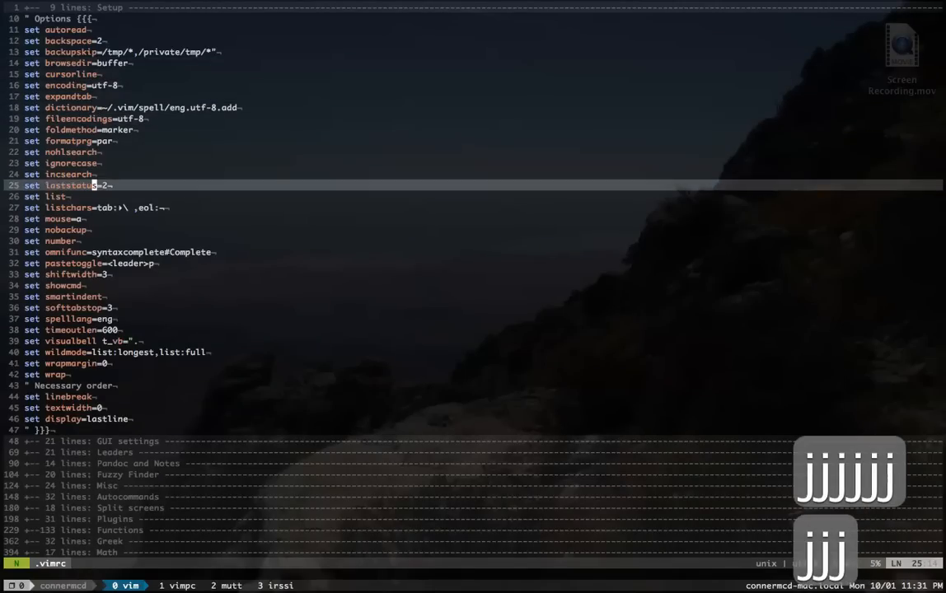
key("j")
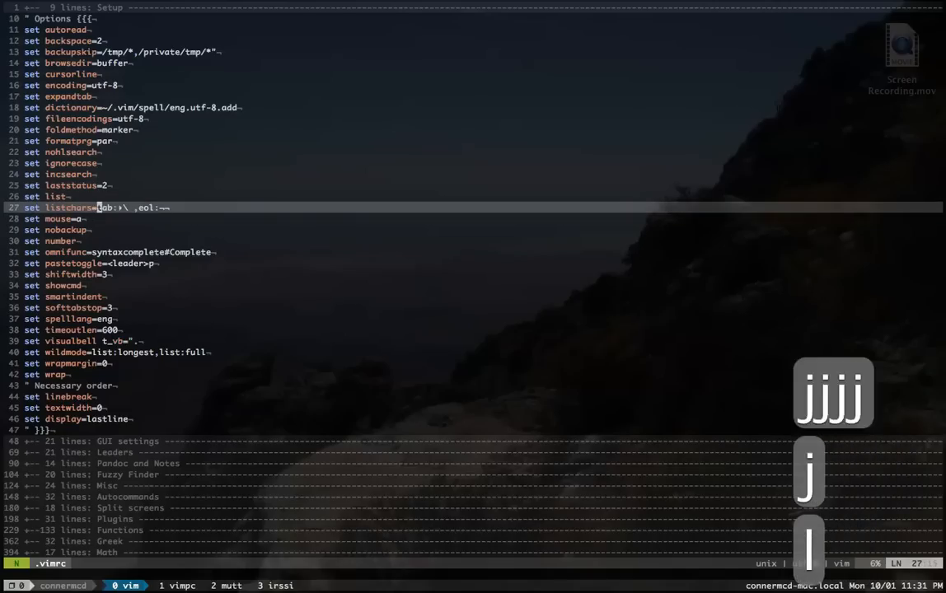
key("l")
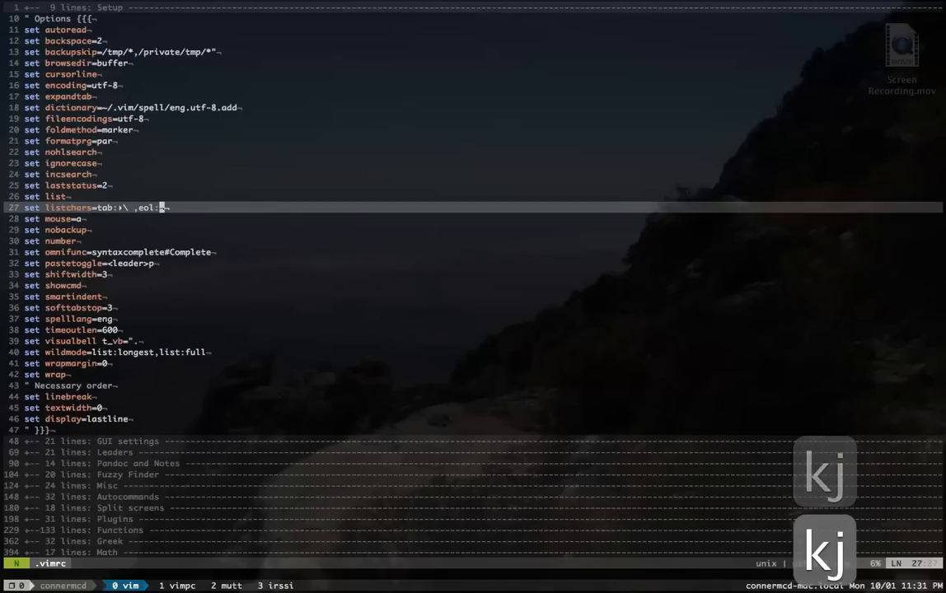
key("h")
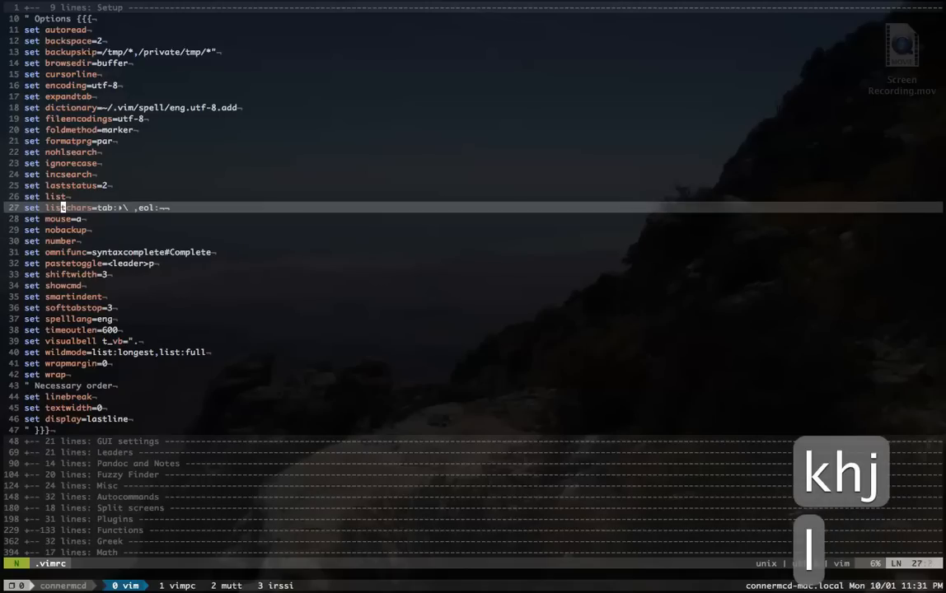
key("l")
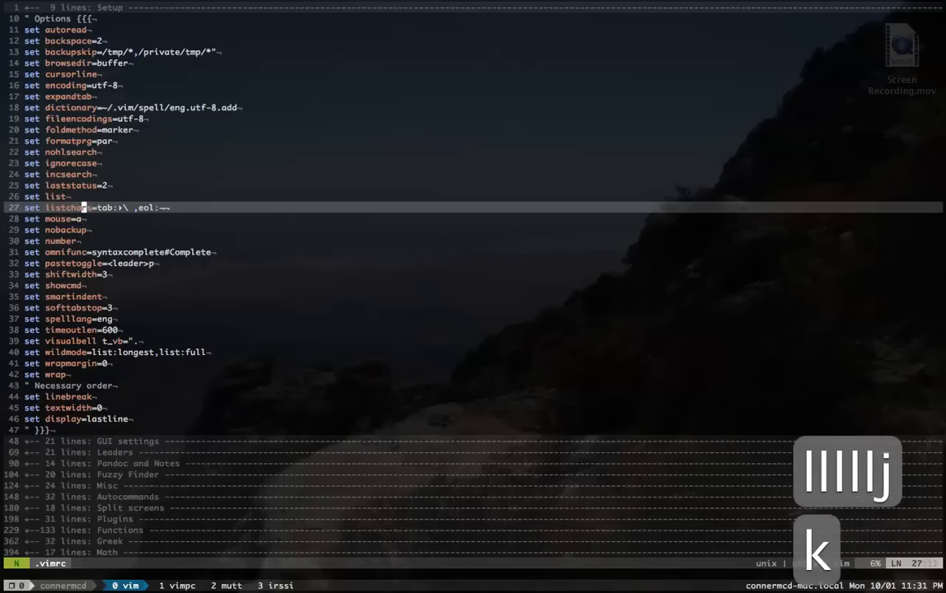
key("I")
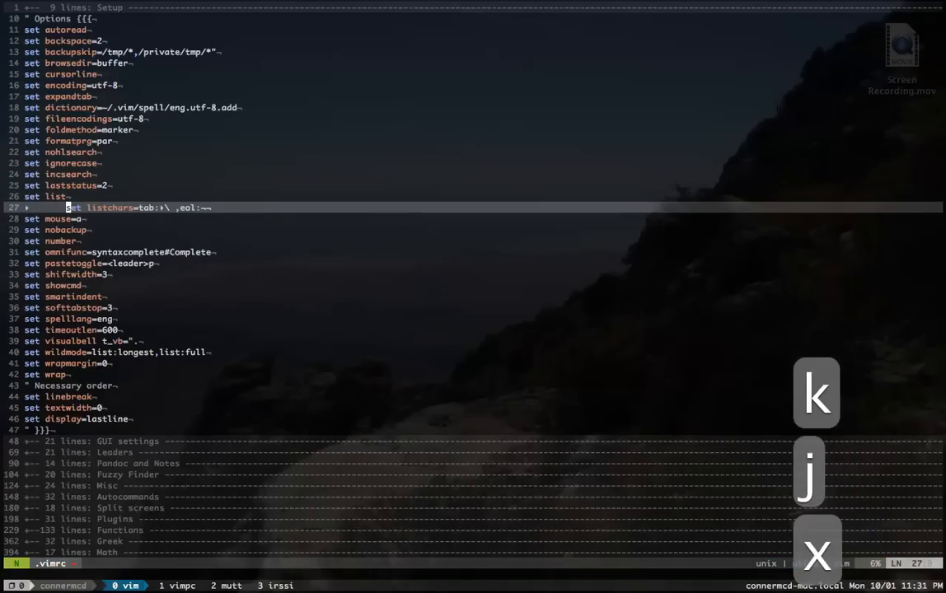
key("j")
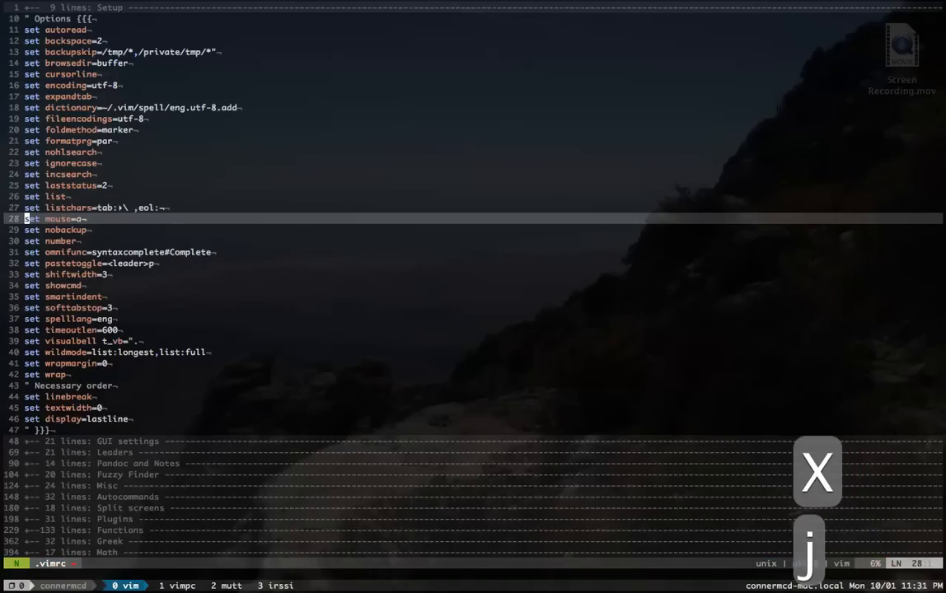
key("j")
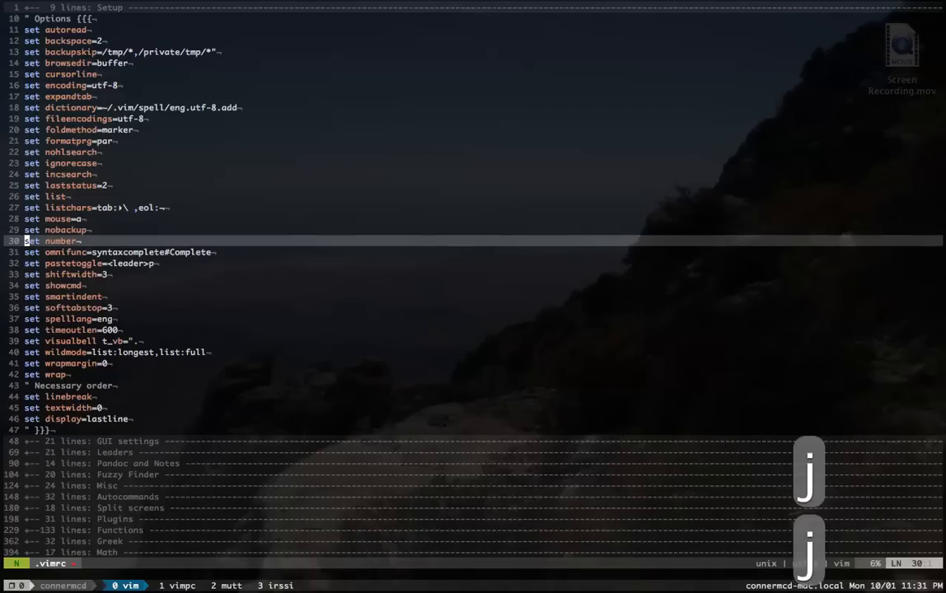
key("j")
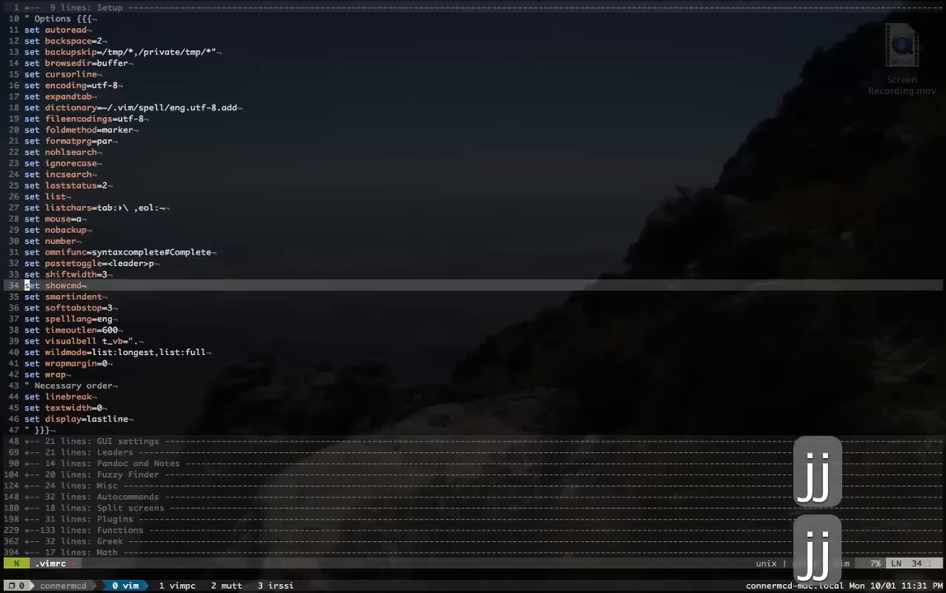
key("j")
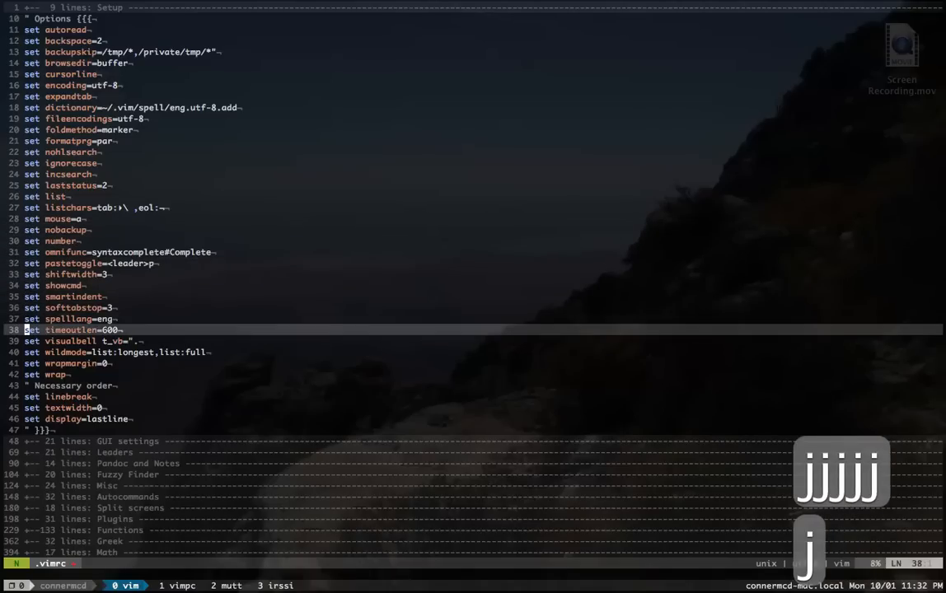
key("j")
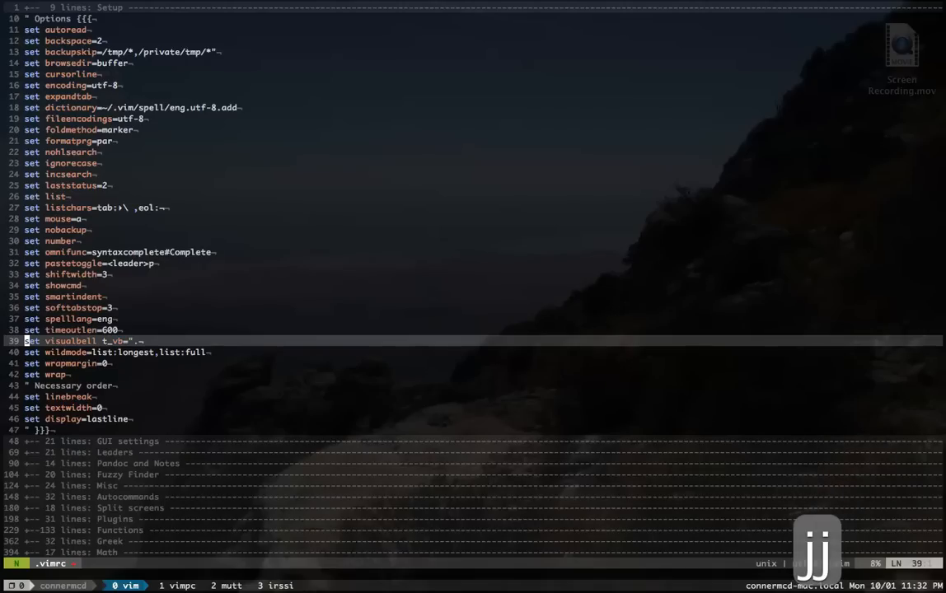
key("j")
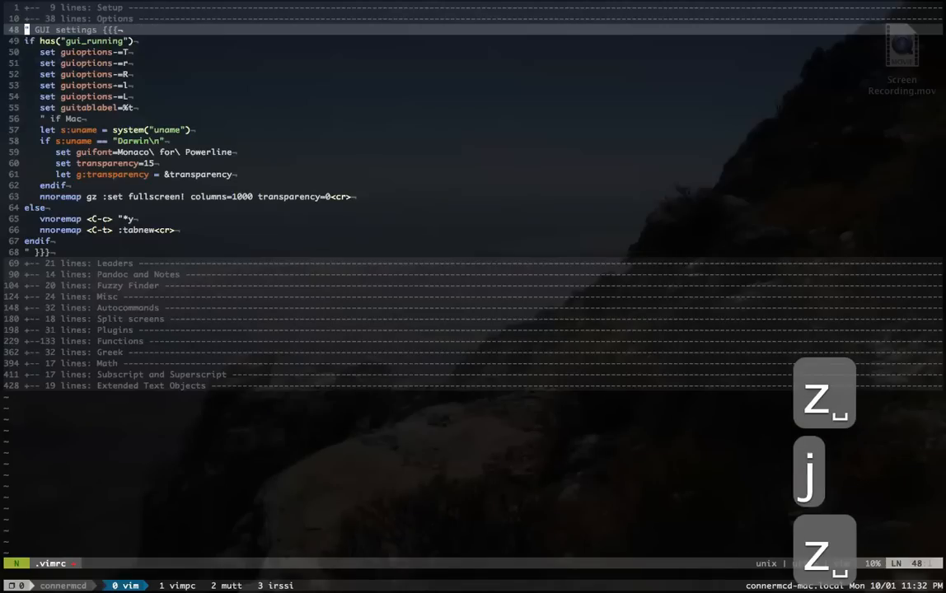
Unfold GUI settings, browse the else branch, copy and new-tab mappings, then fold everything.
key("j")
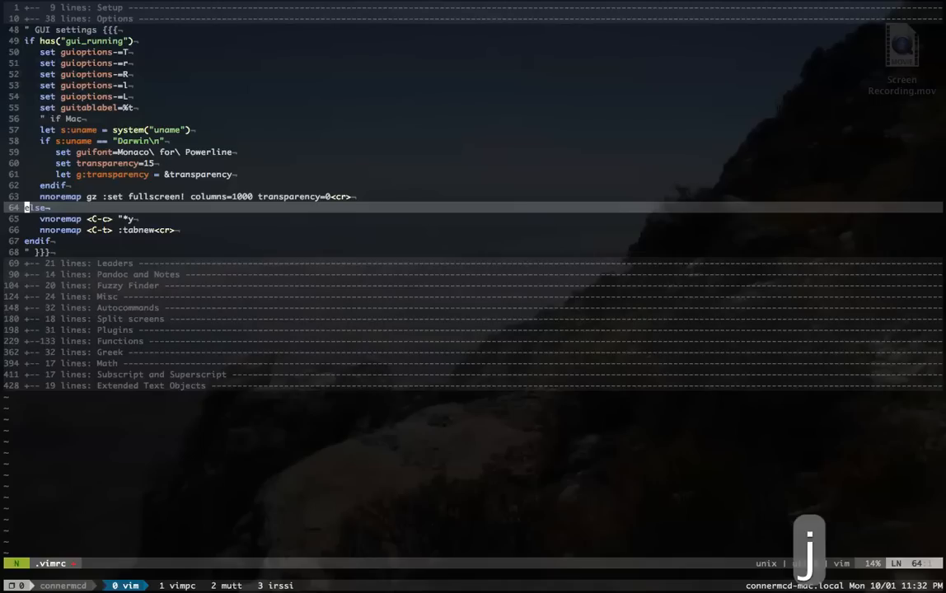
key("j")
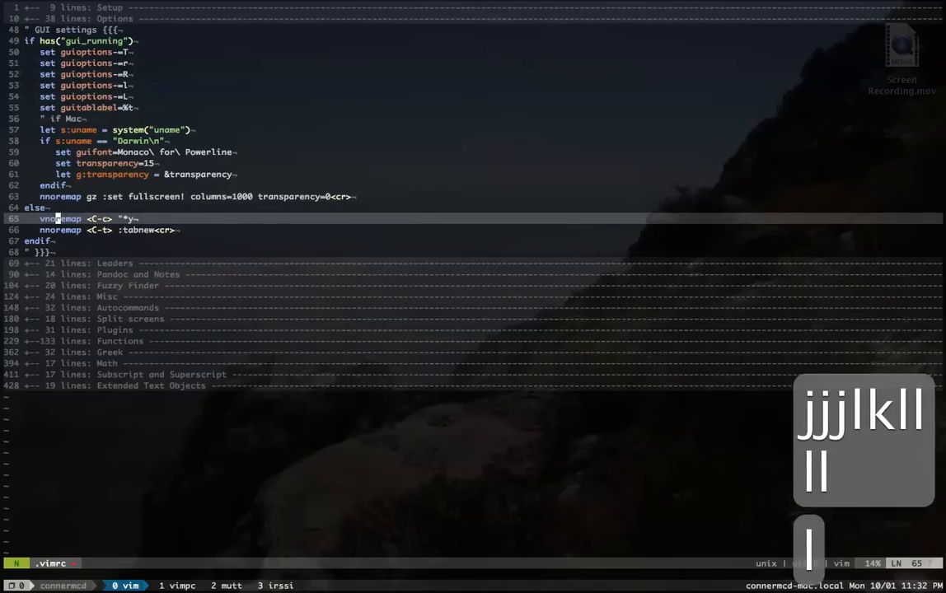
key("j")
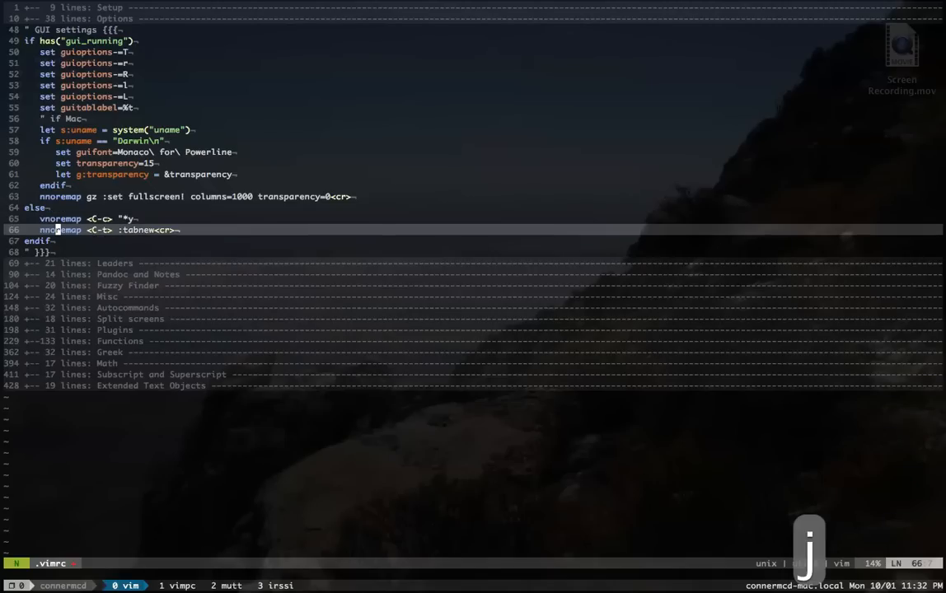
key("j")
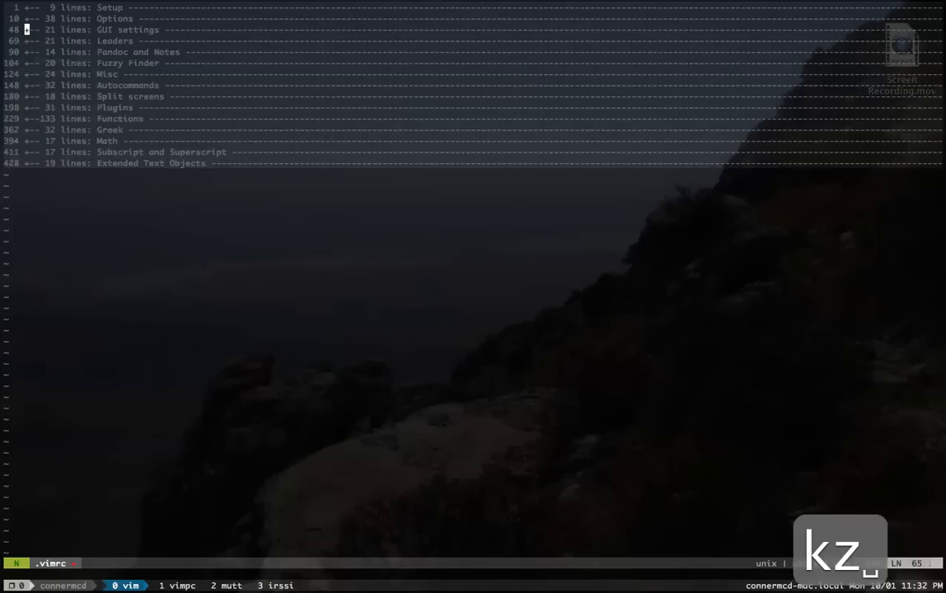
key("j")
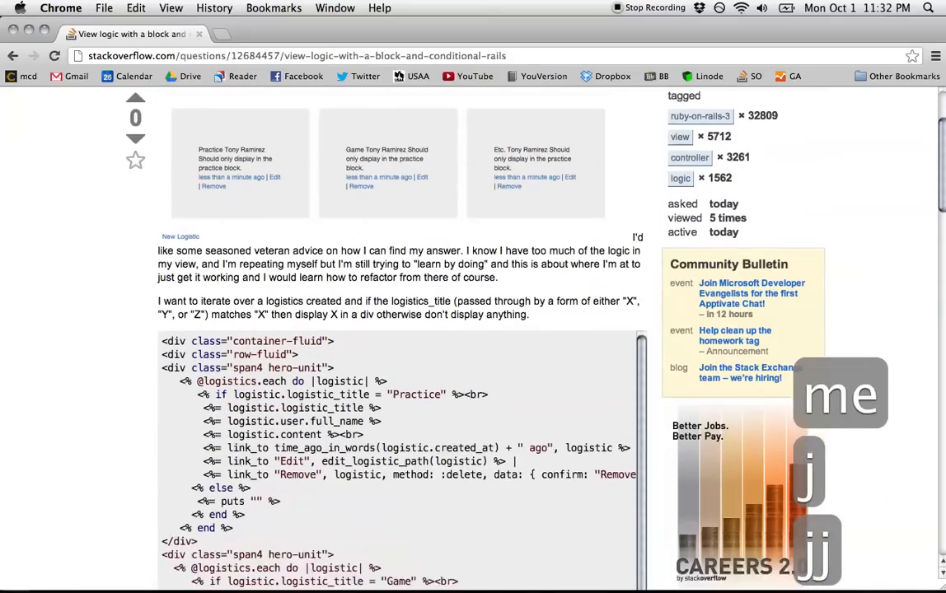
Scroll down the question edit page, cancel the edit and confirm abandoning it.
scroll("down", 3)
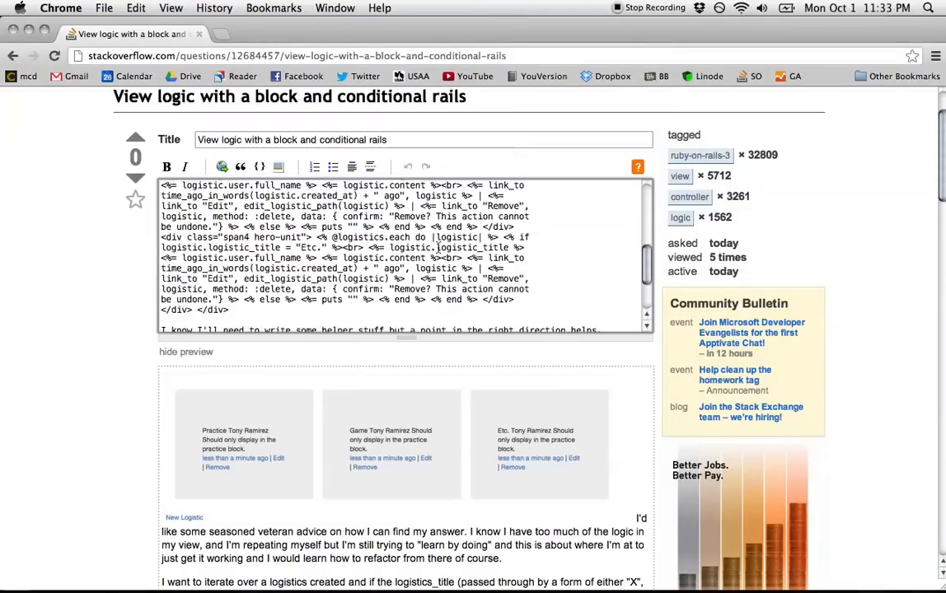
scroll("down", 3)
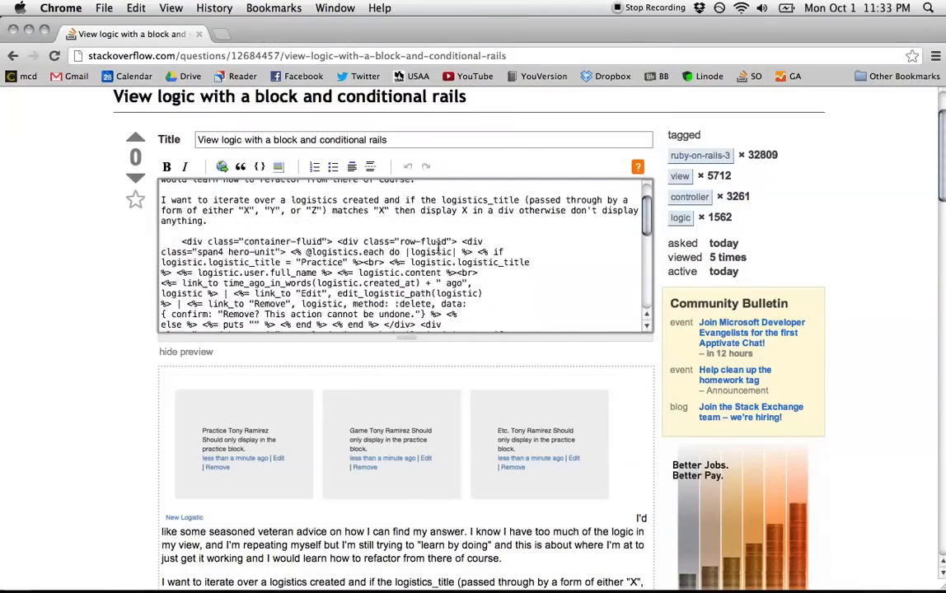
scroll("down", 3)
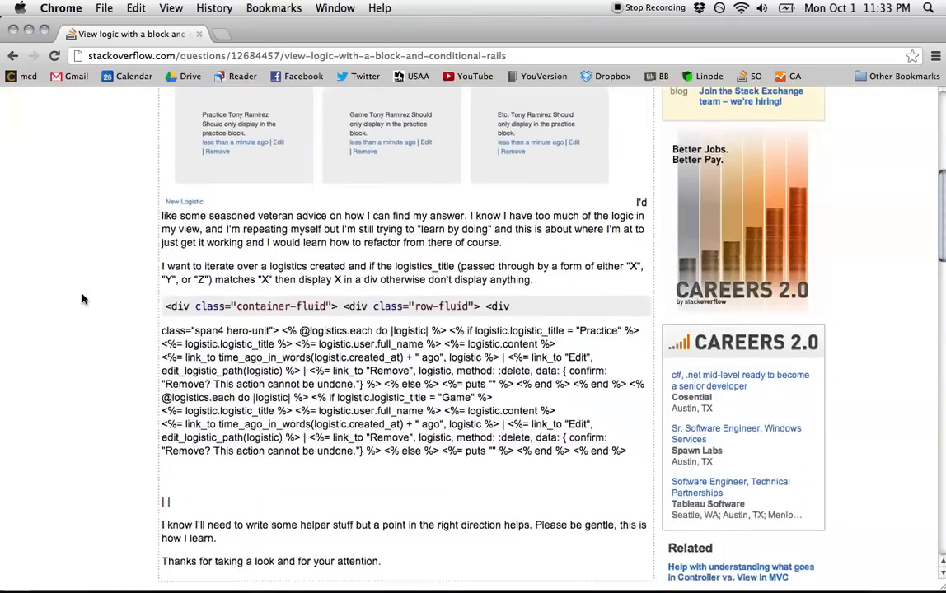
left_click(252, 218)
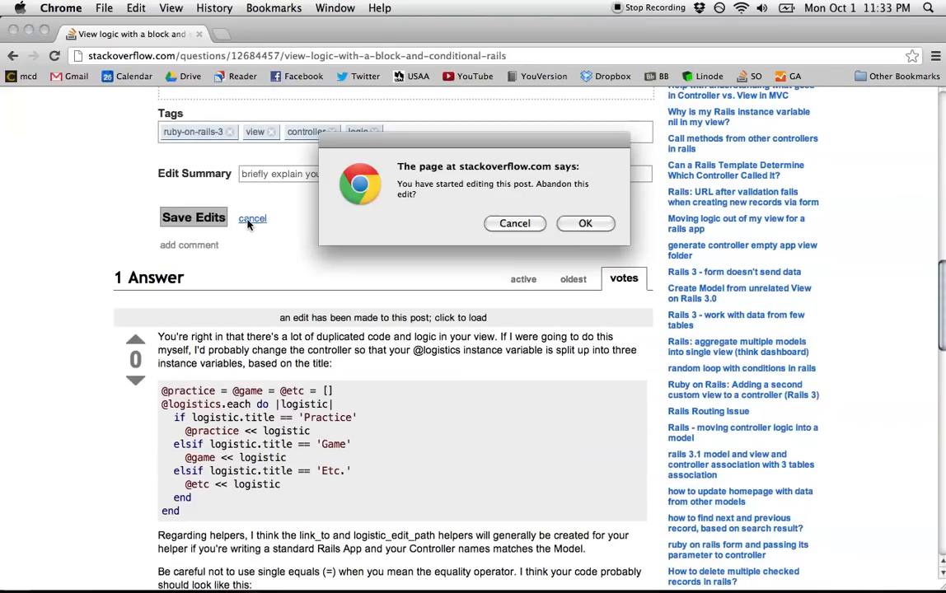
left_click(585, 223)
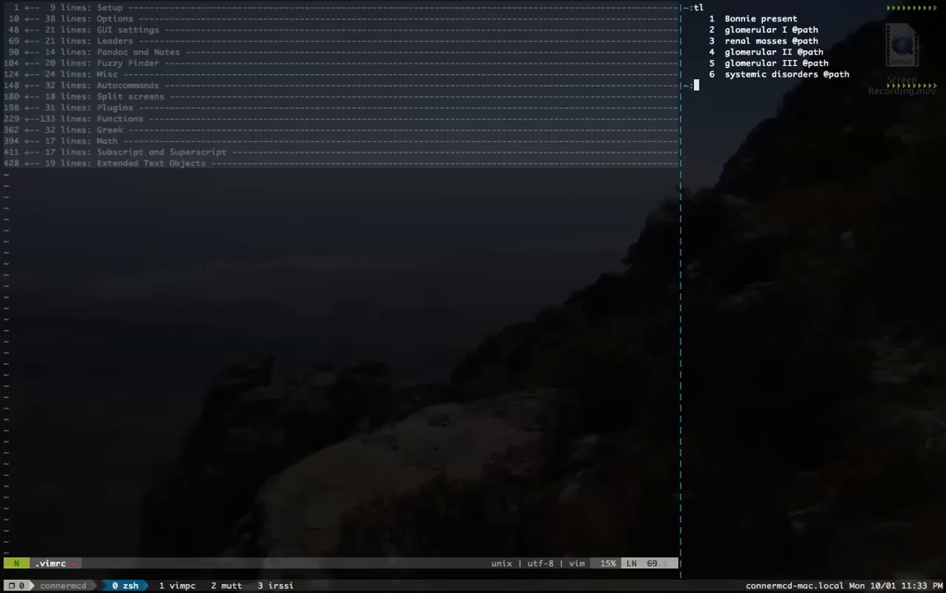
Refocus the terminal running Vim.
left_click(176, 585)
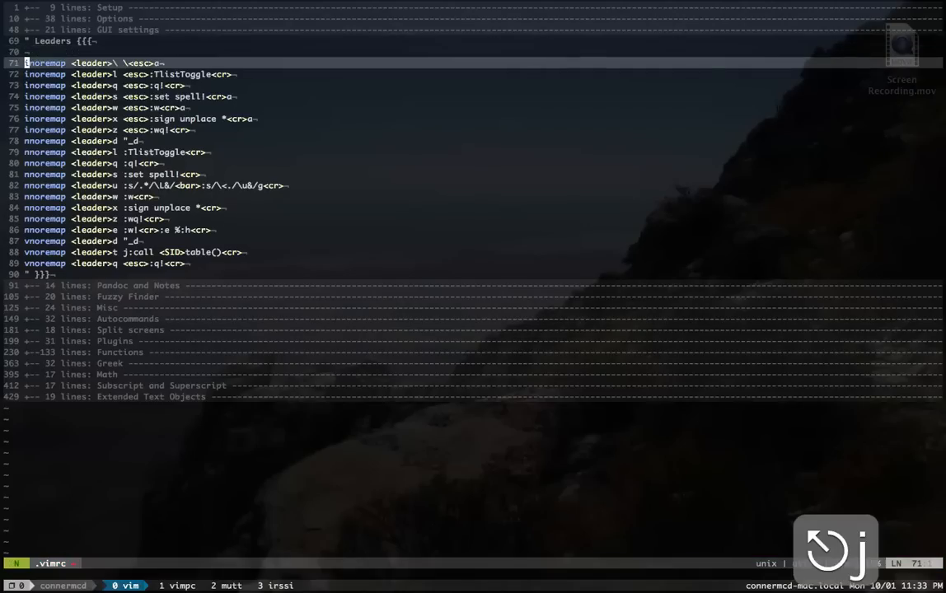
Delete the blank line under Vim Leaders and step through the sign unplace, save-quit and spell mappings.
type("alk")
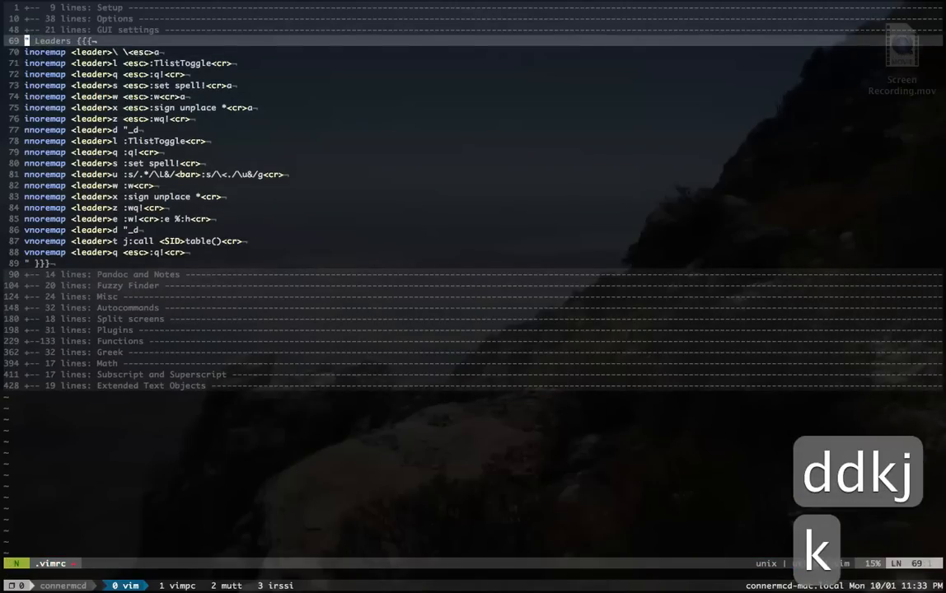
key("j")
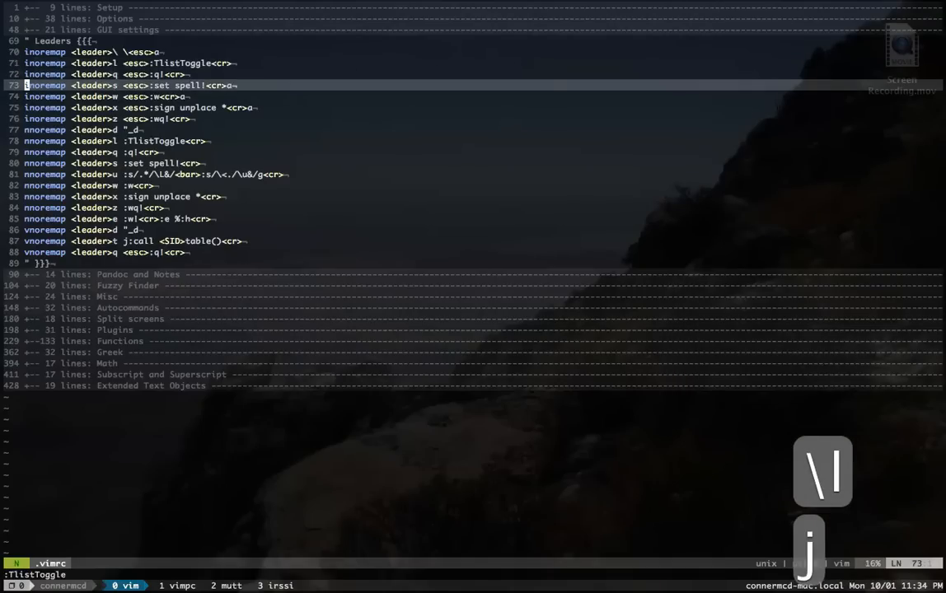
key("k")
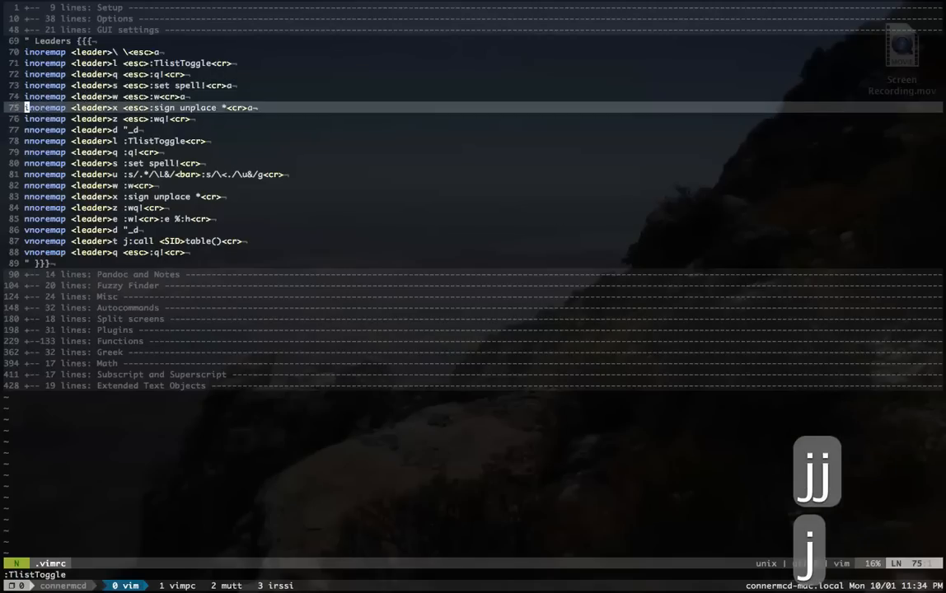
key("j")
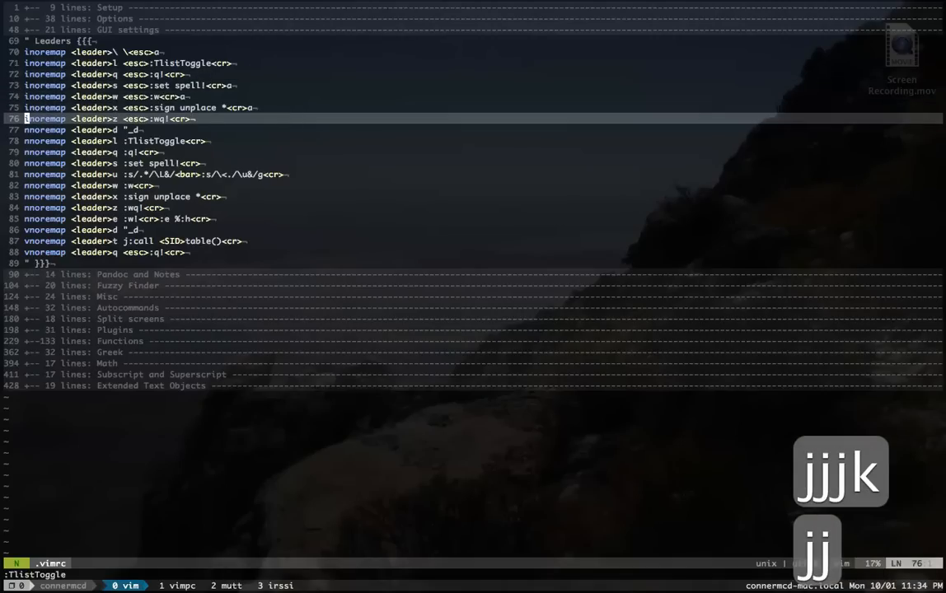
key("k")
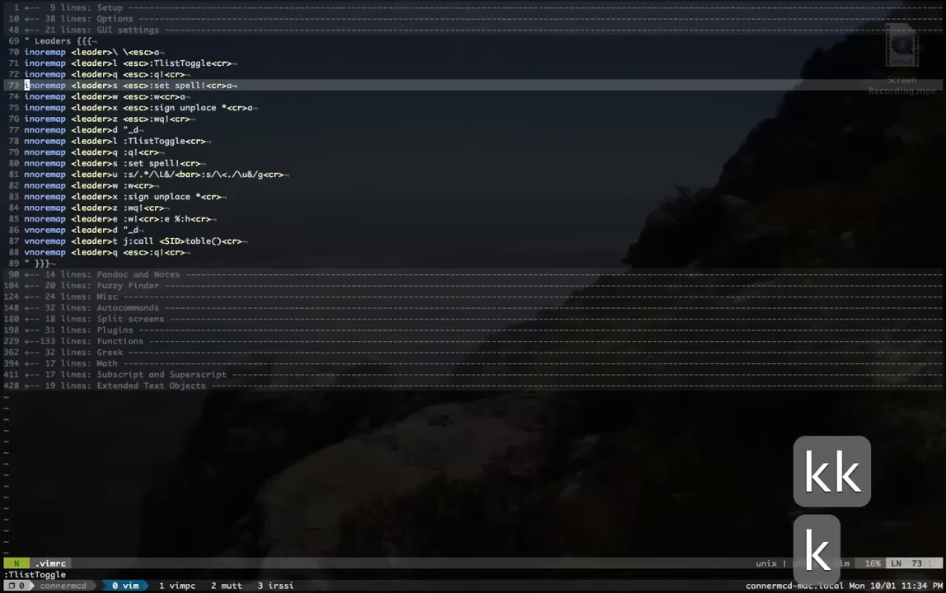
key("z")
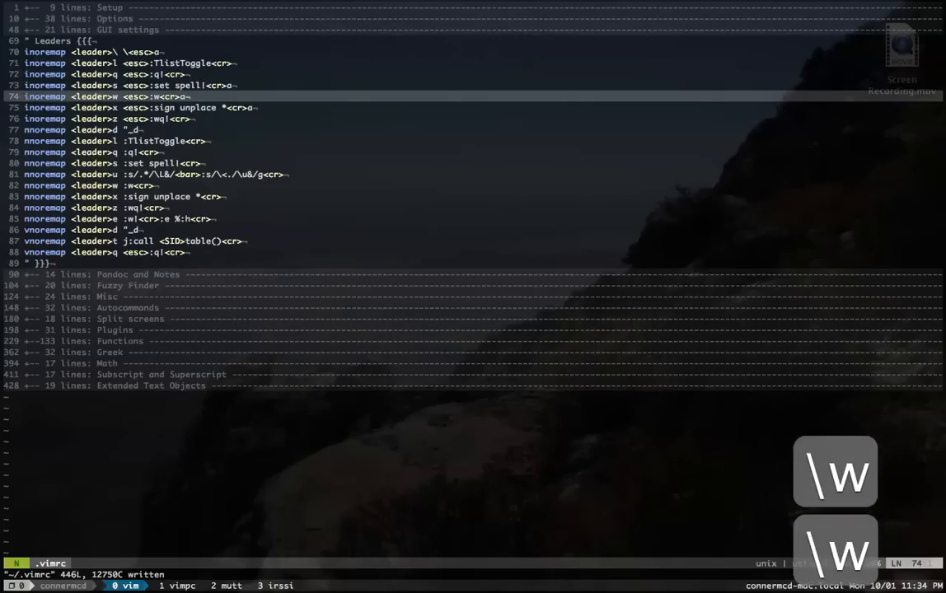
key("j")
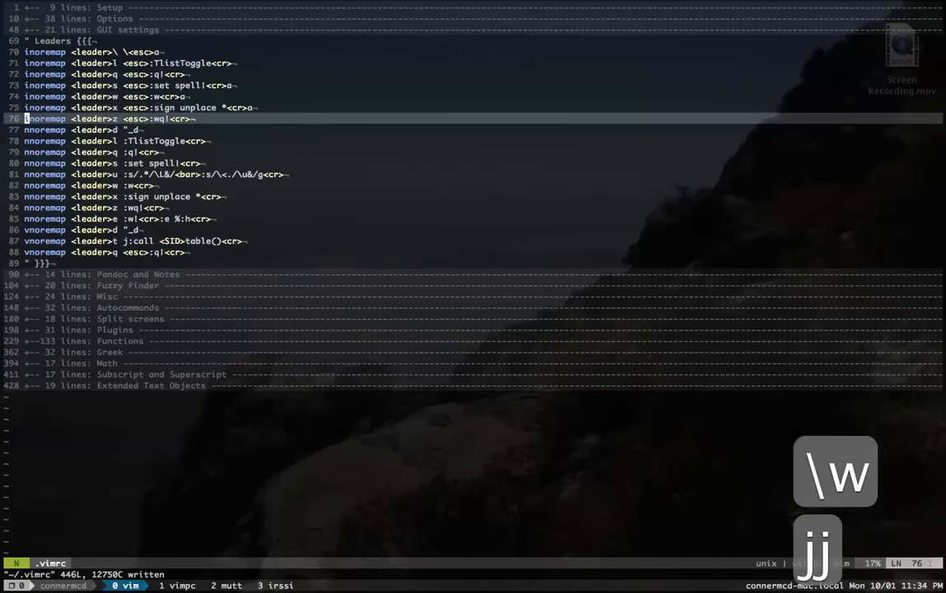
key("k")
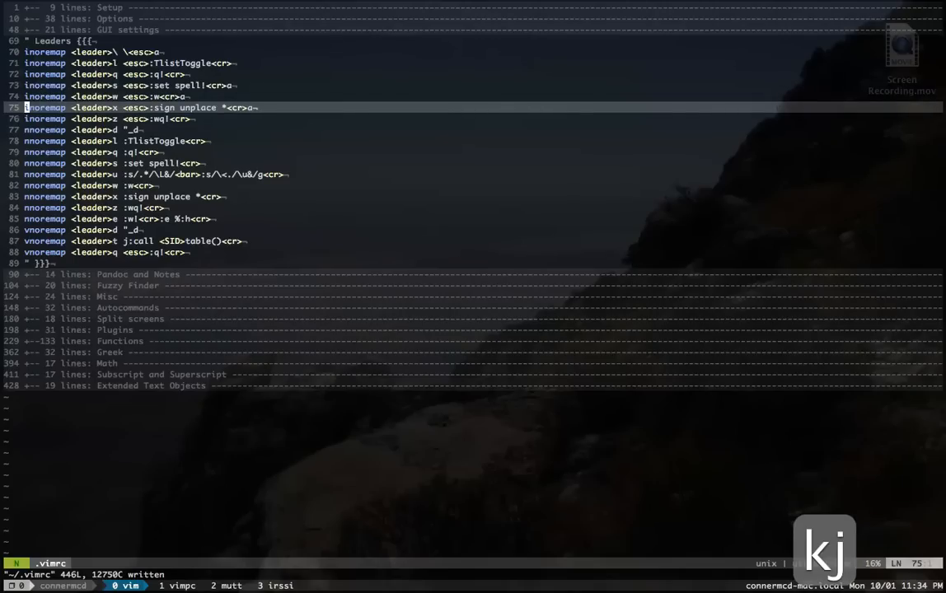
key("j")
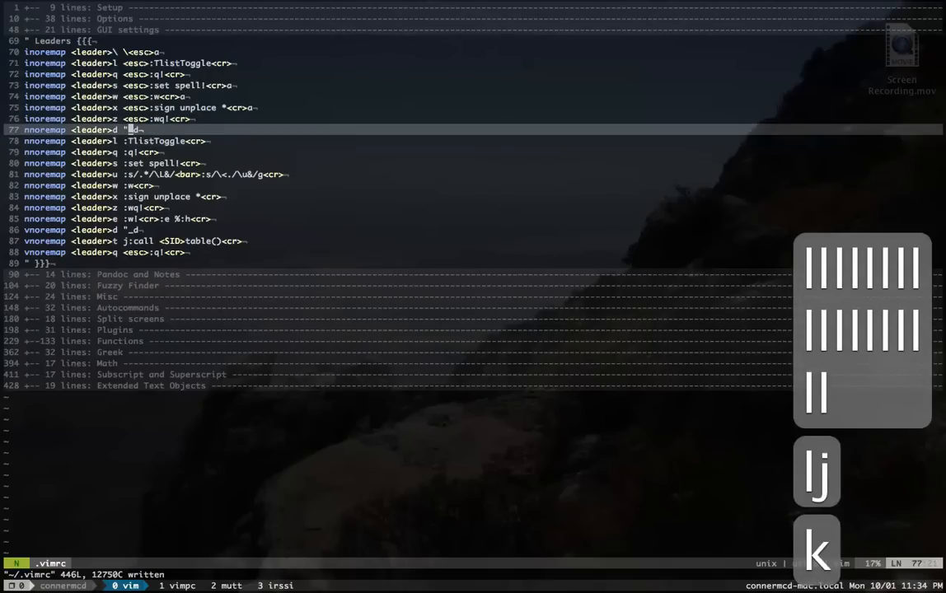
key("j")
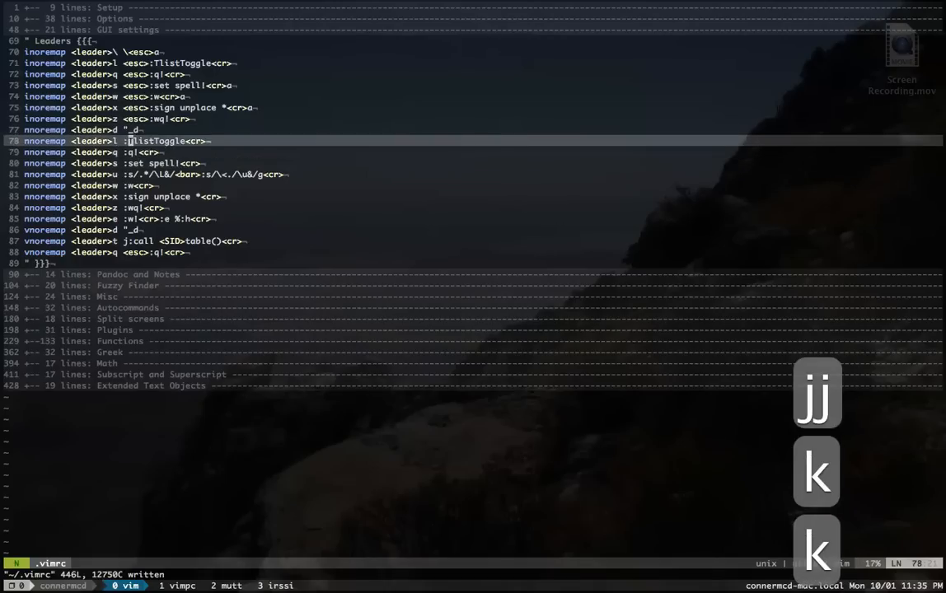
key("j")
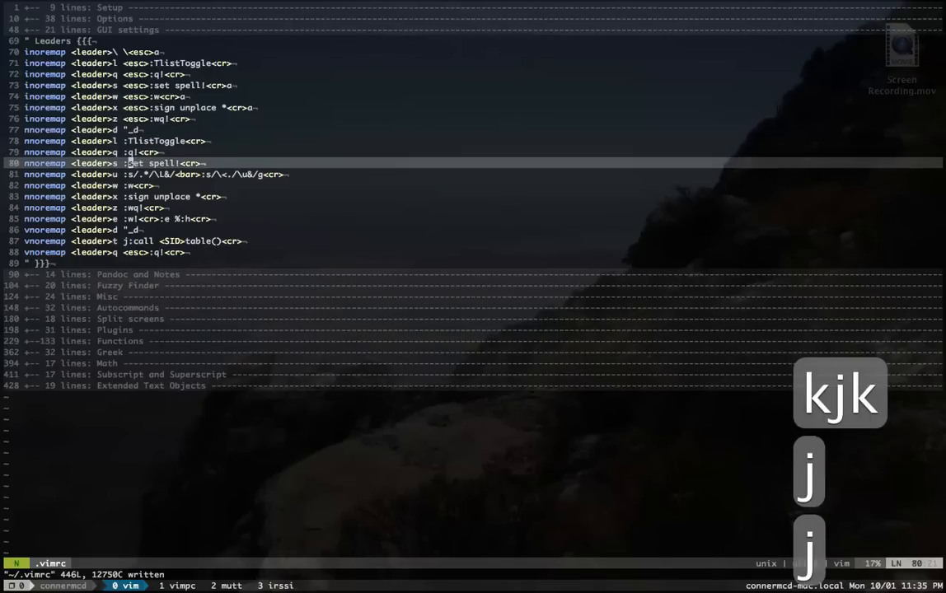
key("j")
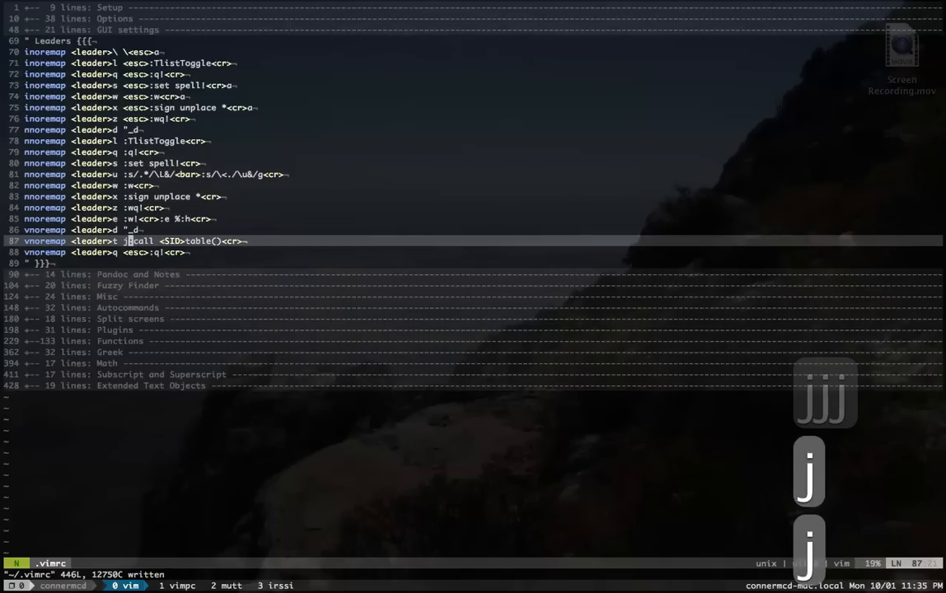
Fold Leaders away and expand Pandoc and Notes to reveal its note commands.
key("d")
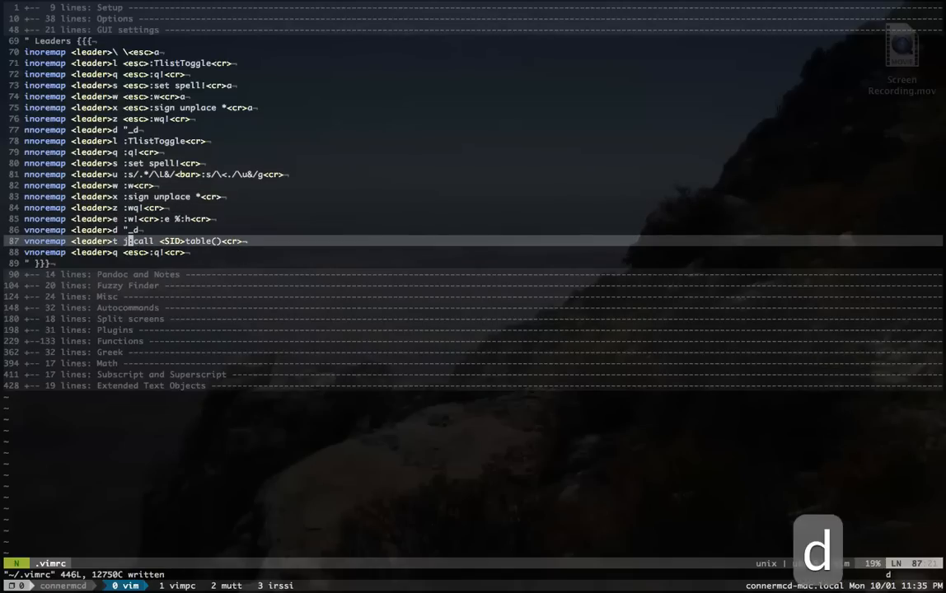
key("d")
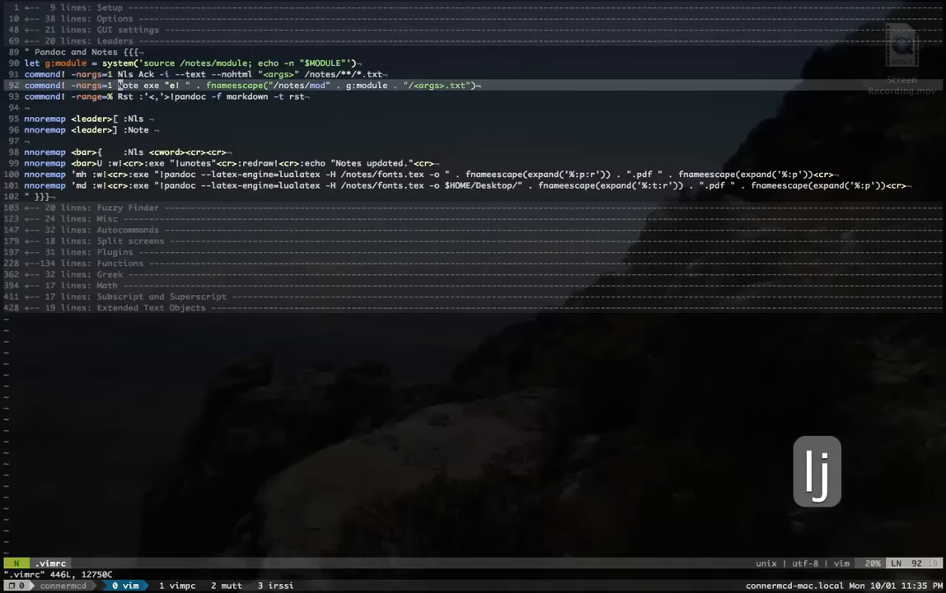
key("k")
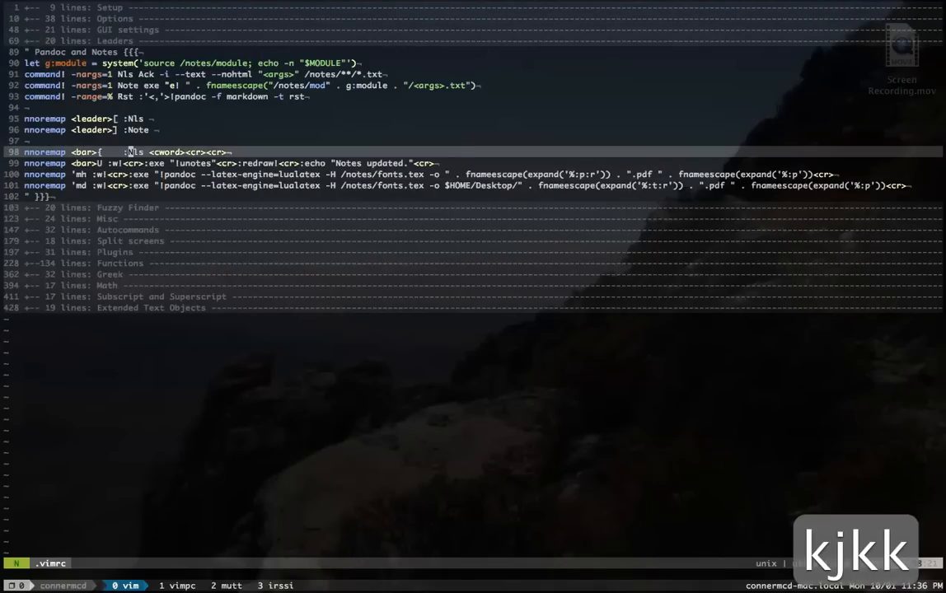
key("k")
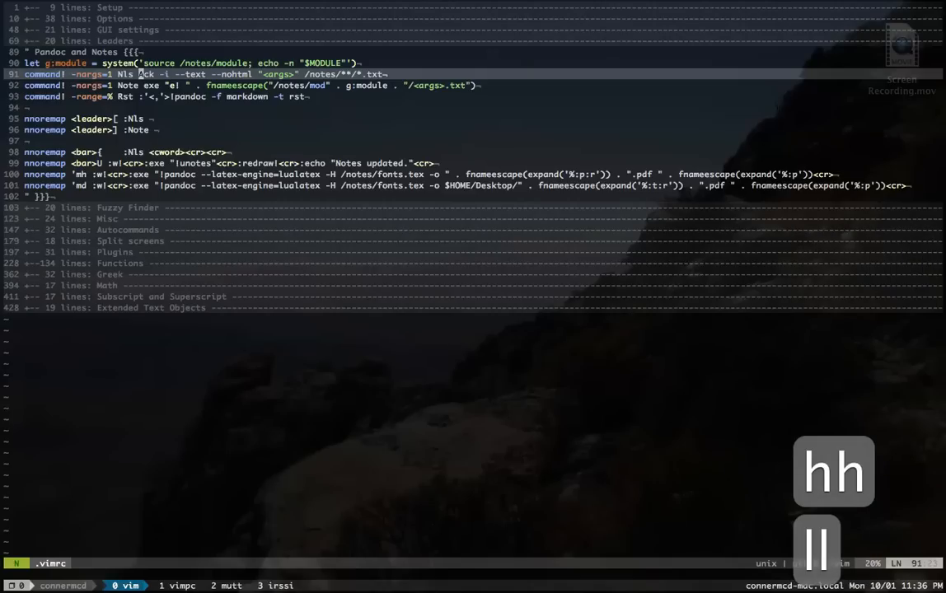
key("j")
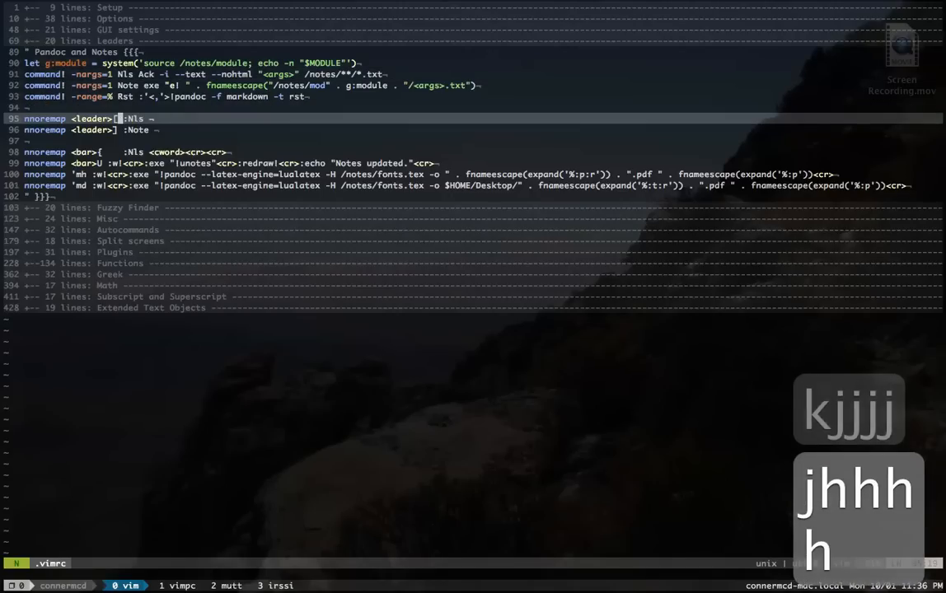
Start the :Nls notes search with the term 'hematur'.
key("j")
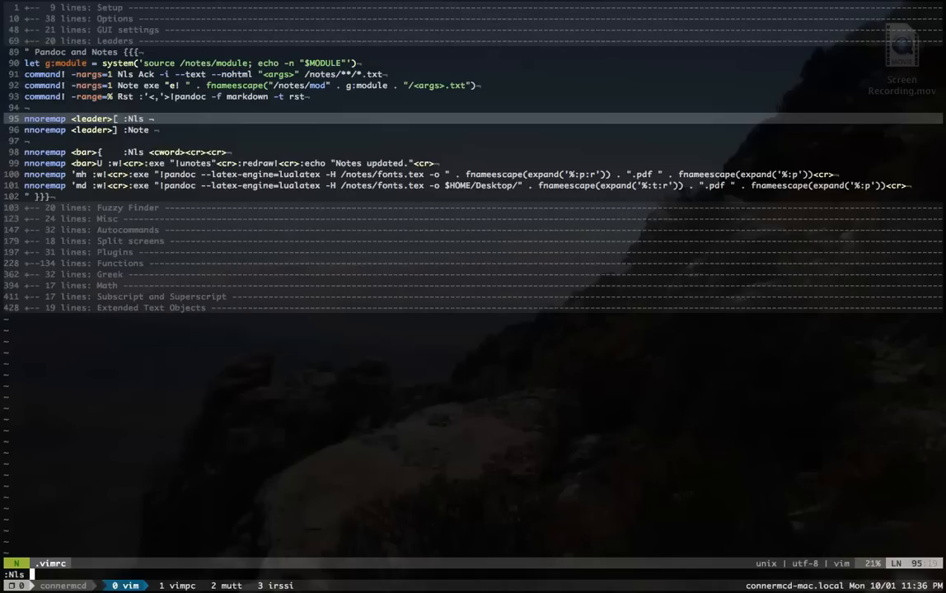
type("hematur")
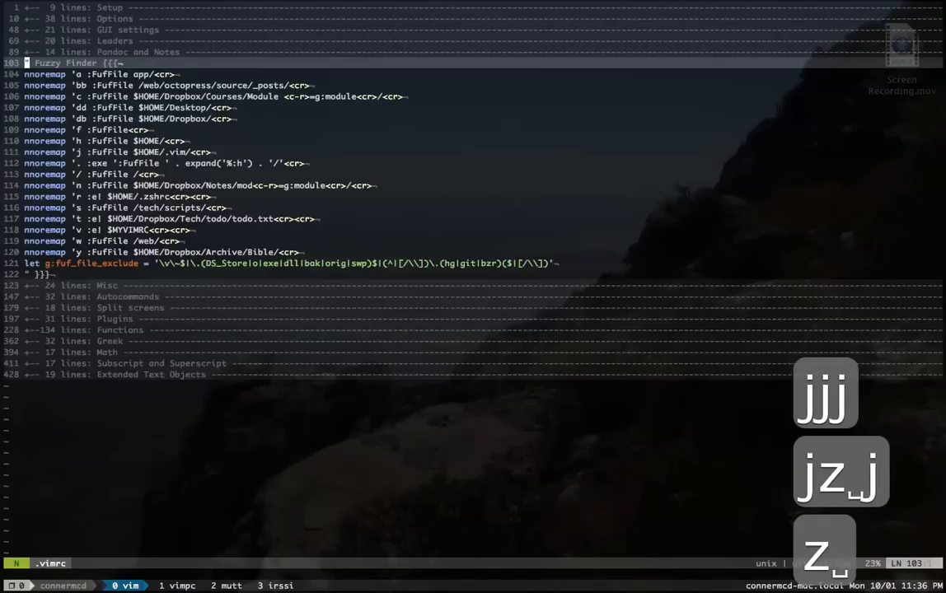
Try a quick FufFile finder mapping and move to the app folder file mapping.
key("j")
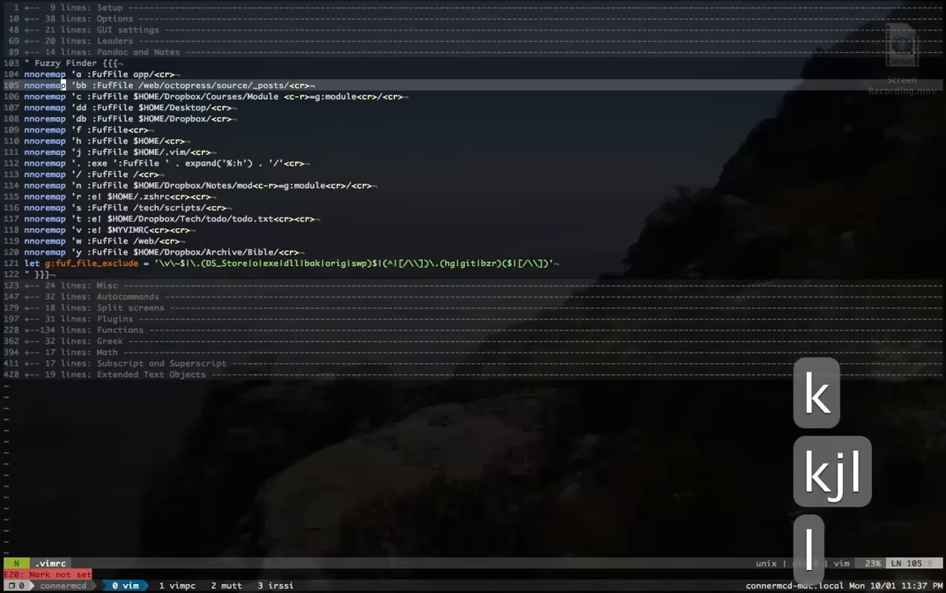
key("k")
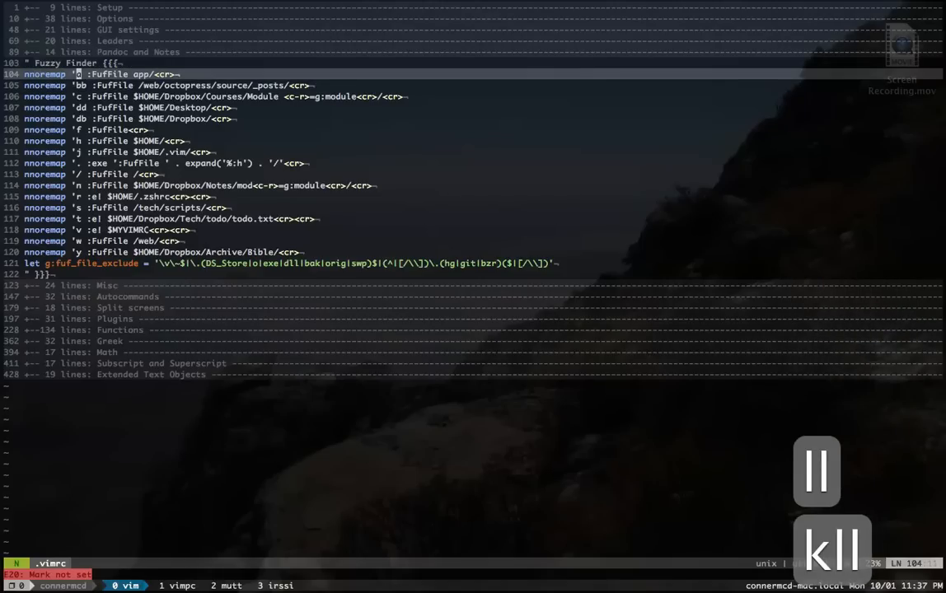
key("j")
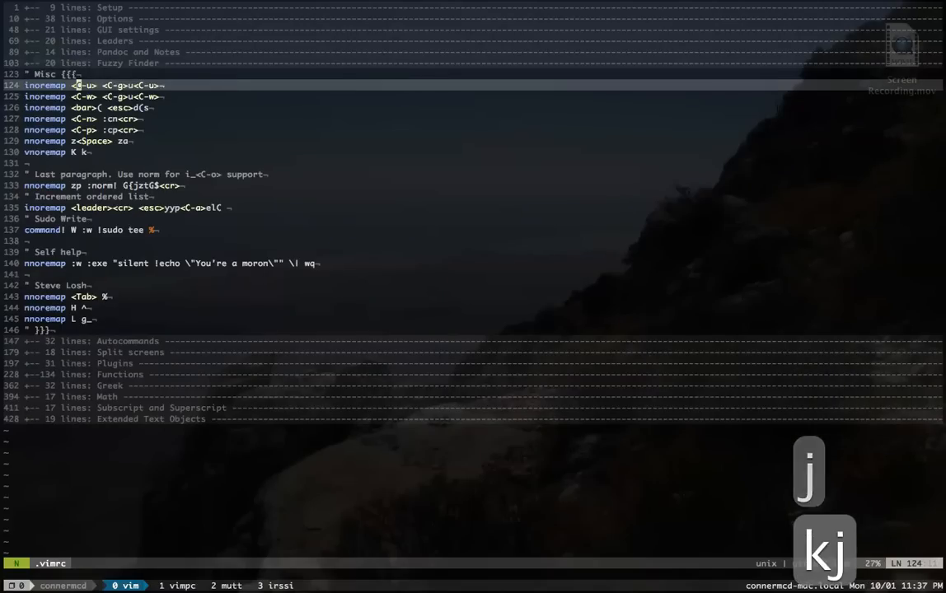
key("j")
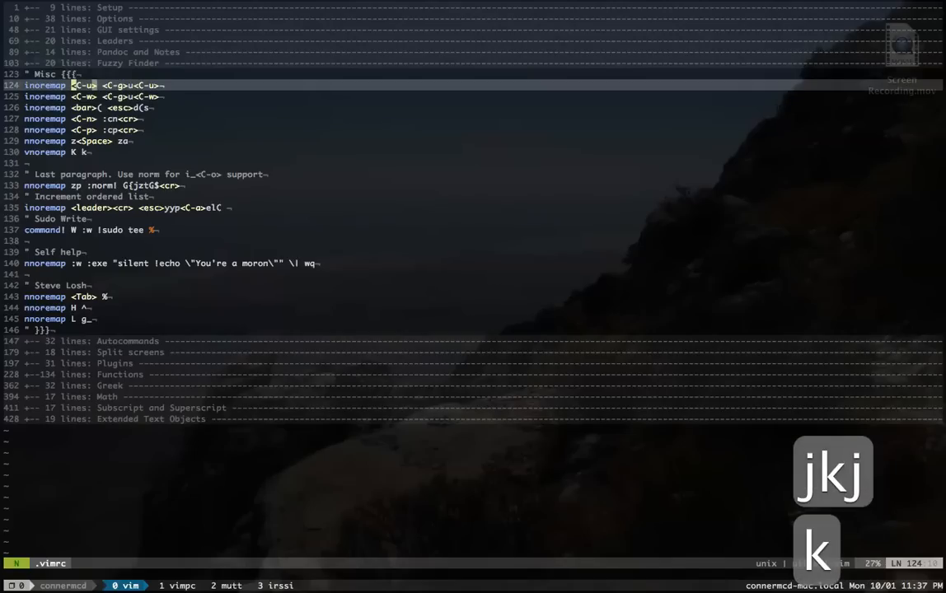
key("j")
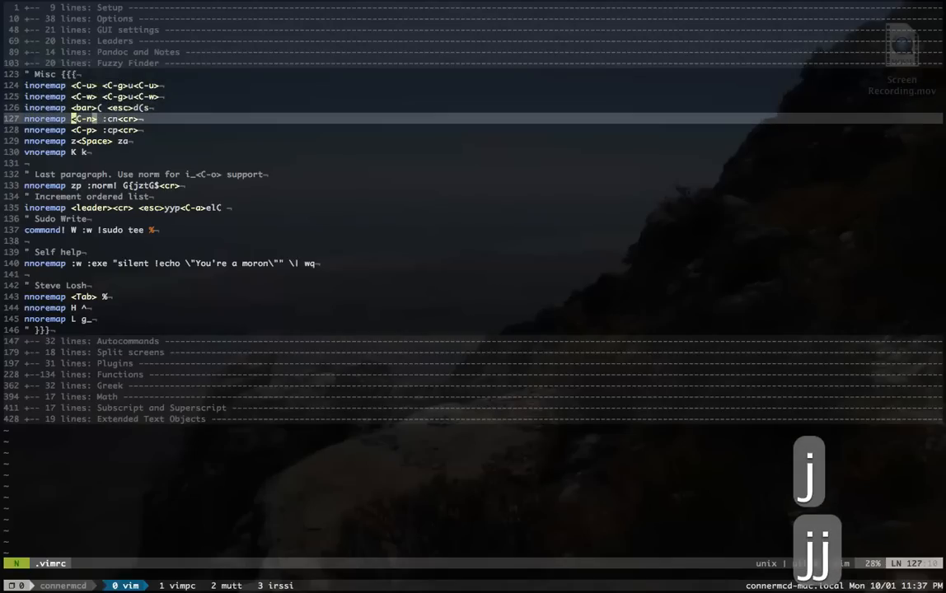
key("j")
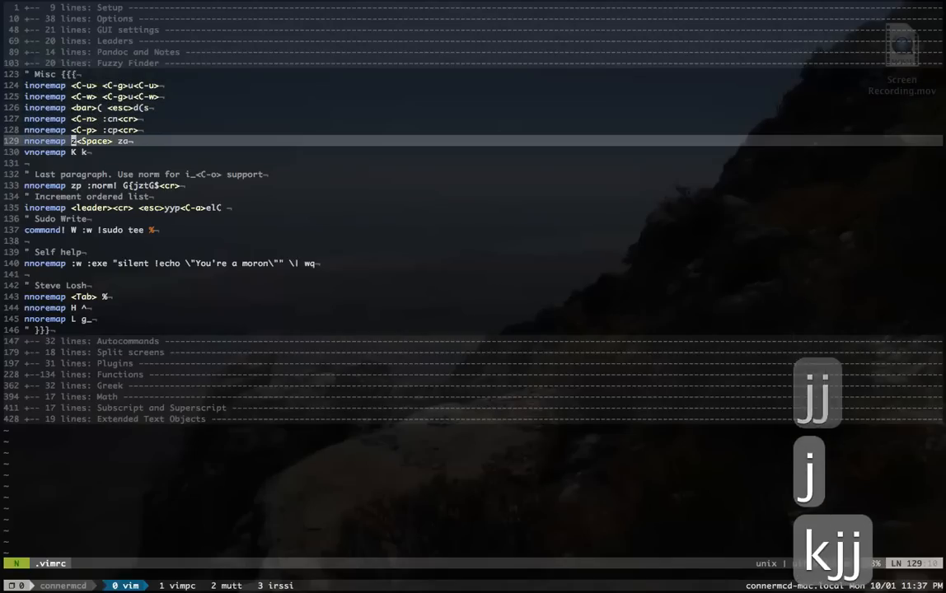
key("k")
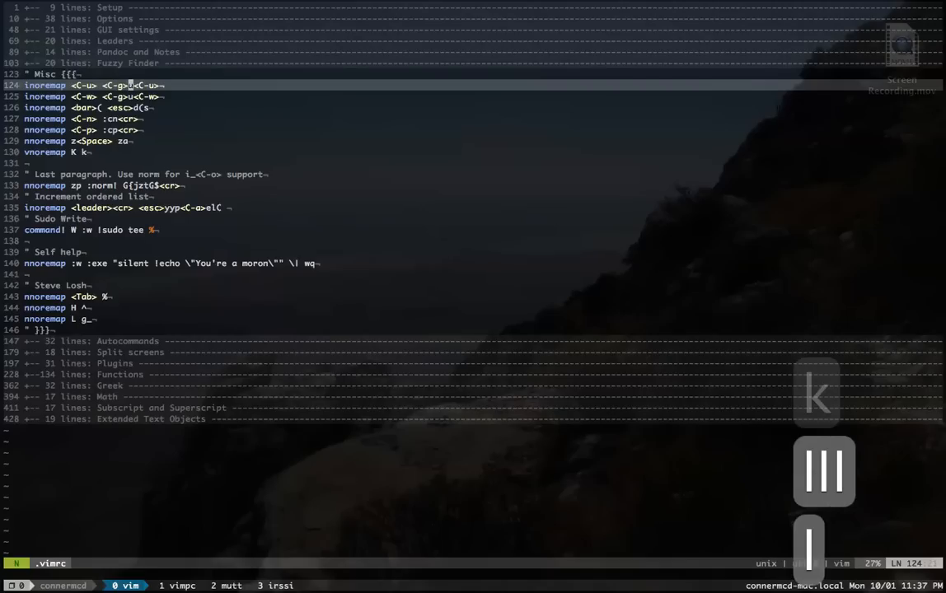
key("j")
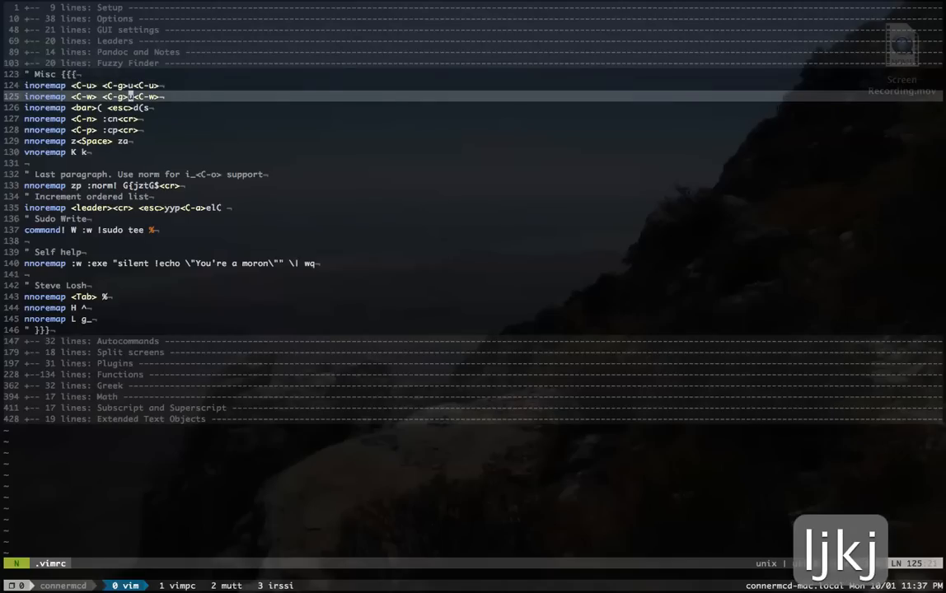
type("alskjd fla")
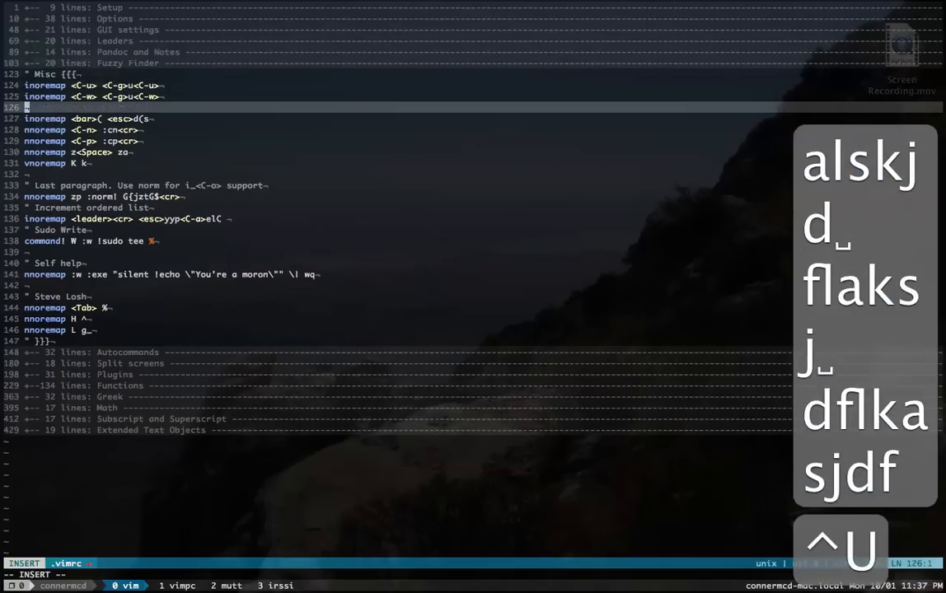
type("alskdj flaksj dflkja")
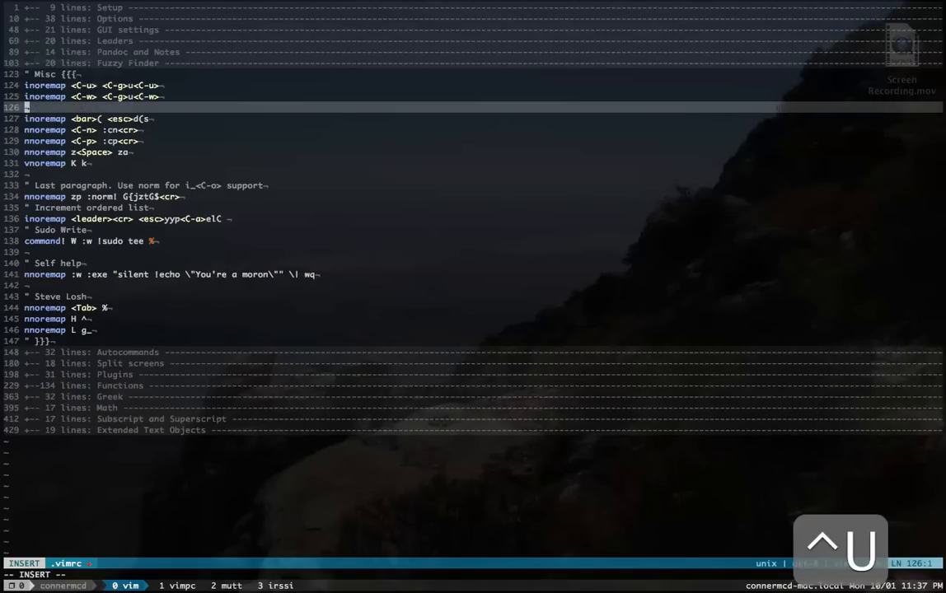
type("the waterme")
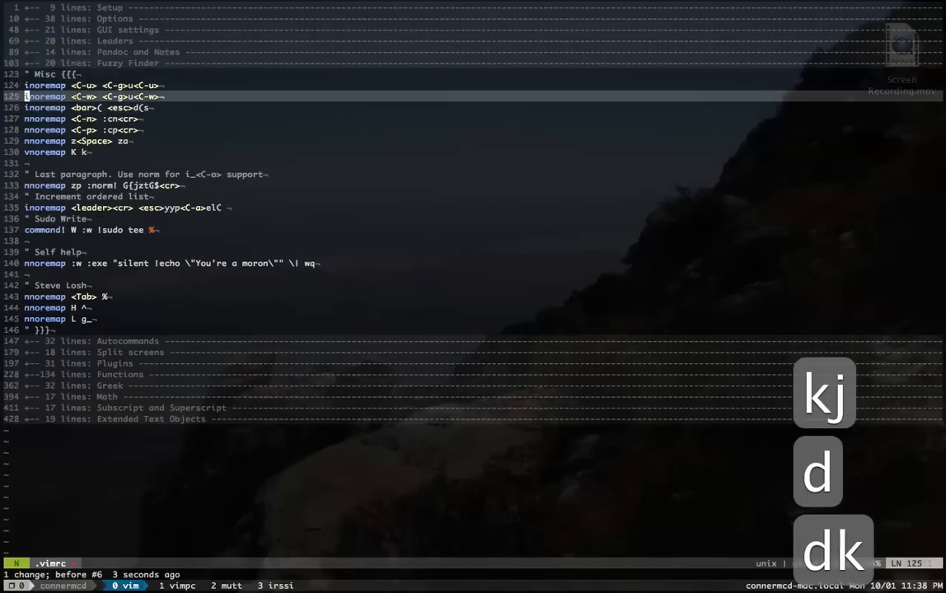
type("al")
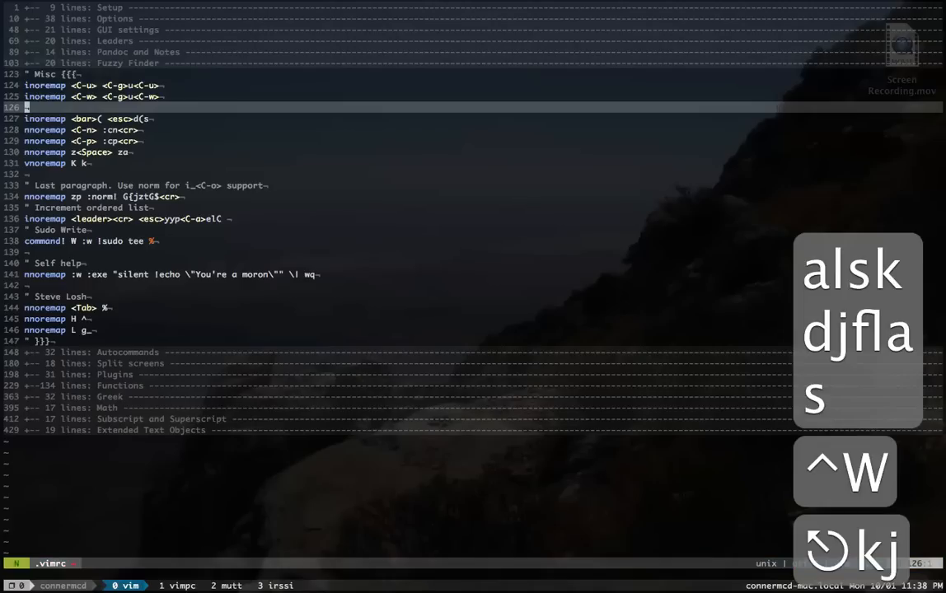
type("slkdjf laksd")
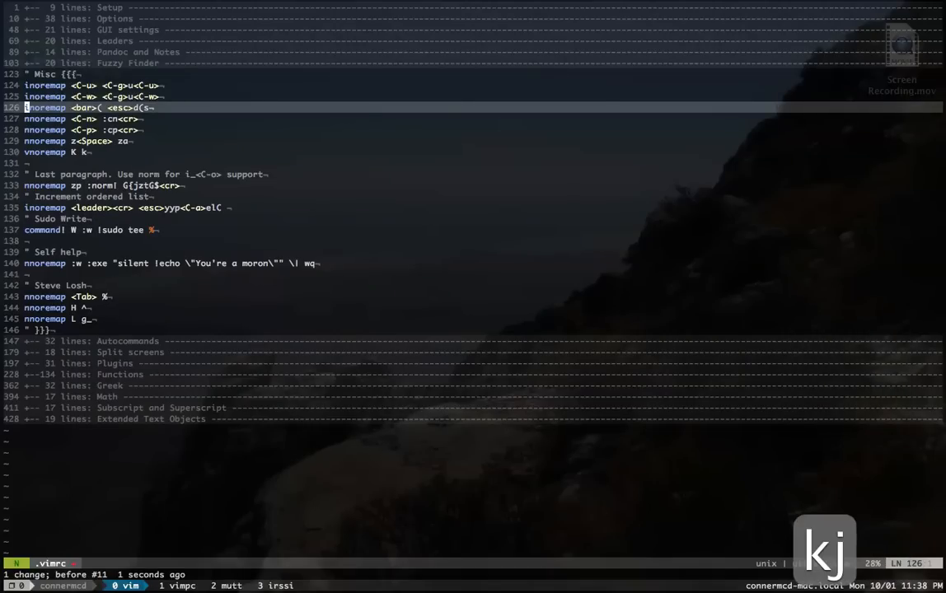
key("o")
type("LSKjflaskjd flkajs dlfkja . alskdf jlaksj")
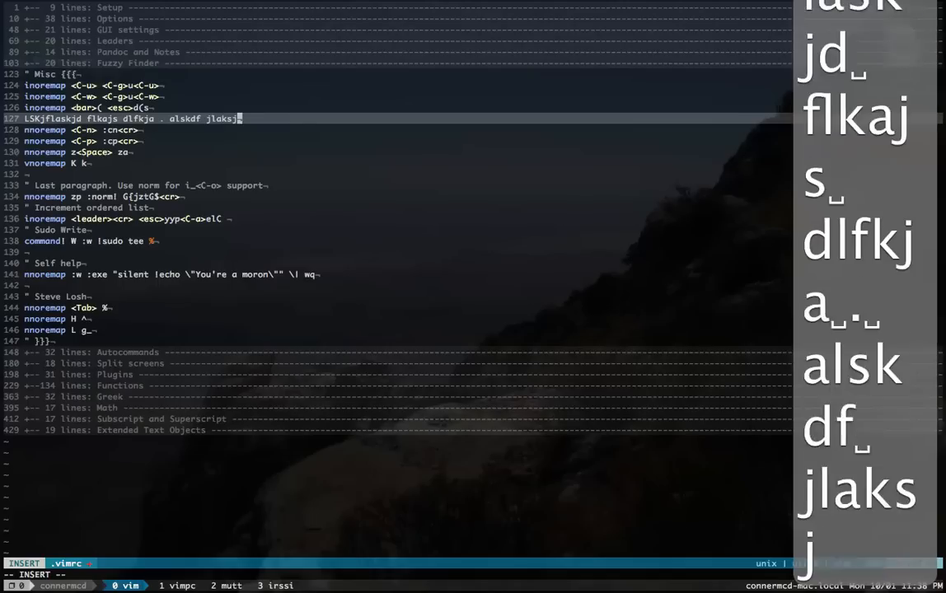
type("flkajsdf. aslkdfj asdf.")
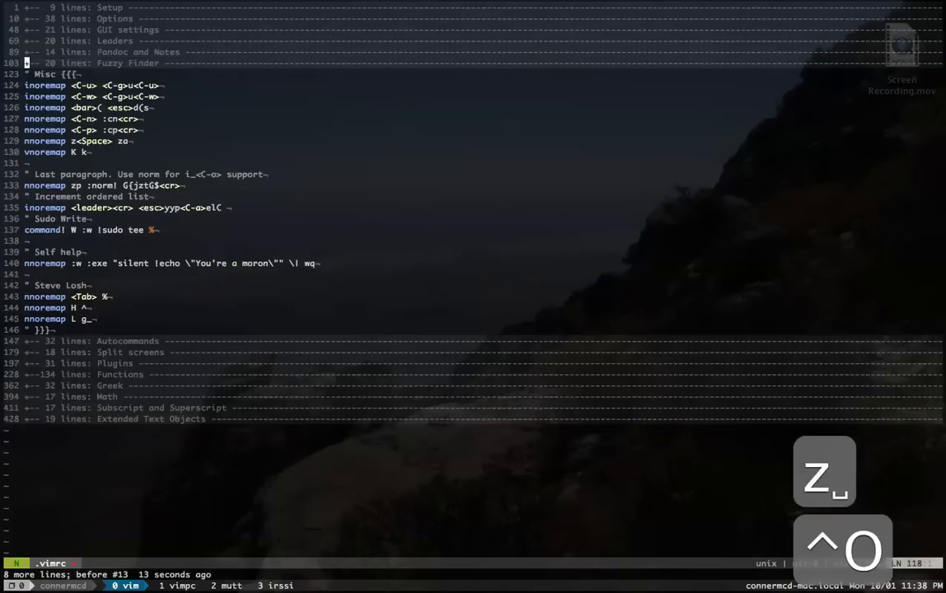
key("j")
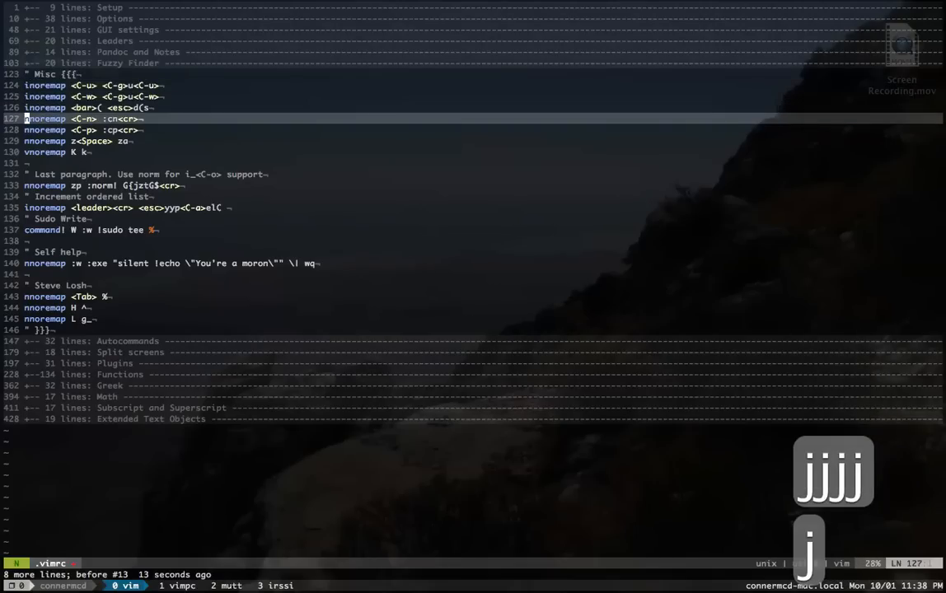
key("j")
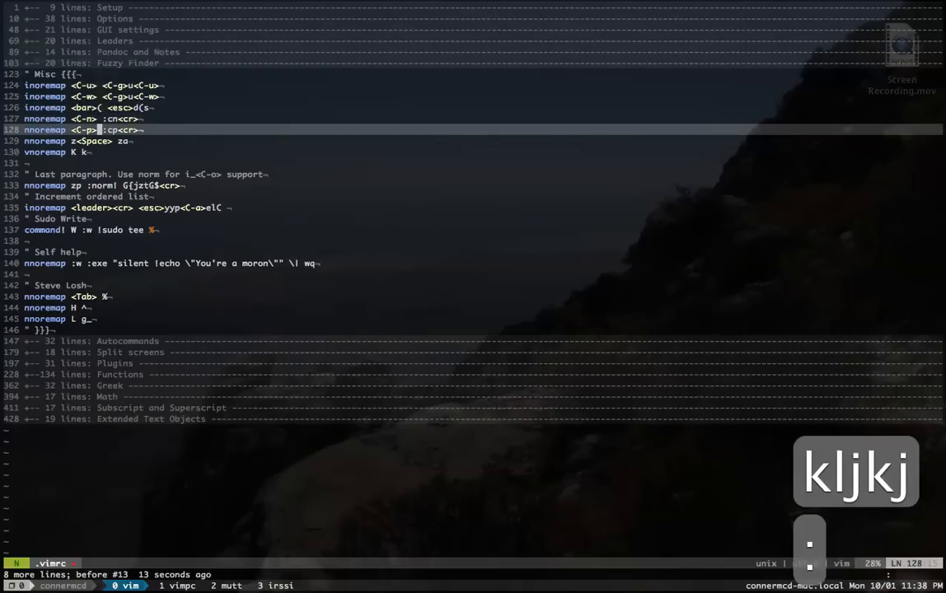
type(":cope")
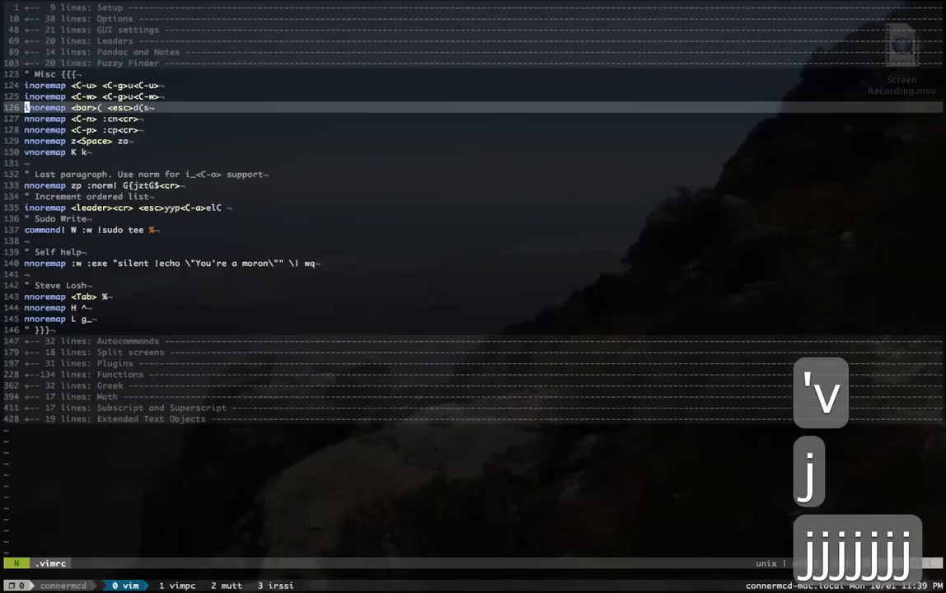
key("j")
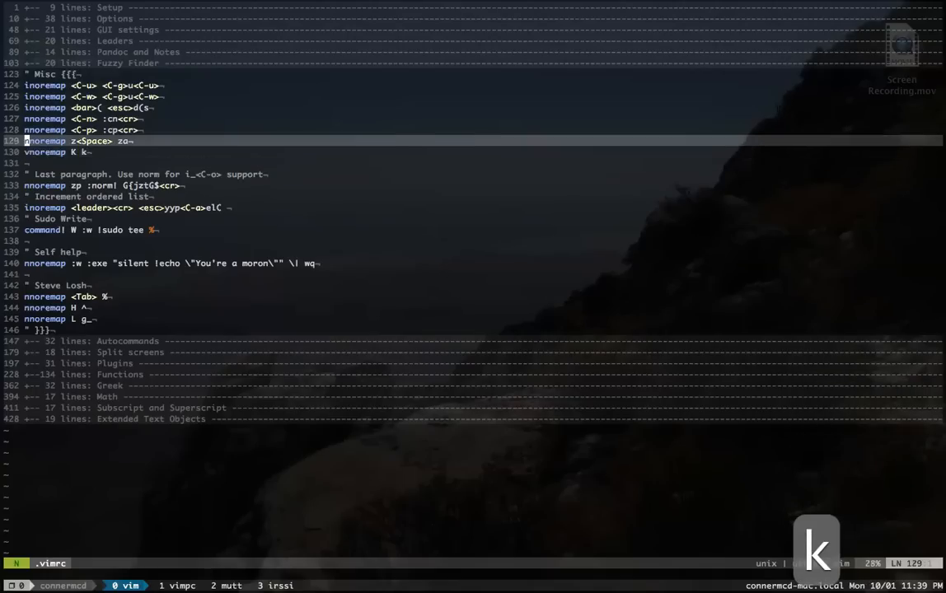
key("j")
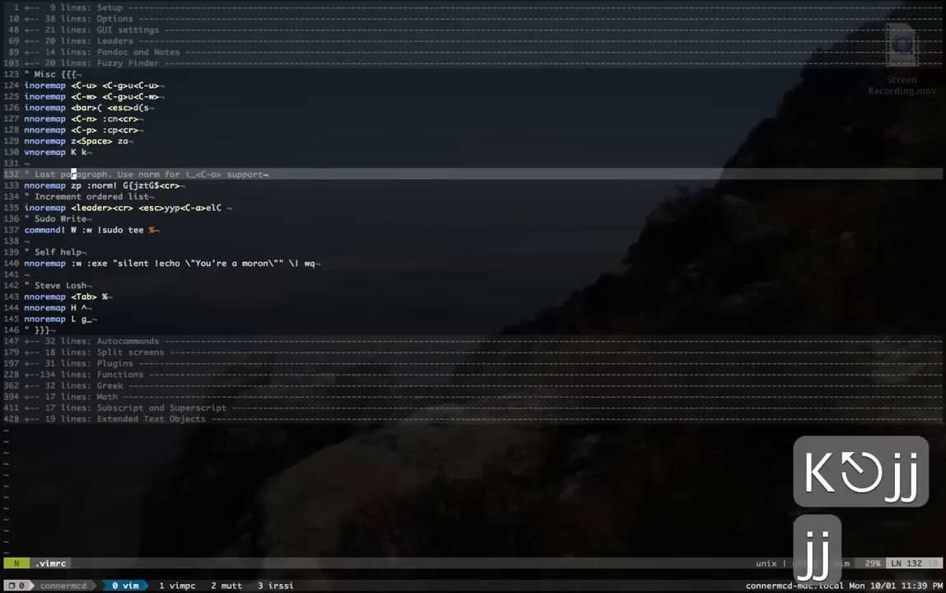
key("j")
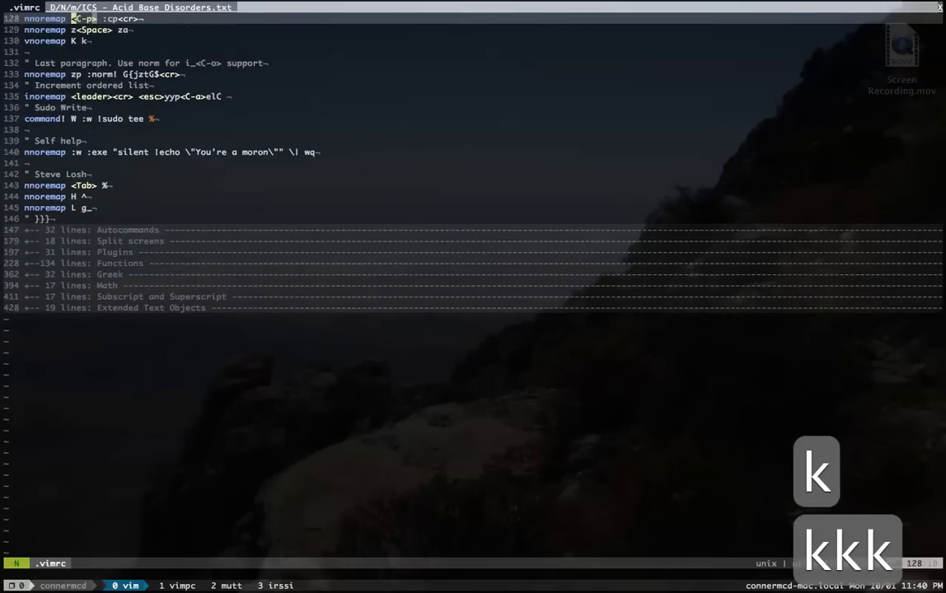
key("k")
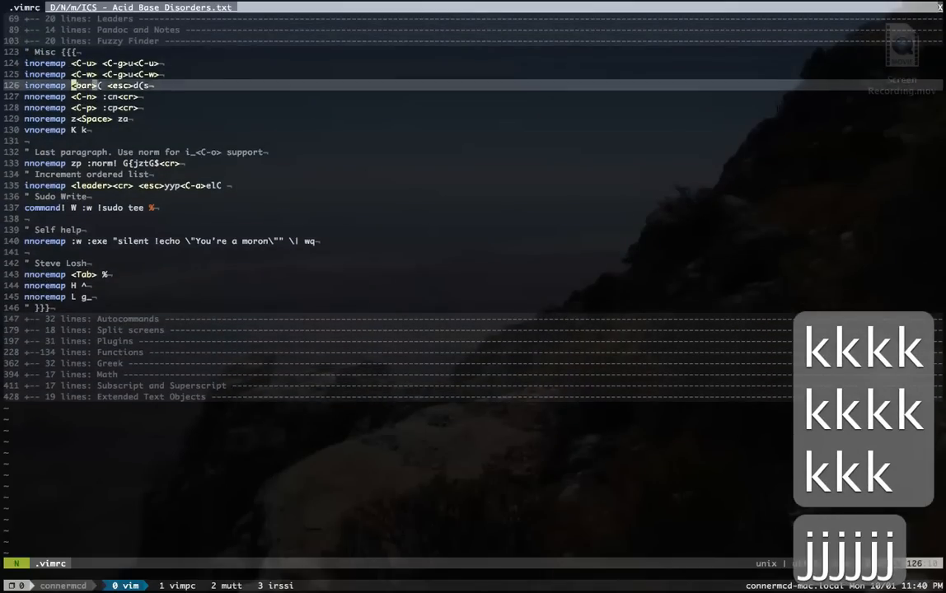
key("j")
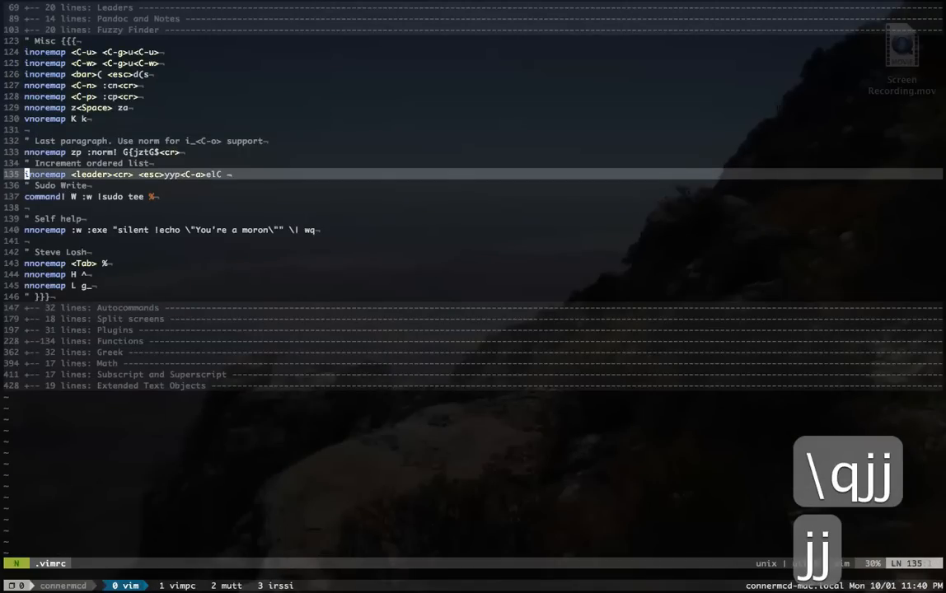
Jump to the end of the acid-base notes and type sample text for the list test.
key("k")
type("##")
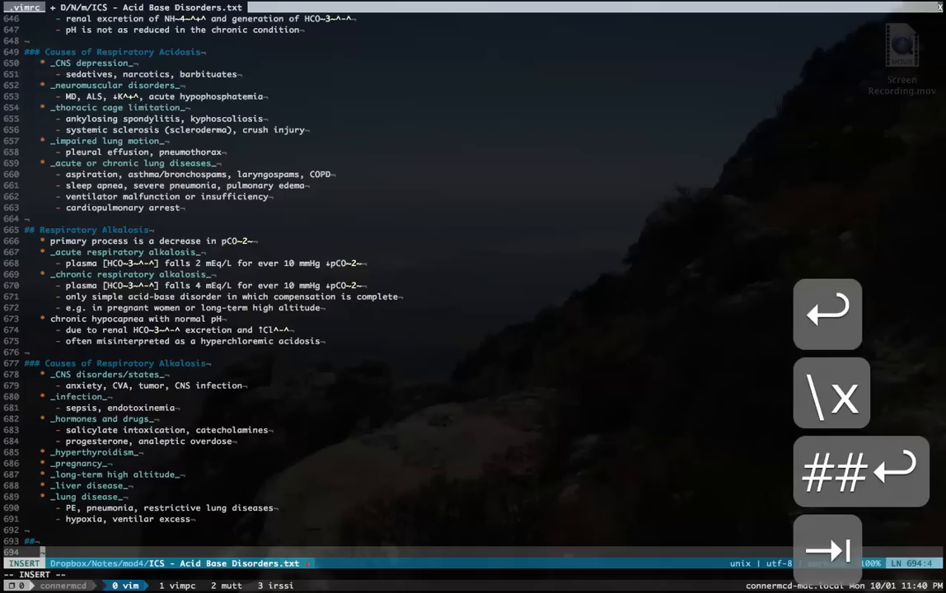
type("alskdjf laksj dflaksj df")
type("2.")
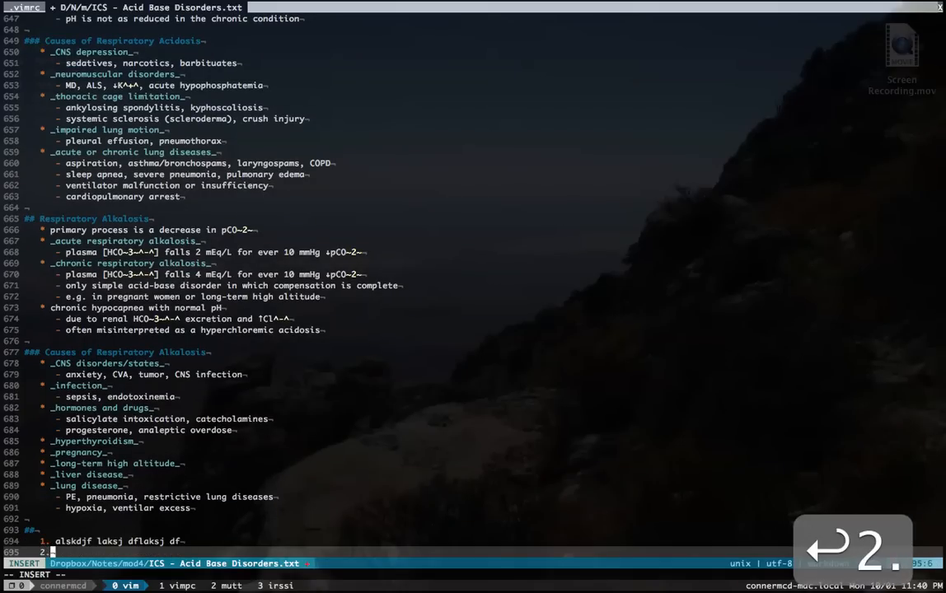
type("alksjd flkaj sdf")
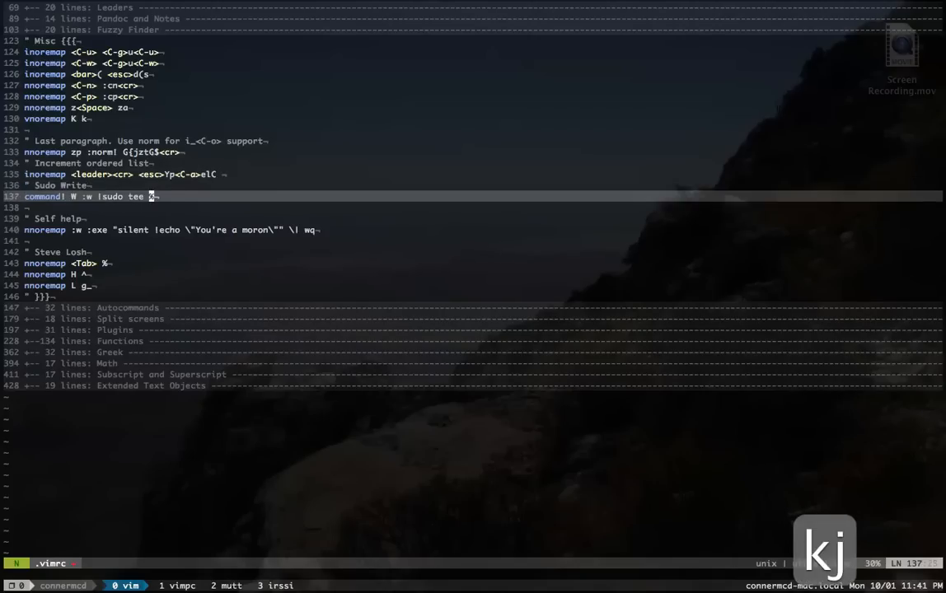
Write the .vimrc, then move onto the self-help mapping and try it.
key("j")
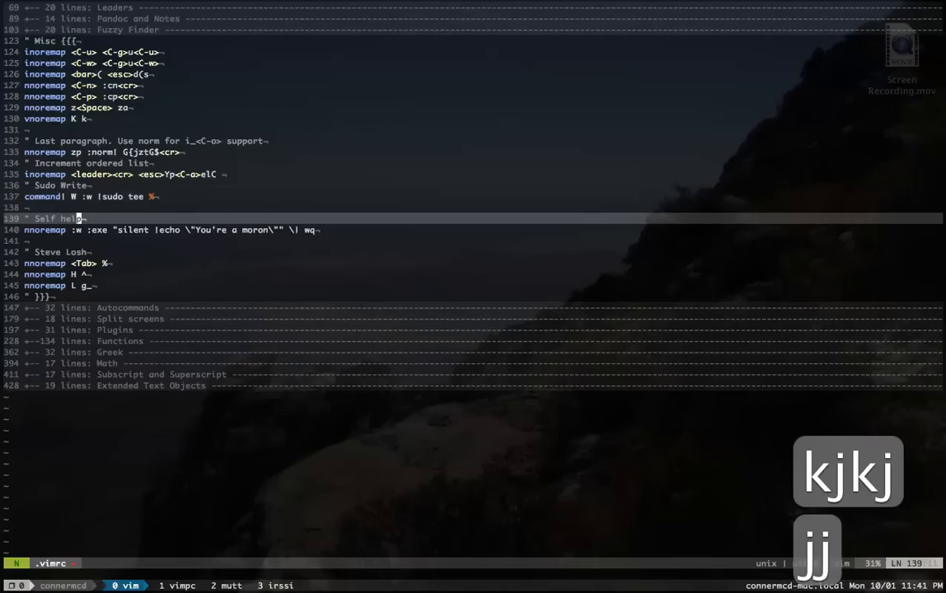
key("j")
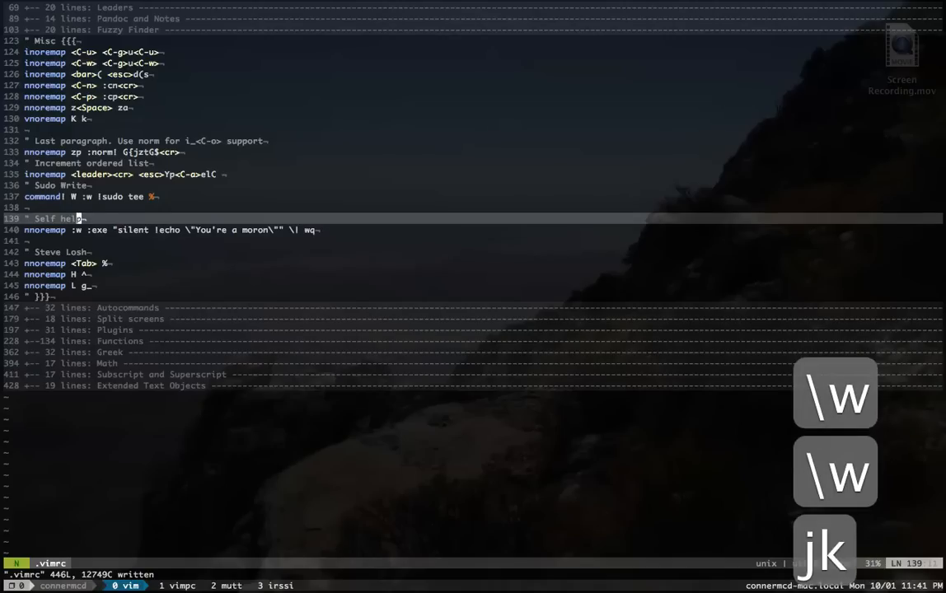
key("j")
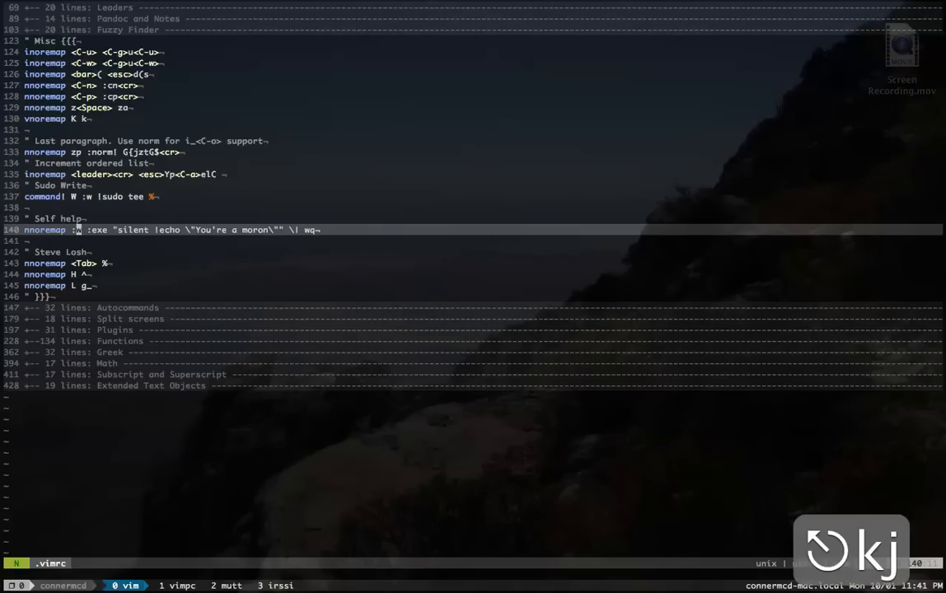
key("k")
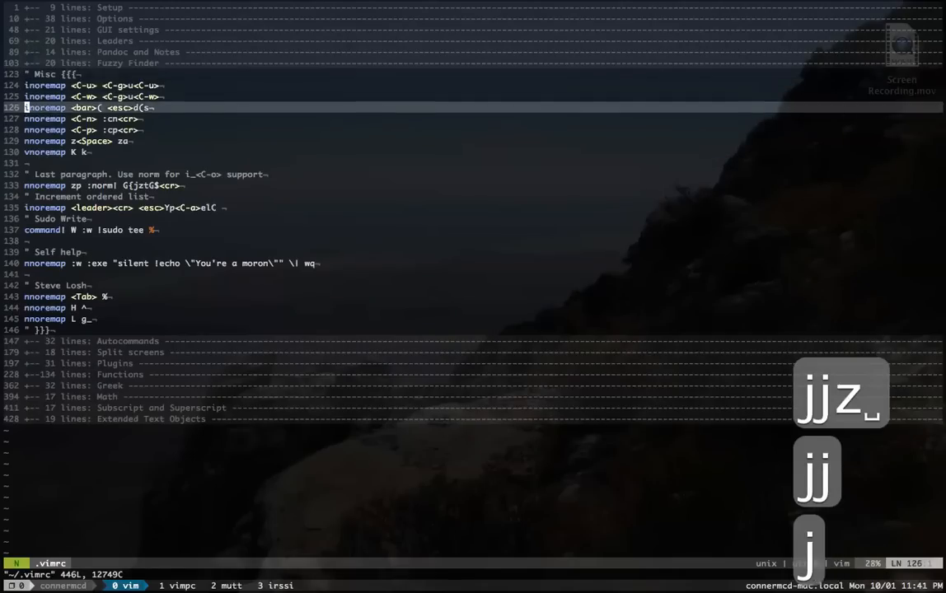
Add spaces before the Tab mapping on line 143, then fold Misc and open the Autocommands markdown augroup.
key("j")
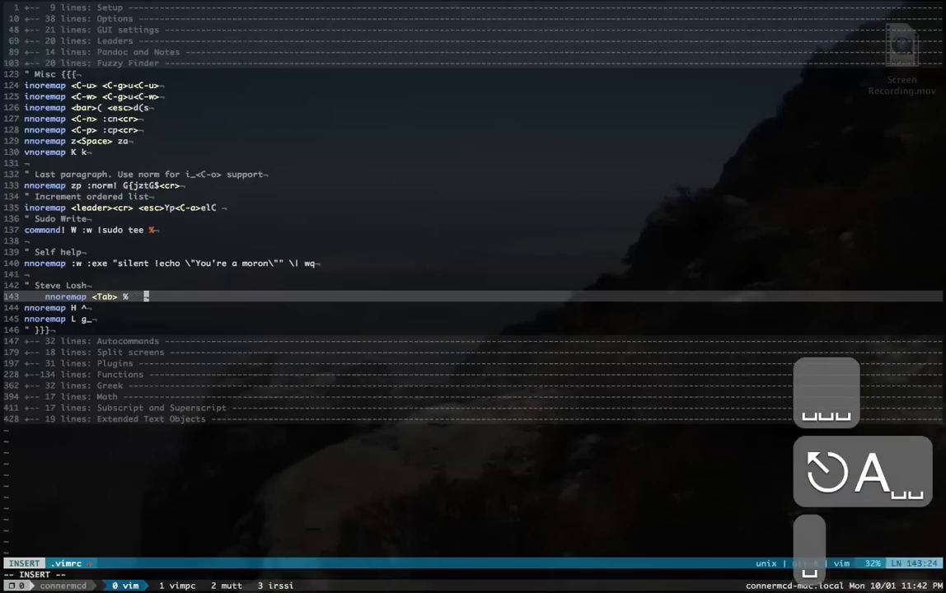
key("Escape")
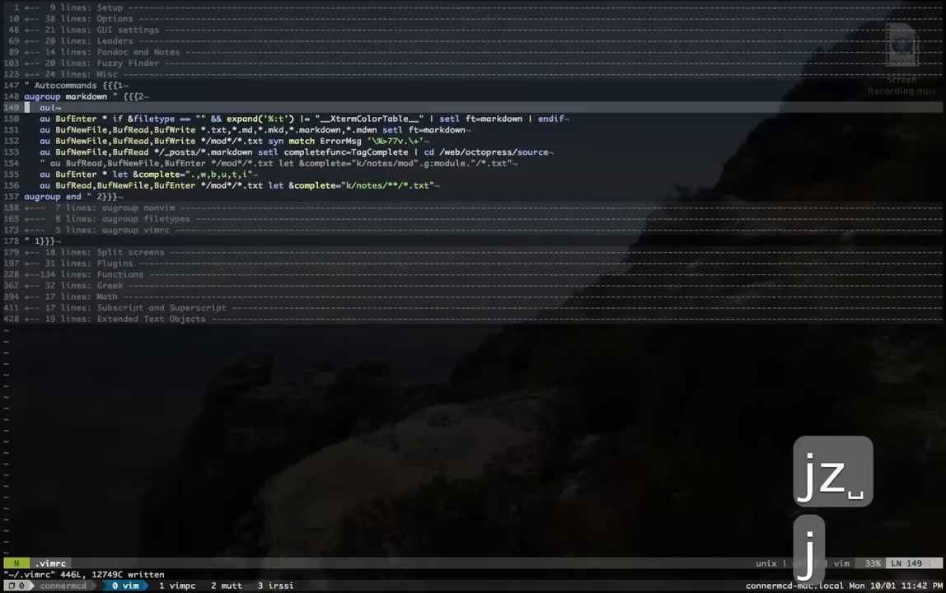
Fold augroup markdown, unfold augroup nonvim, and list ~/Downloads/ files in FuzzyFinder.
key("j")
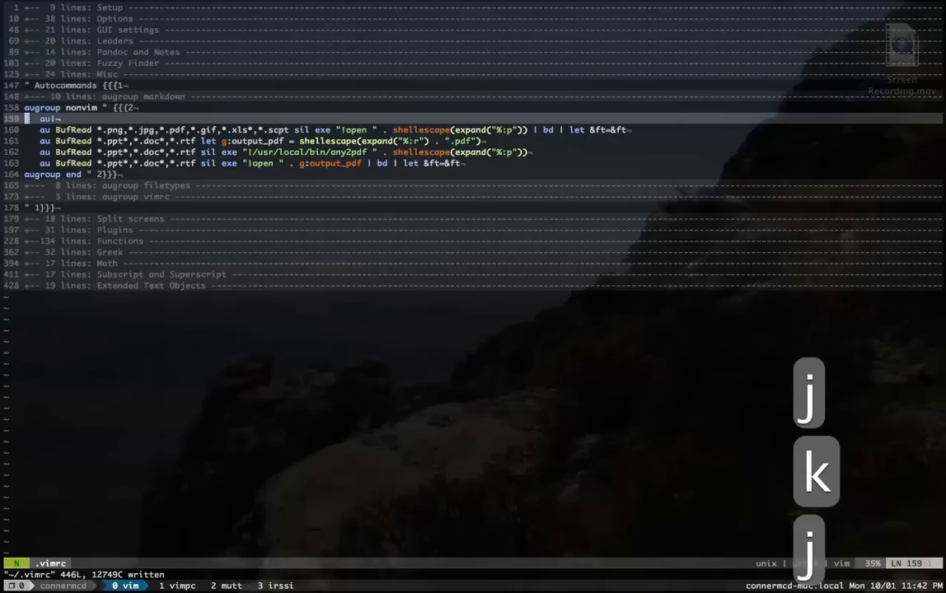
key("j")
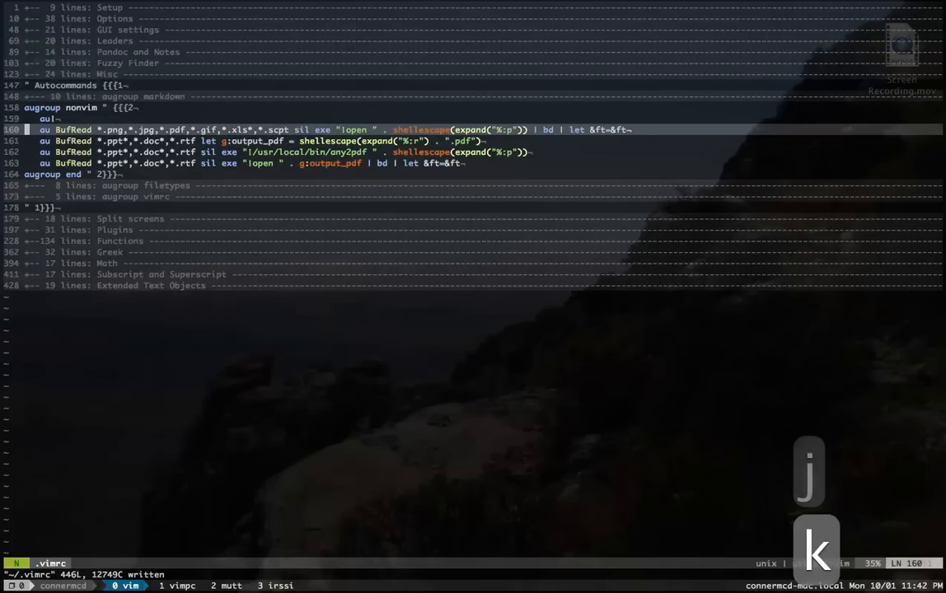
key("j")
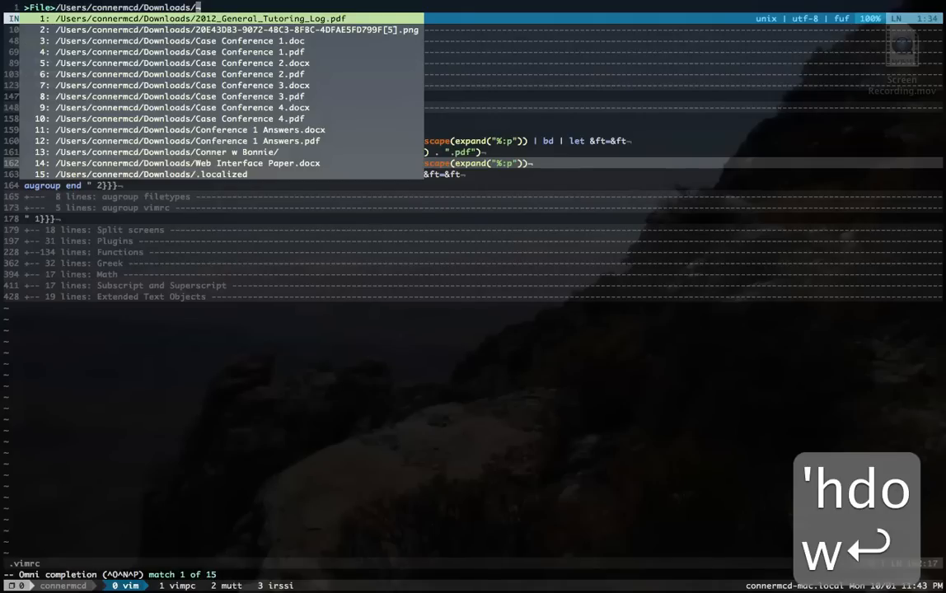
Select Case Conference 1.doc from the file list so it opens as a PDF in Preview.
key("ctrl-n")
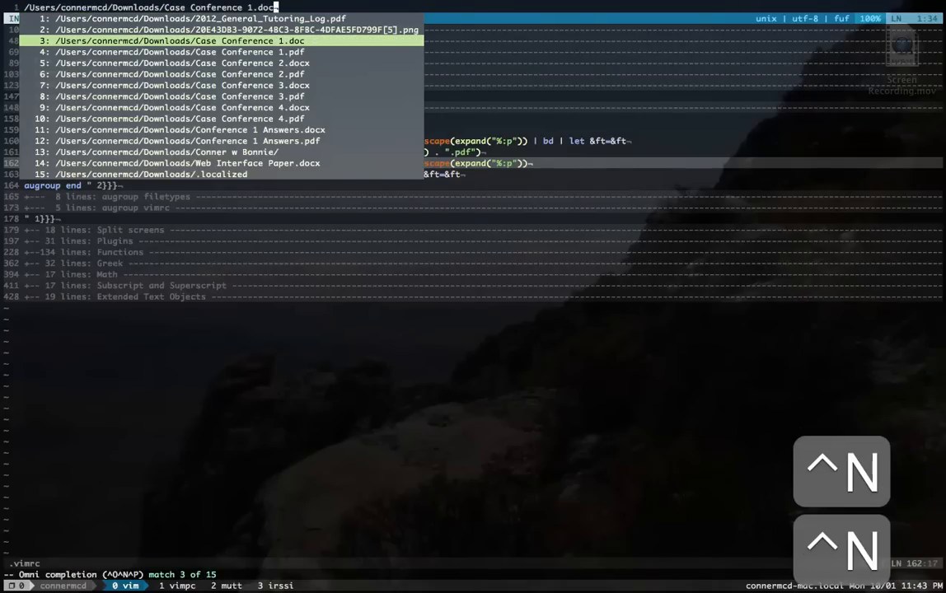
key("Return")
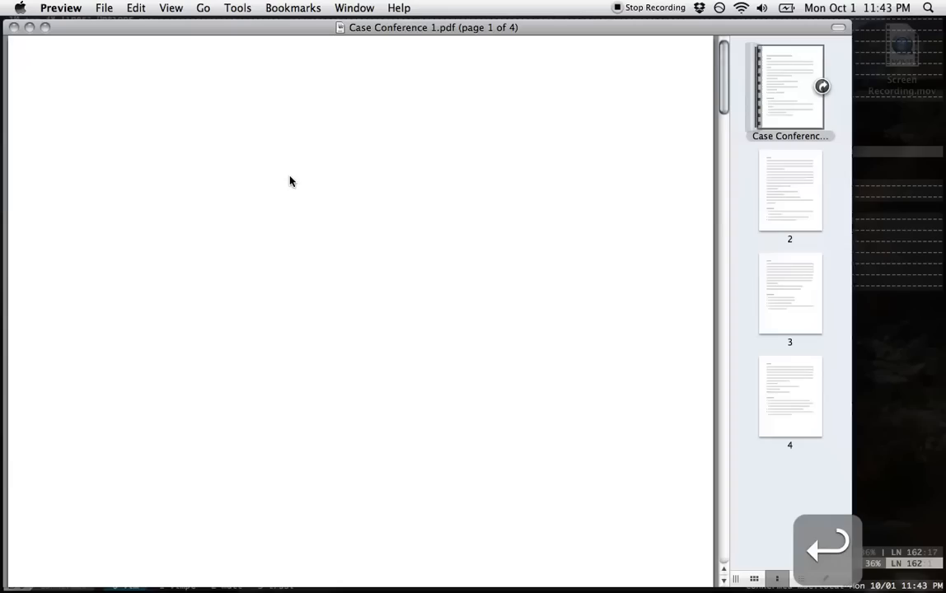
scroll("down", 3)
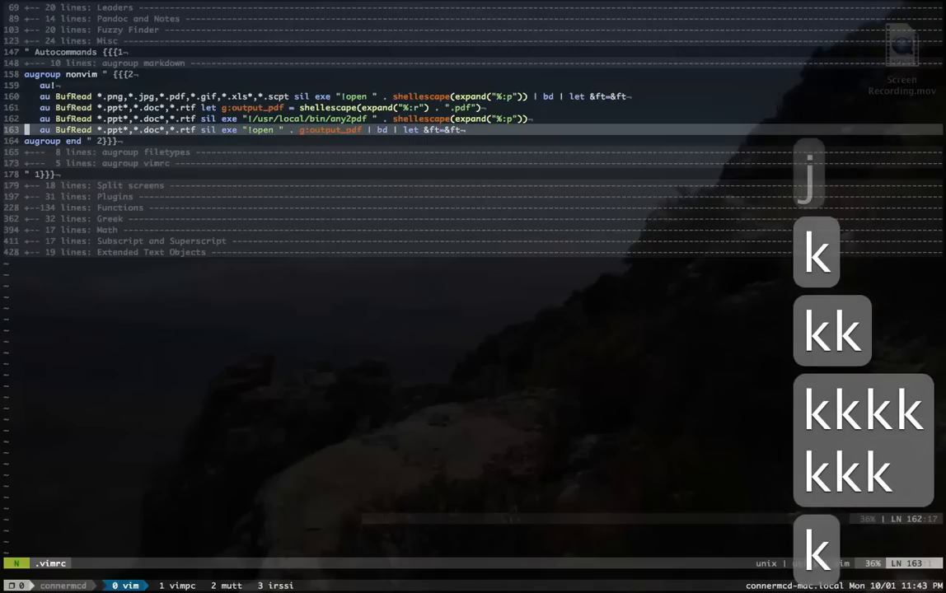
Step over the any2pdf conversion lines 162–163 of the nonvim augroup, then expand augroup vimrc.
key("k")
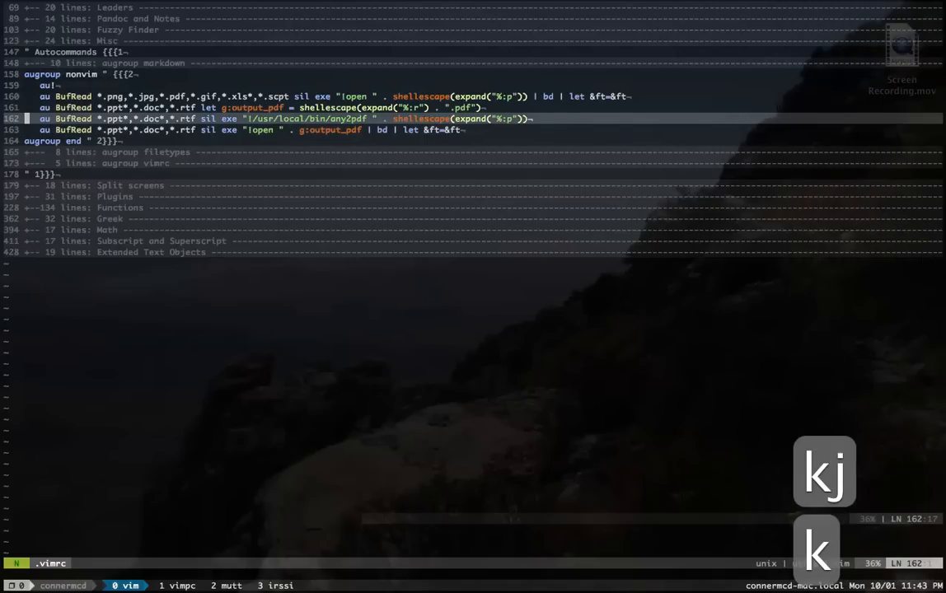
key("k")
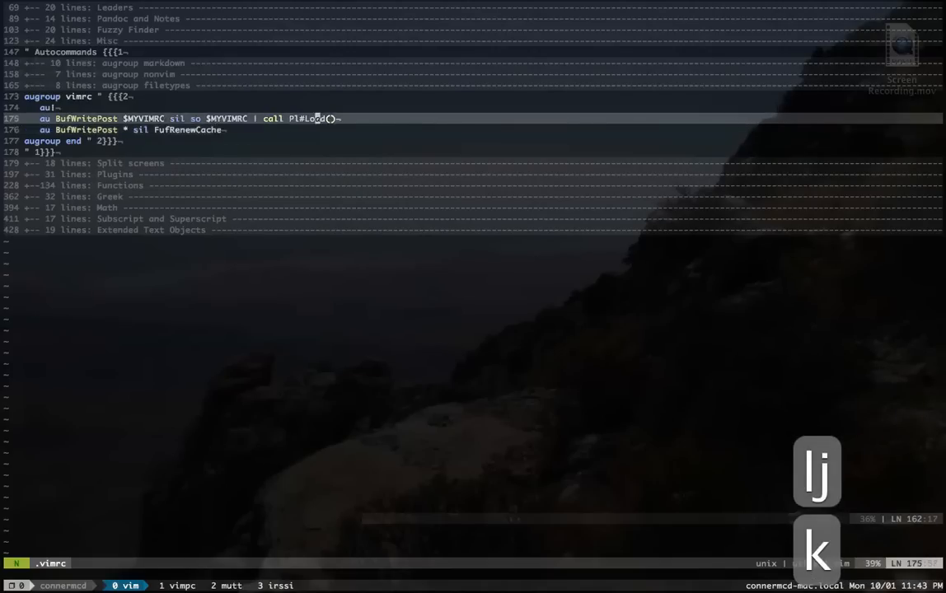
Fold augroup nonvim and unfold augroup vimrc with its config-reload-on-save autocommands.
key("j")
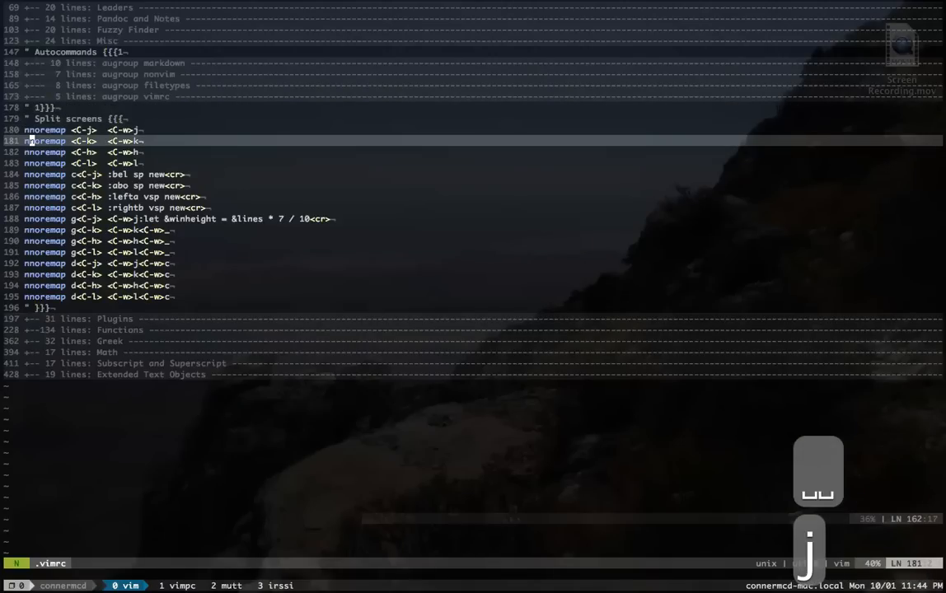
Move across the c<C-j>, c<C-k>, c<C-h>, c<C-l> mappings for splits below, above, left, right.
key("j")
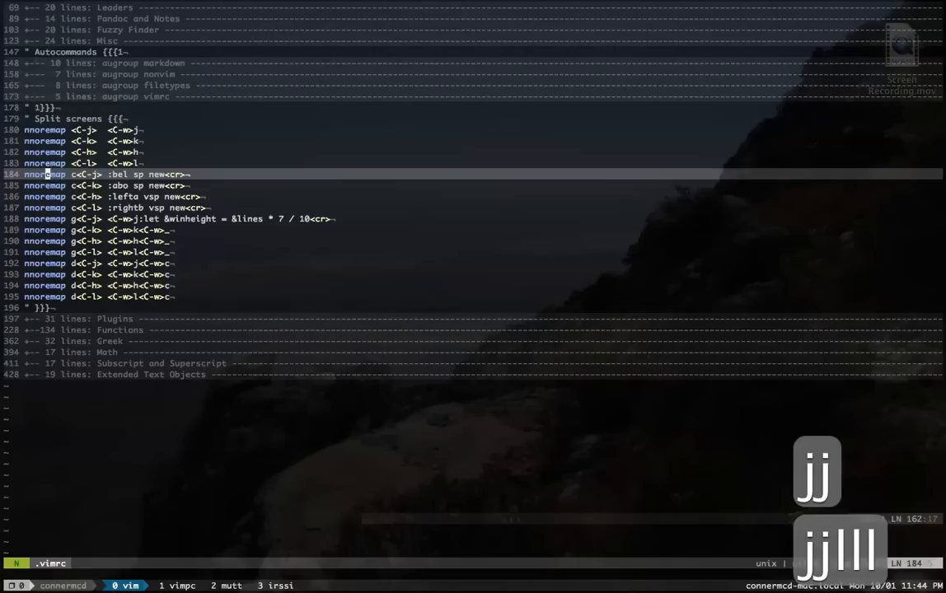
key("j")
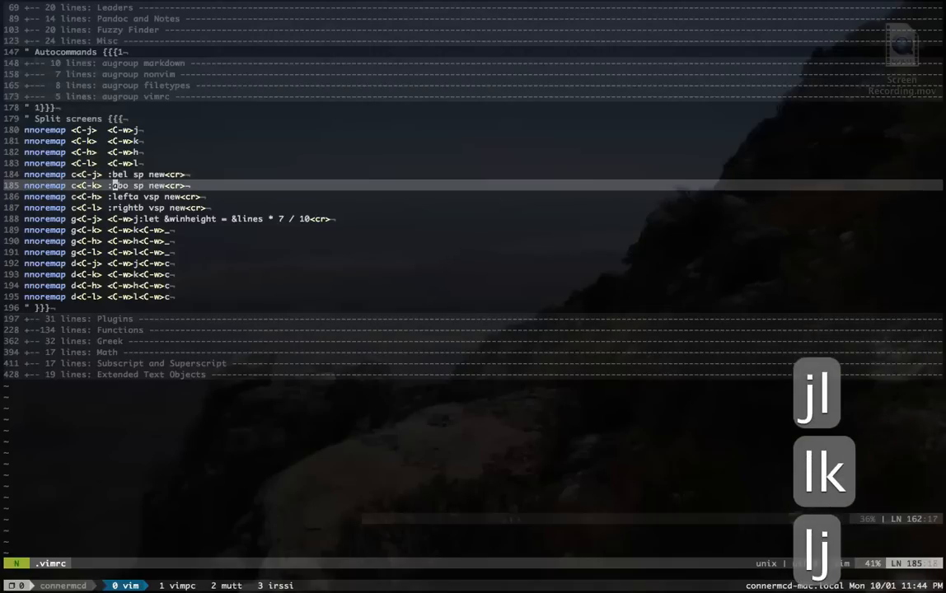
key("j")
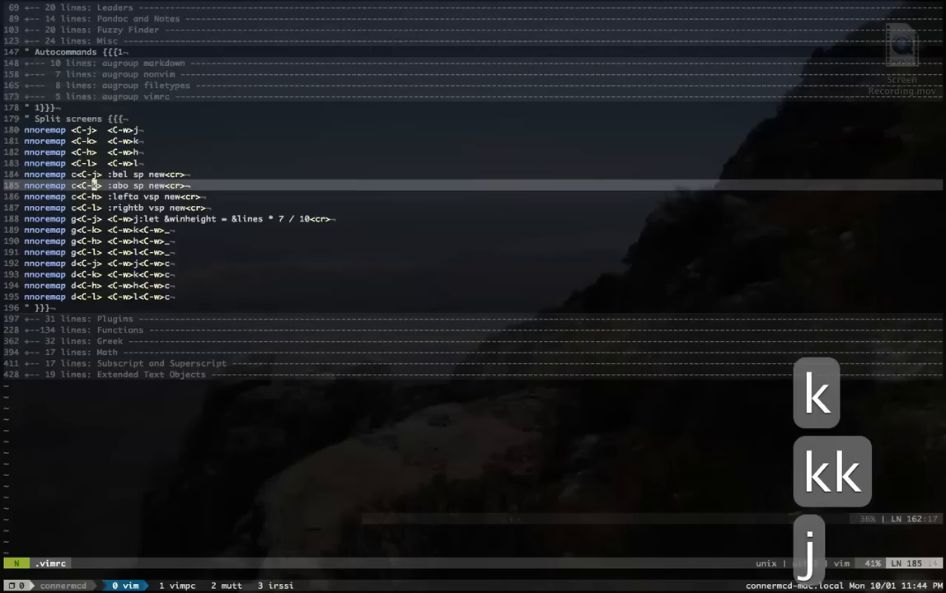
key("j")
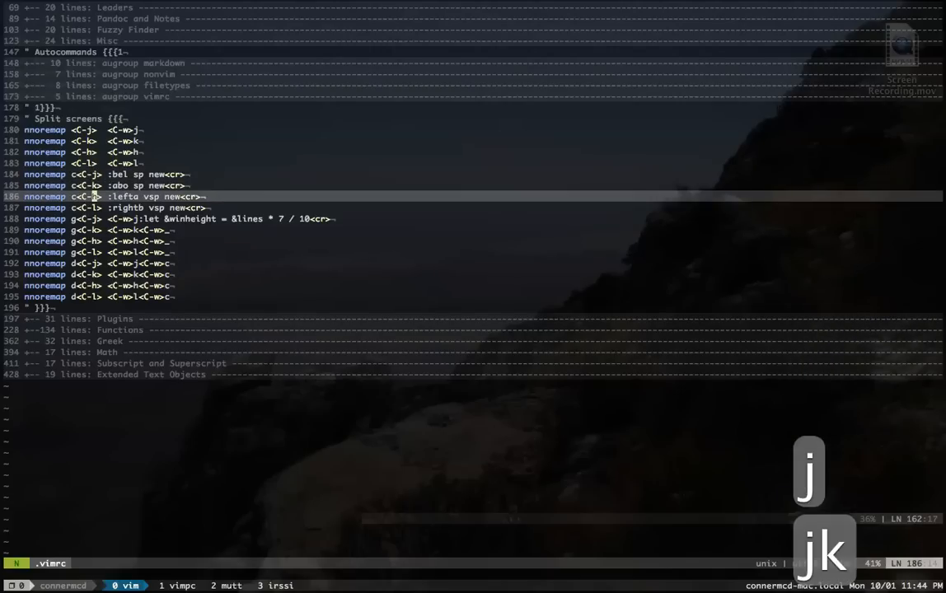
key("k")
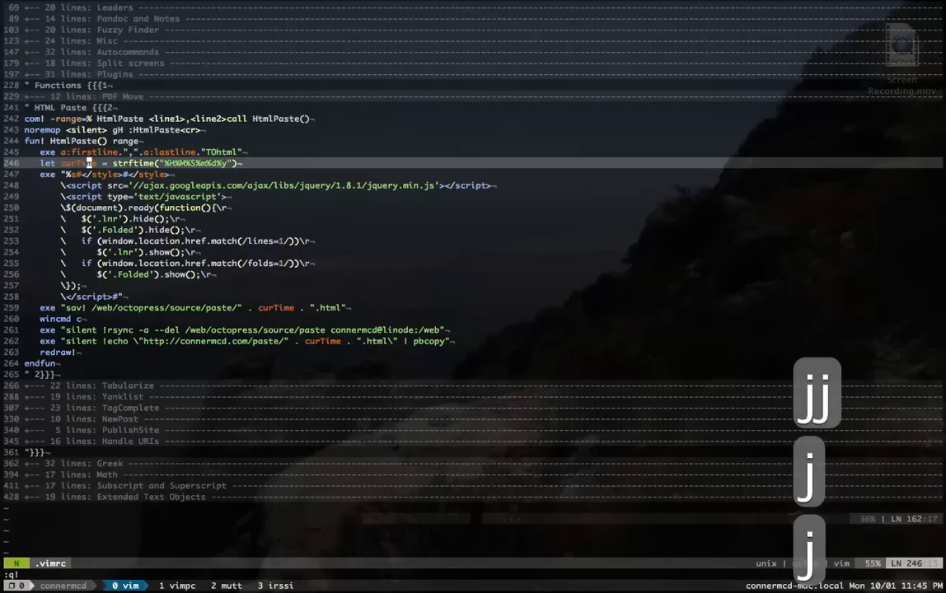
Step through the HtmlPaste() code, between the jQuery ready function and style substitution lines.
key("j")
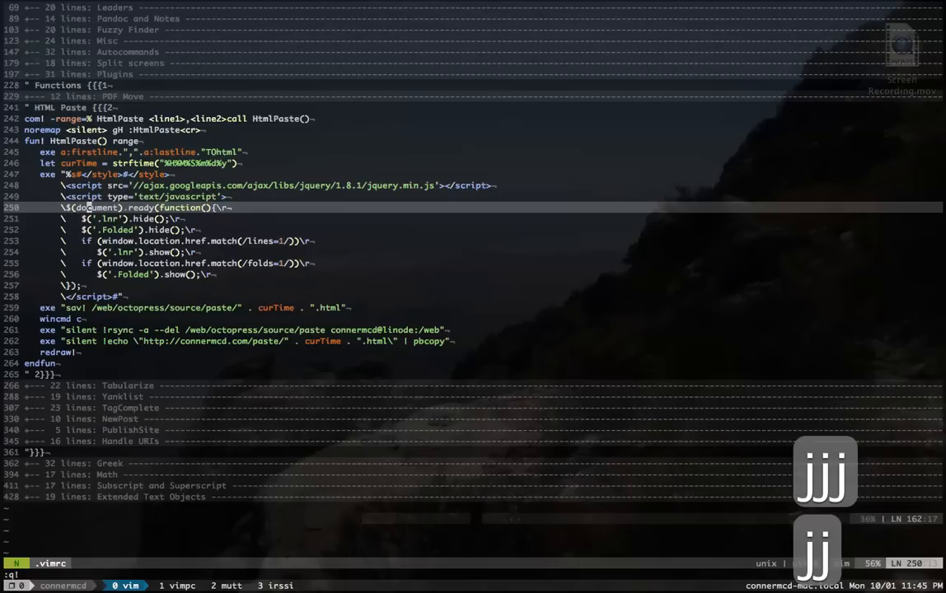
key("k")
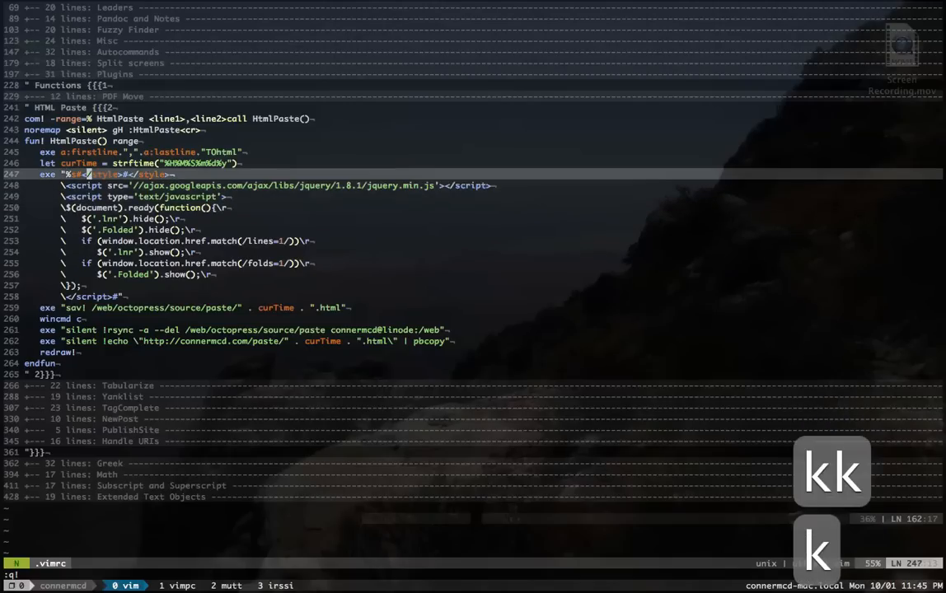
key("k")
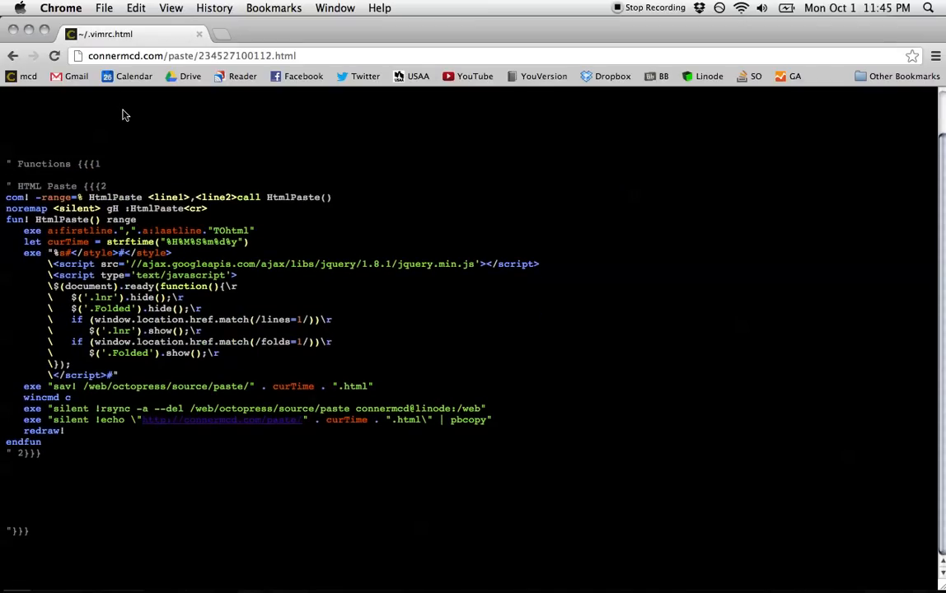
mouse_move(322, 82)
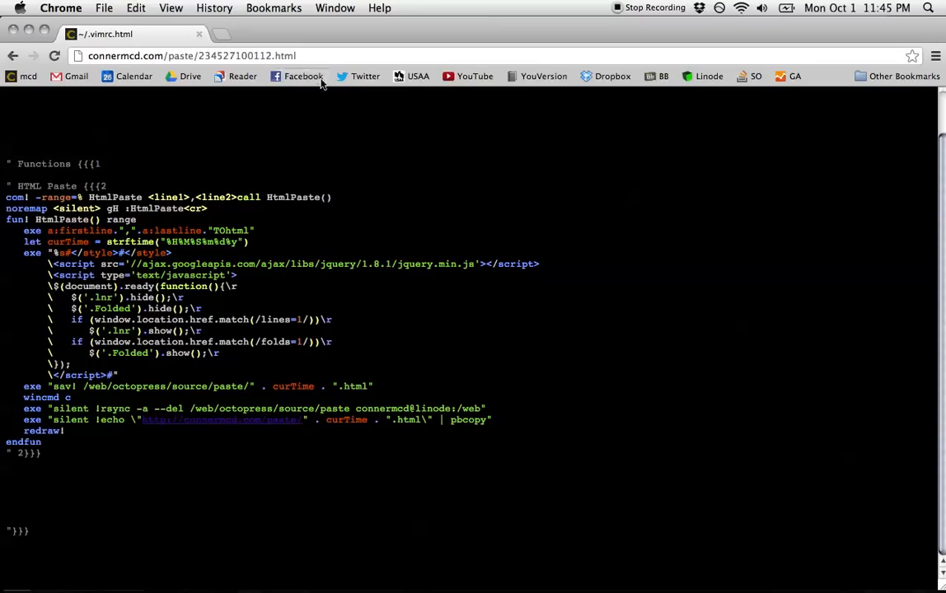
mouse_move(266, 164)
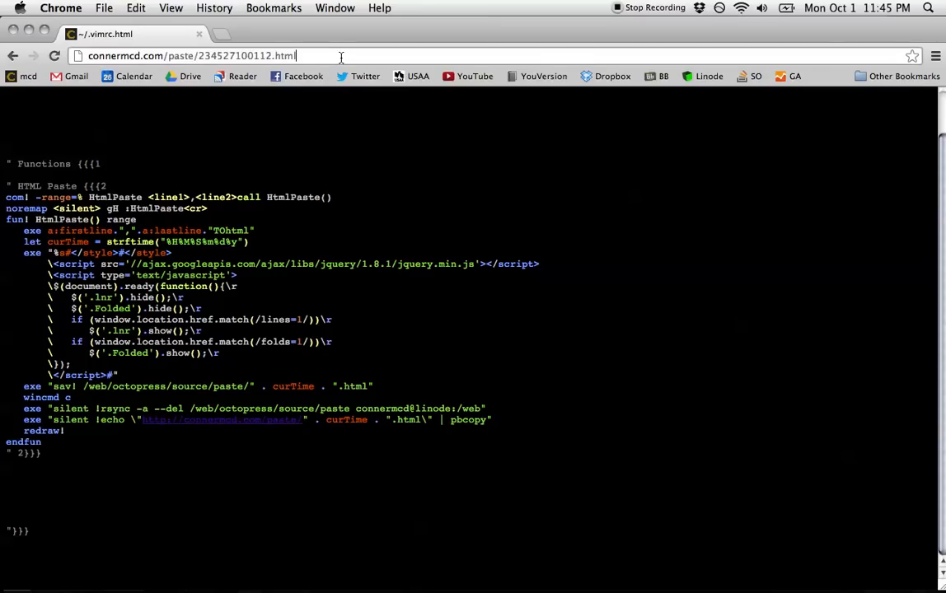
Append ?lines=1 and &folds=1 to the paste page URL to show line numbers and folds.
type("?lines=1")
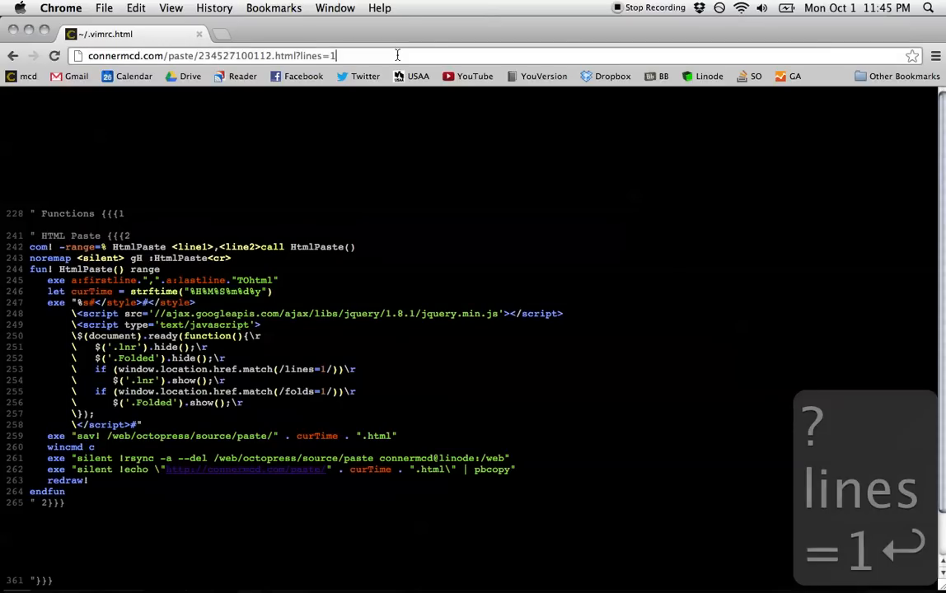
type("&folds=1")
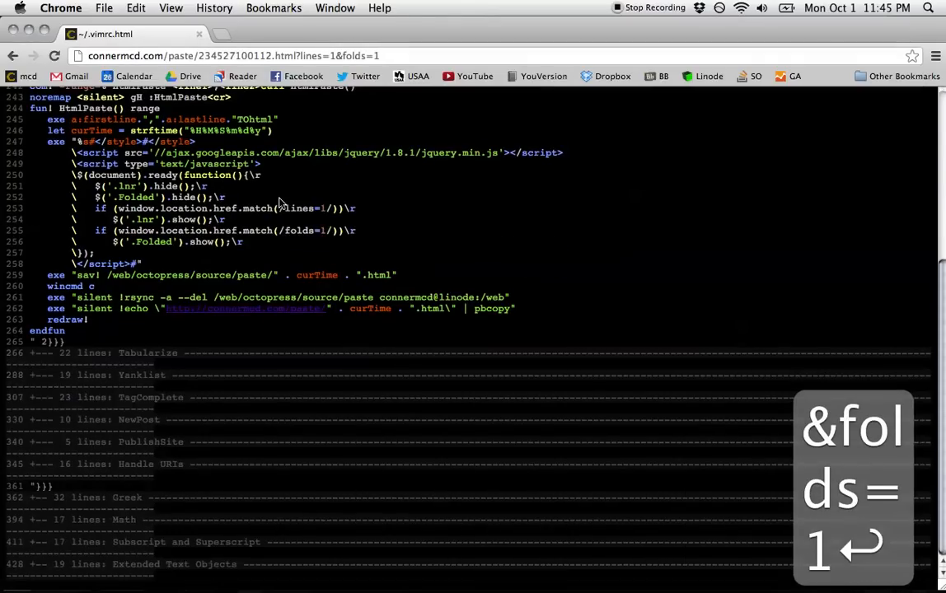
key("cmd+w")
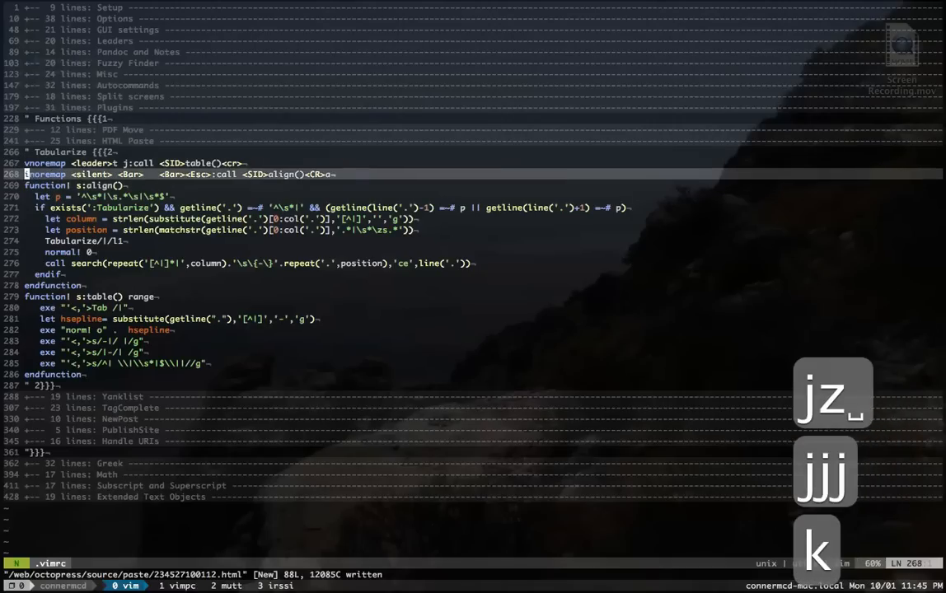
Jump to the Acid Base Disorders notes and type a test line for the \x| table mapping.
key("k")
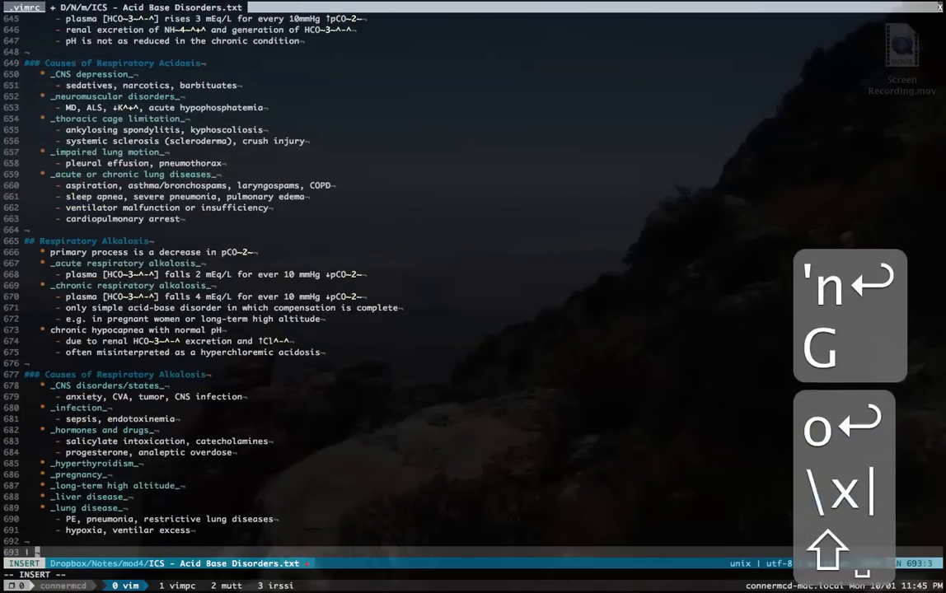
type("alskdjf alsl alskjd fl a")
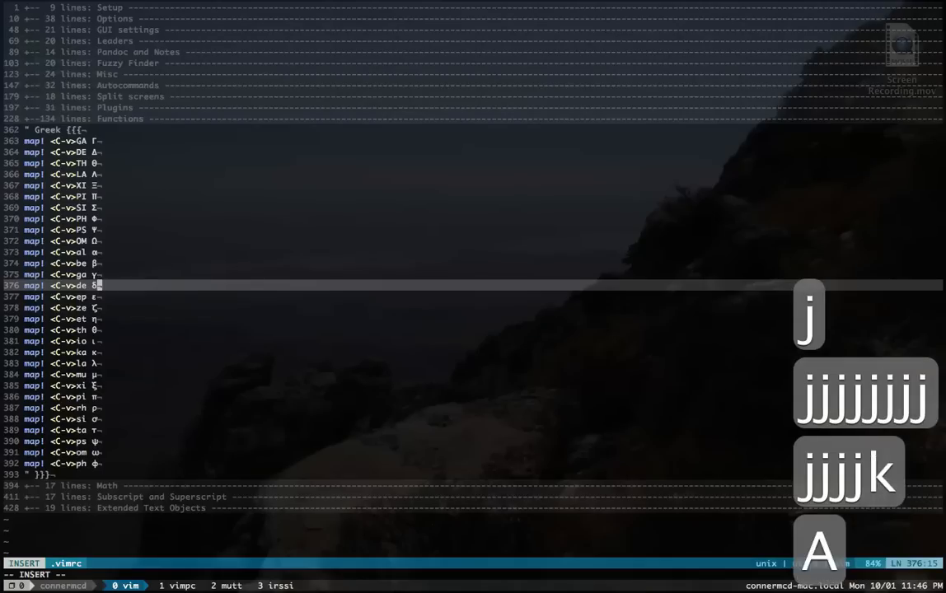
Type text in insert mode under the Greek section to try its <C-v> Greek-letter mappings.
type("alsk djflaksj dflkasj dflkj")
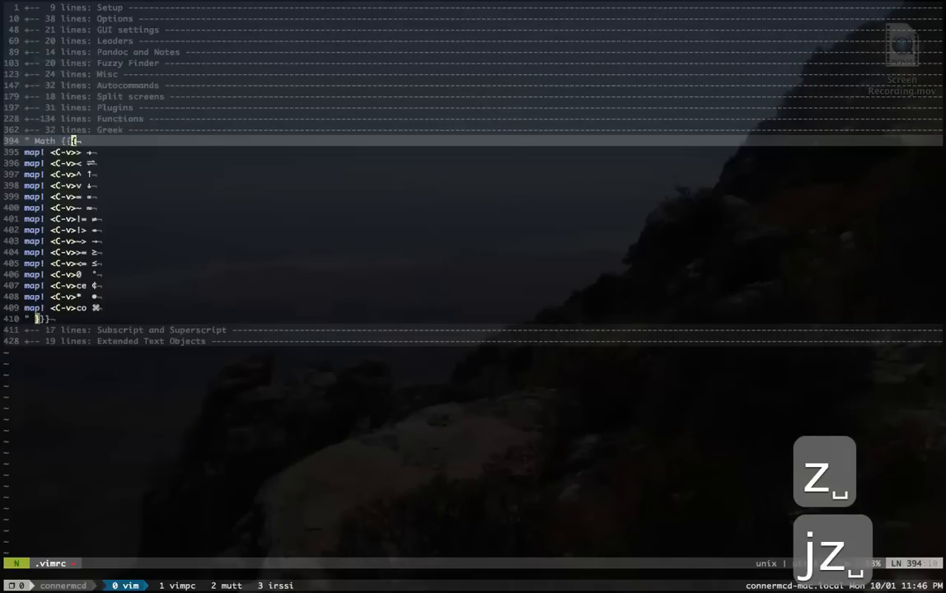
Step through the Math symbol mappings down to the last one on line 409.
key("j")
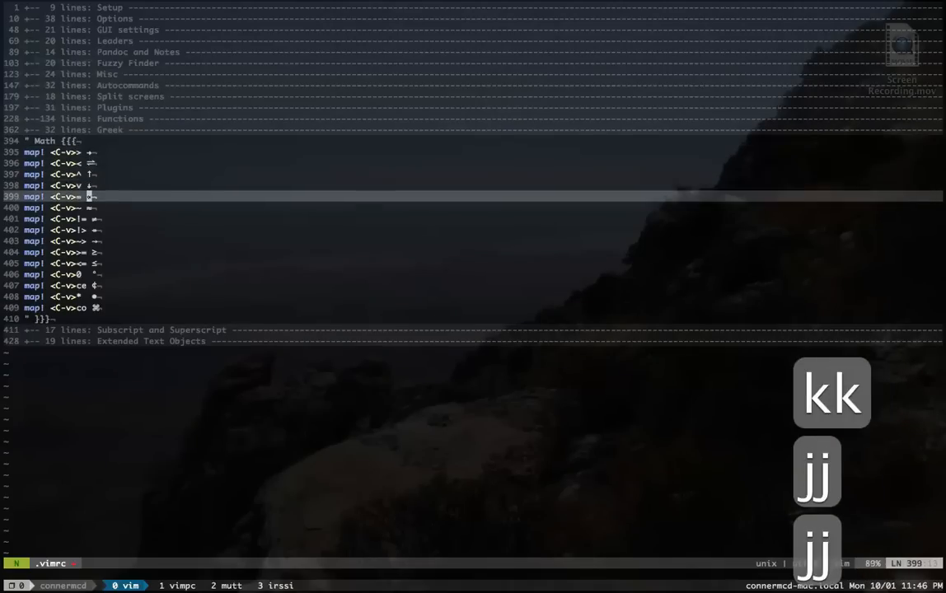
key("j")
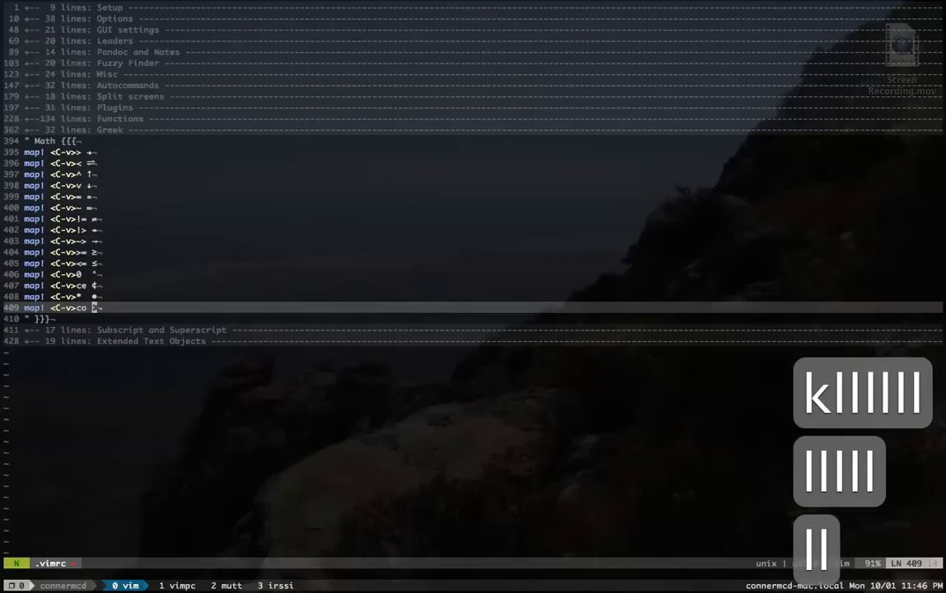
key("k")
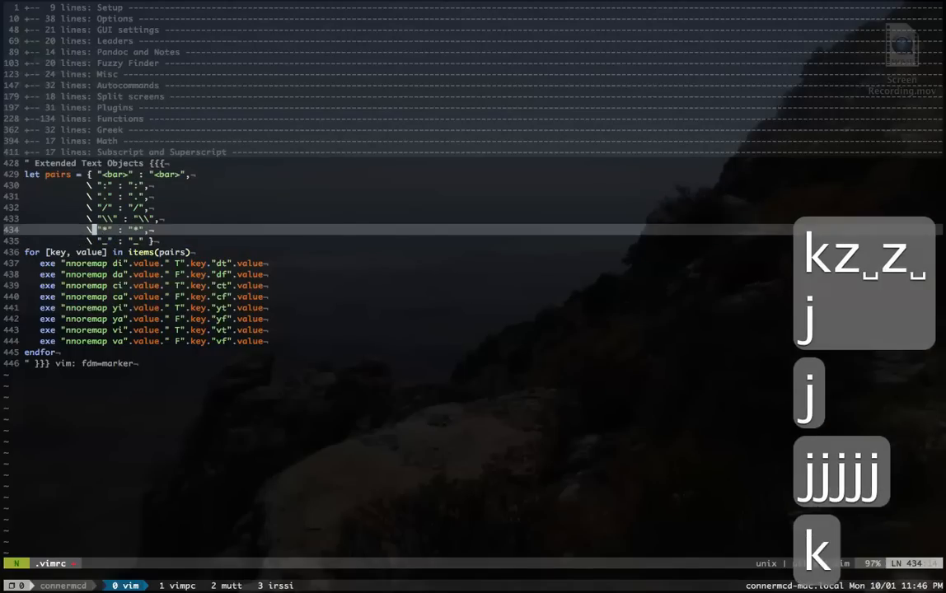
Walk through the bar, slash and underscore pair mappings in Extended Text Objects.
key("k")
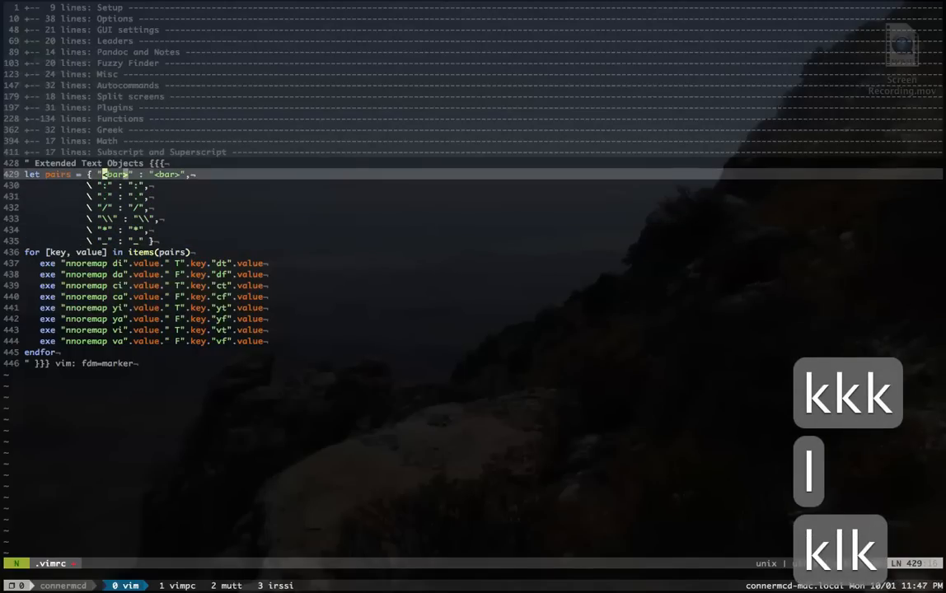
key("j")
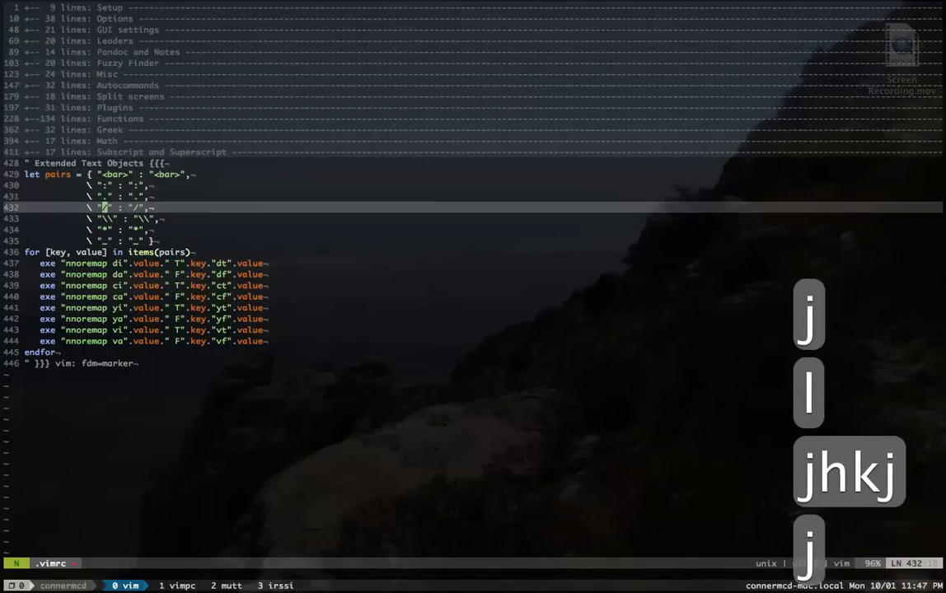
key("j")
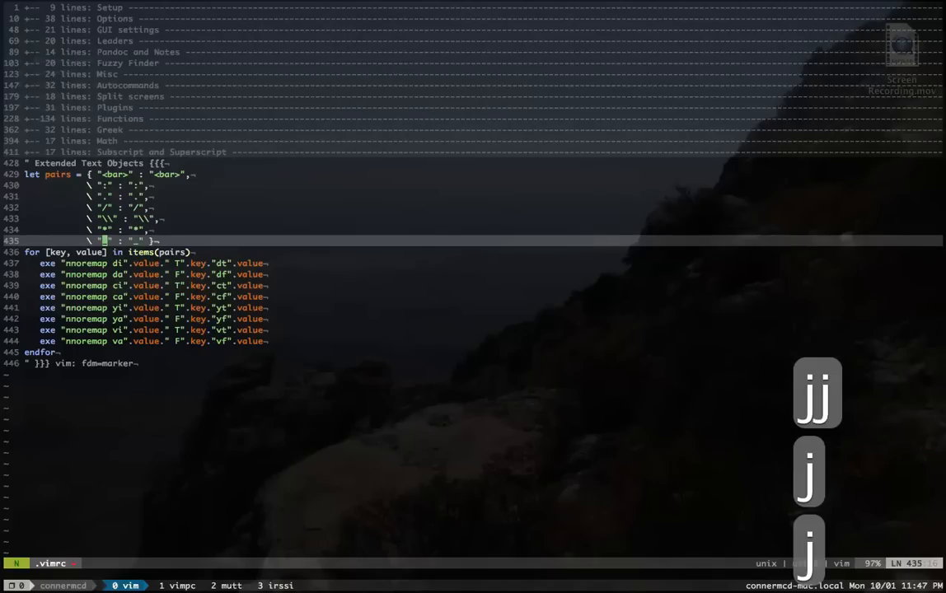
Test the pair text objects on 'alksjd f' and 'flaksjd *b', then fold all sections.
type("alksjd f")
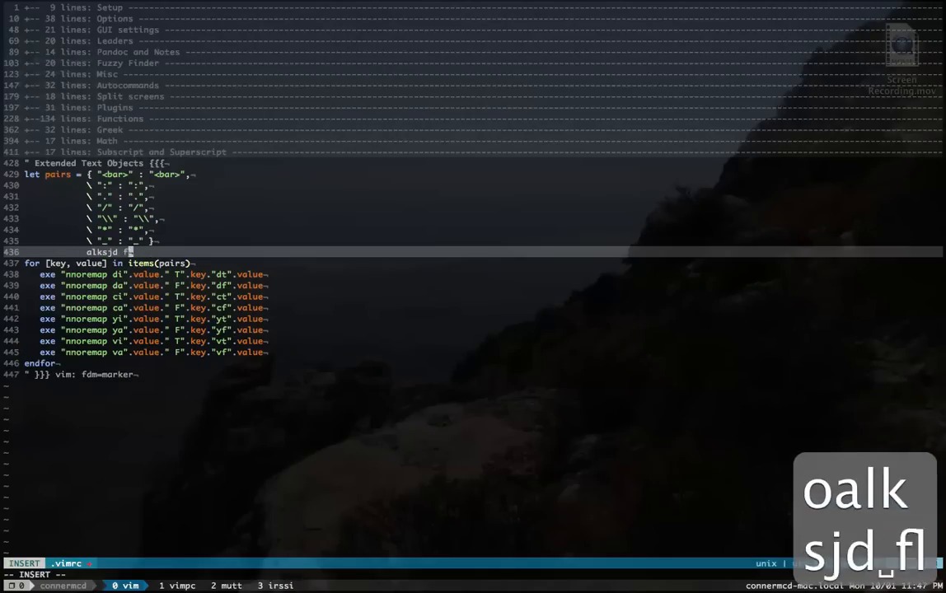
type("flaksjd *b")
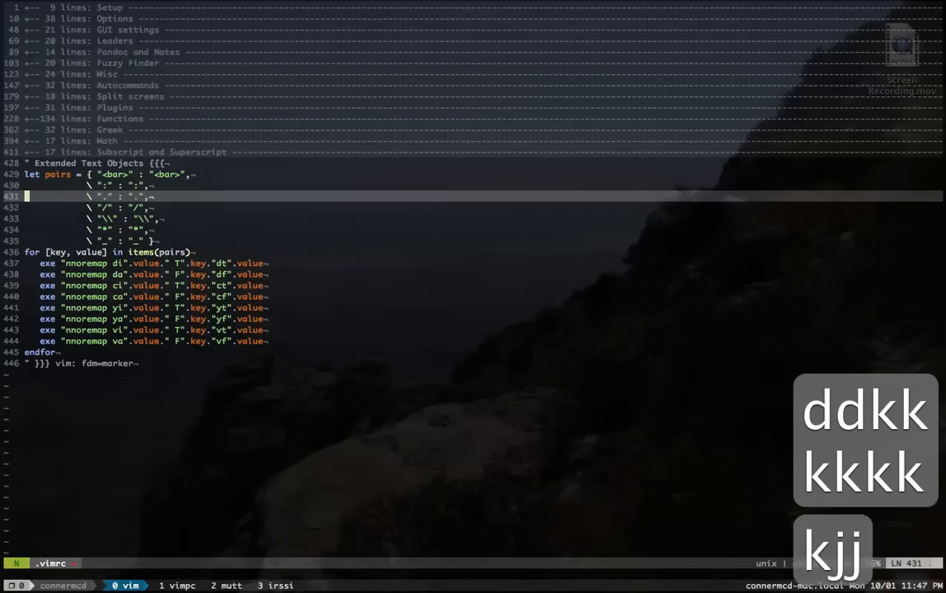
key("j")
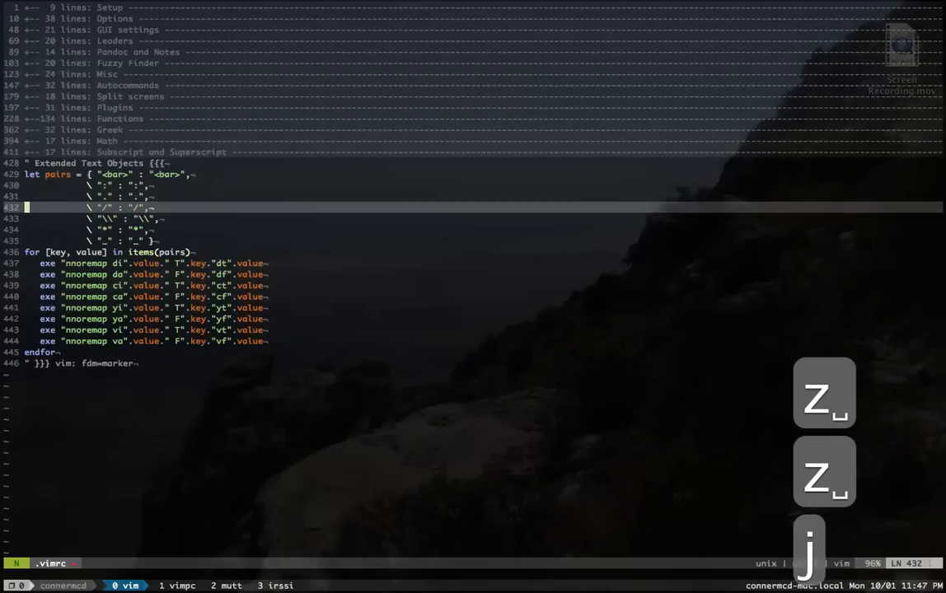
key("j")
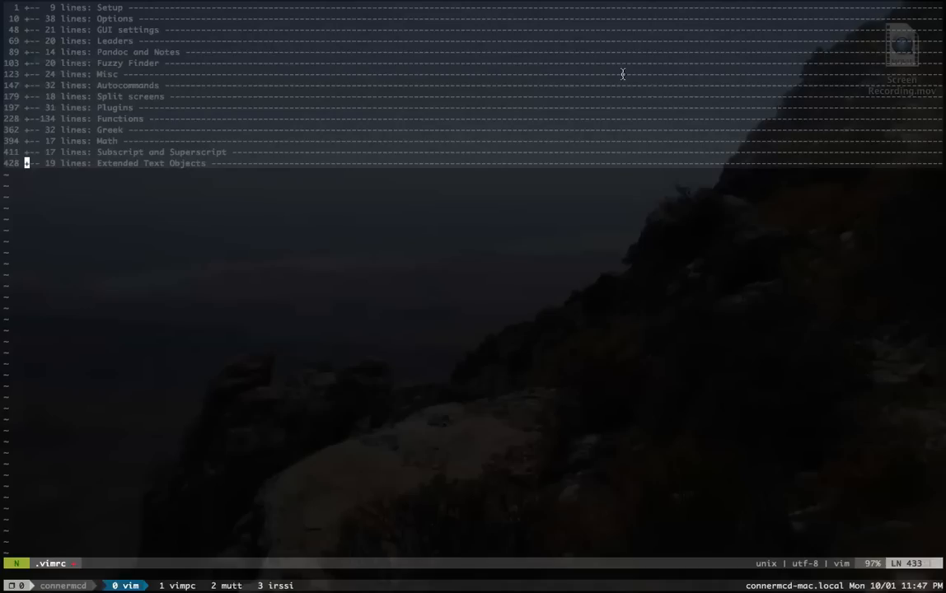
mouse_move(709, 4)
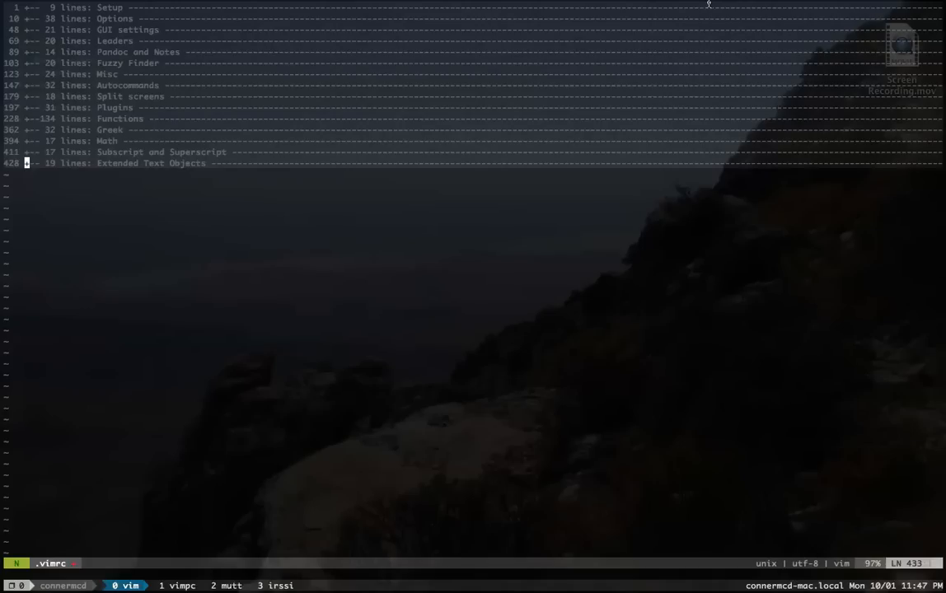